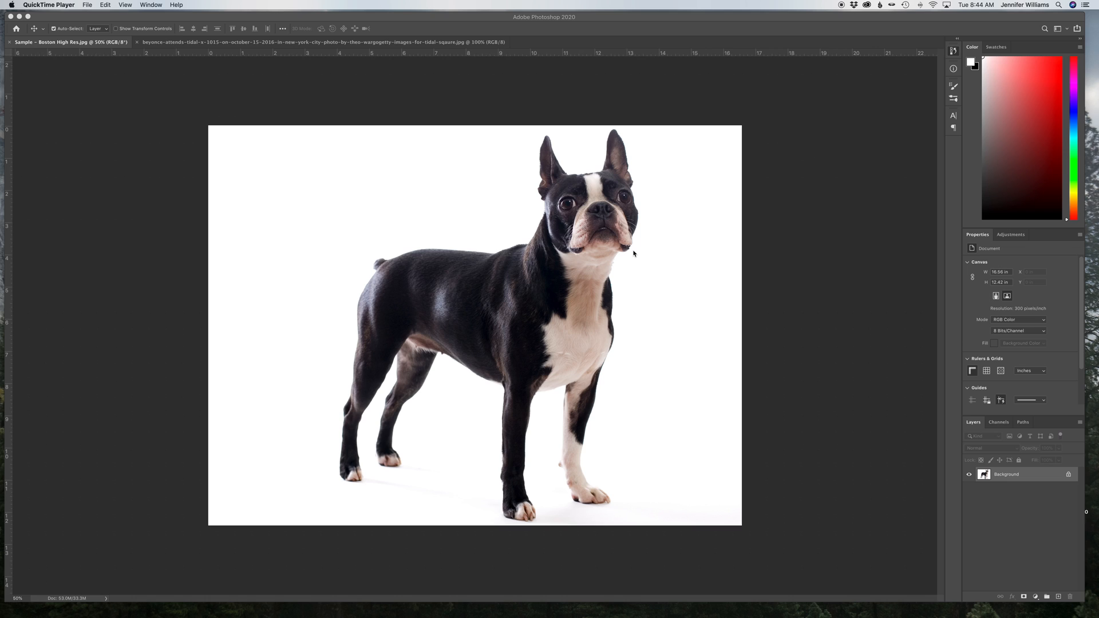
mouse_move(305, 126)
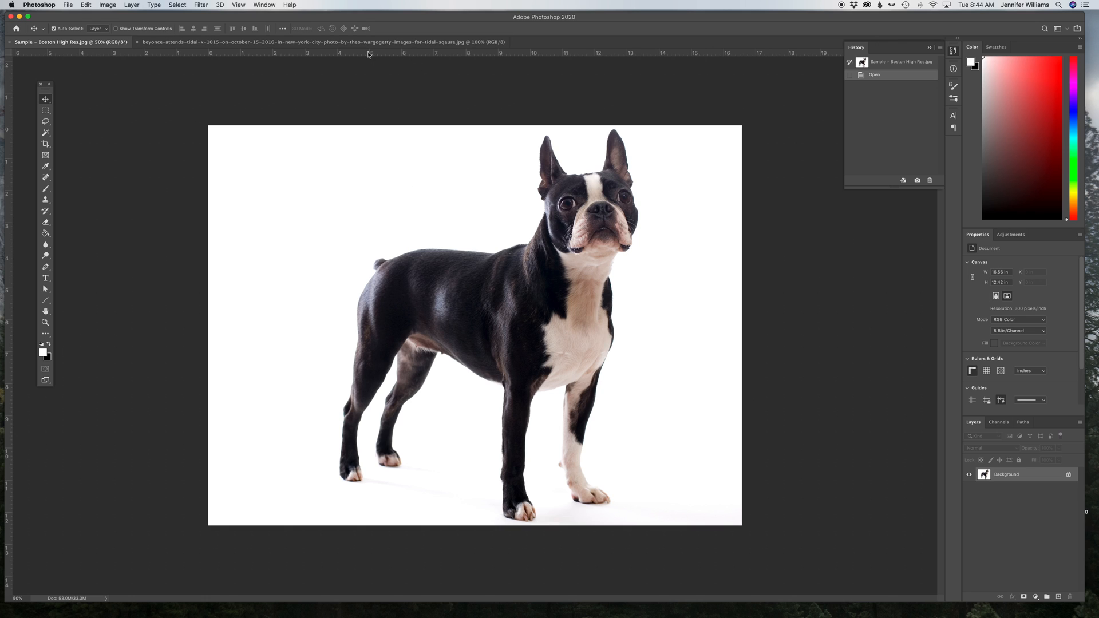
Glance at the Beyoncé photo, return to the terrier, and work on the Background copy layer
left_click(294, 41)
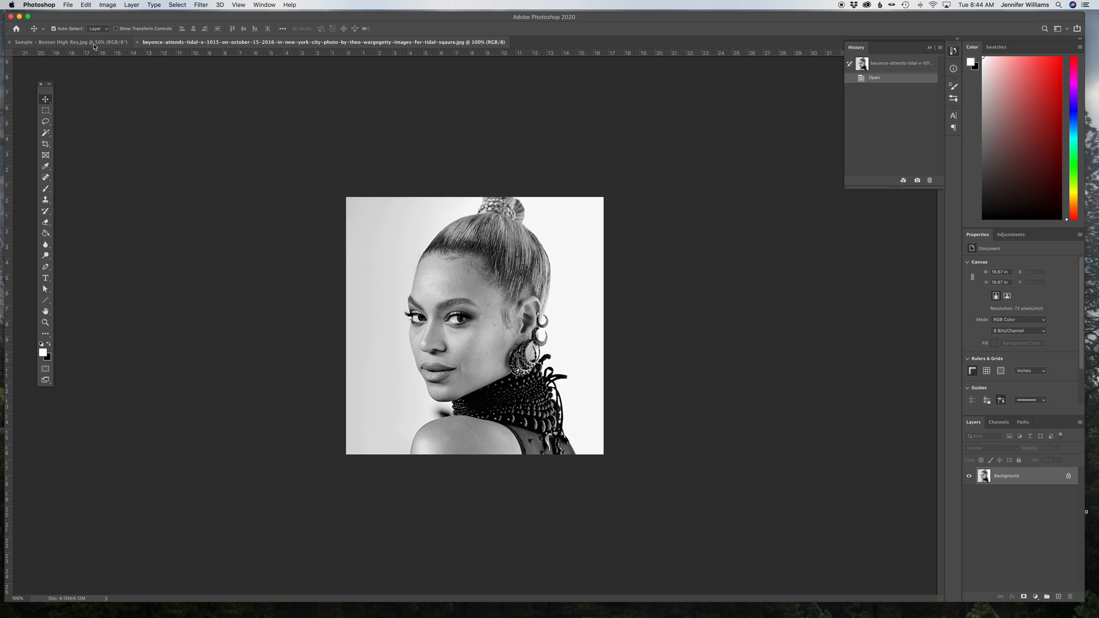
left_click(50, 41)
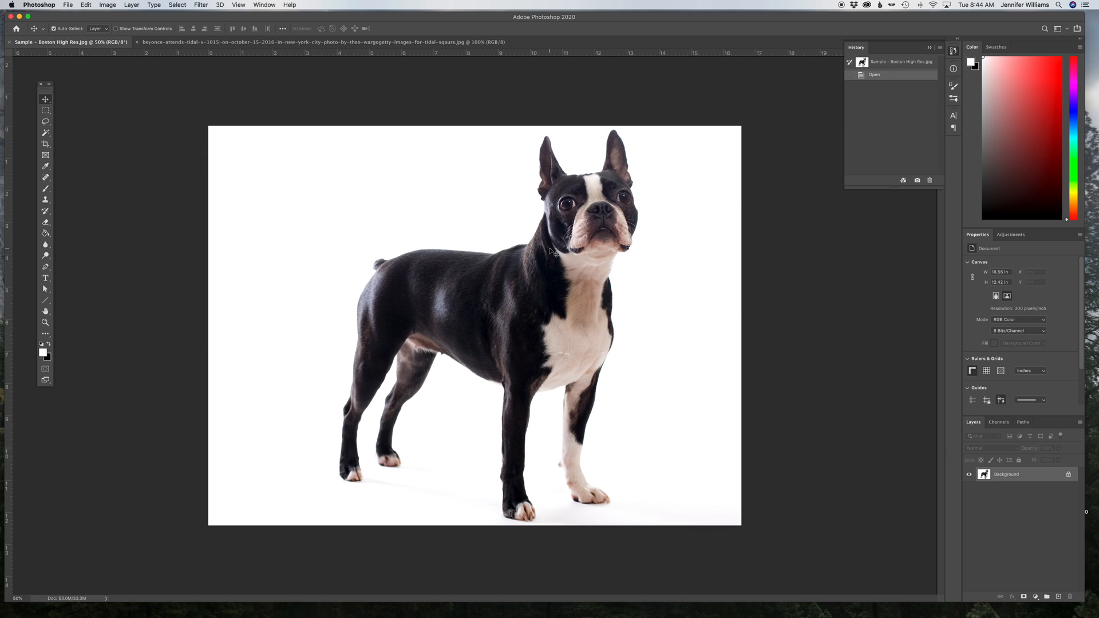
mouse_move(922, 485)
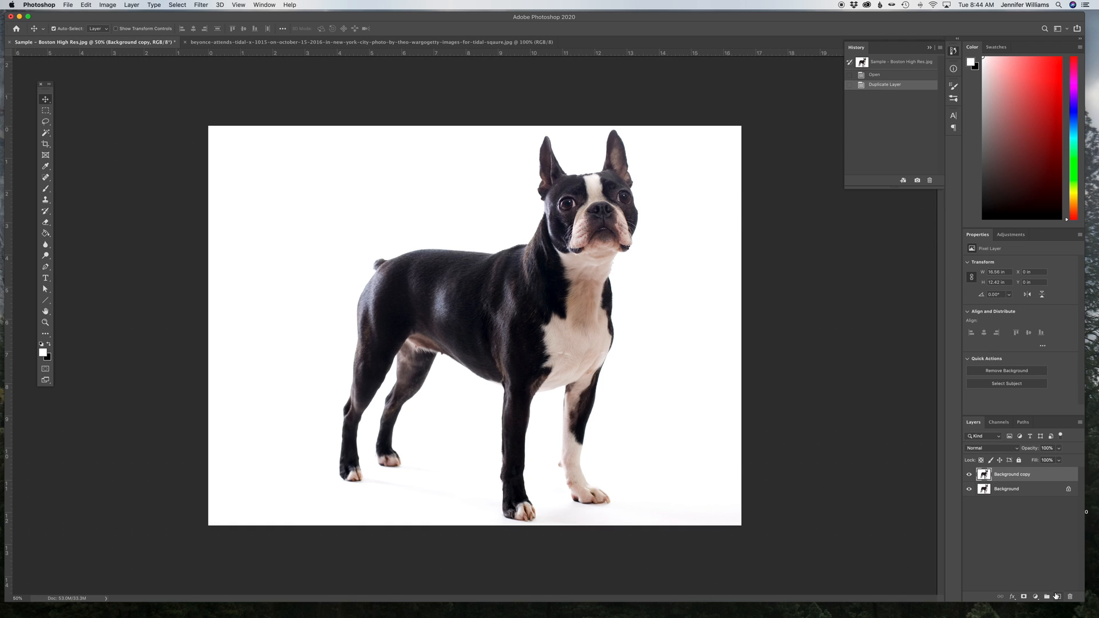
left_click(1009, 474)
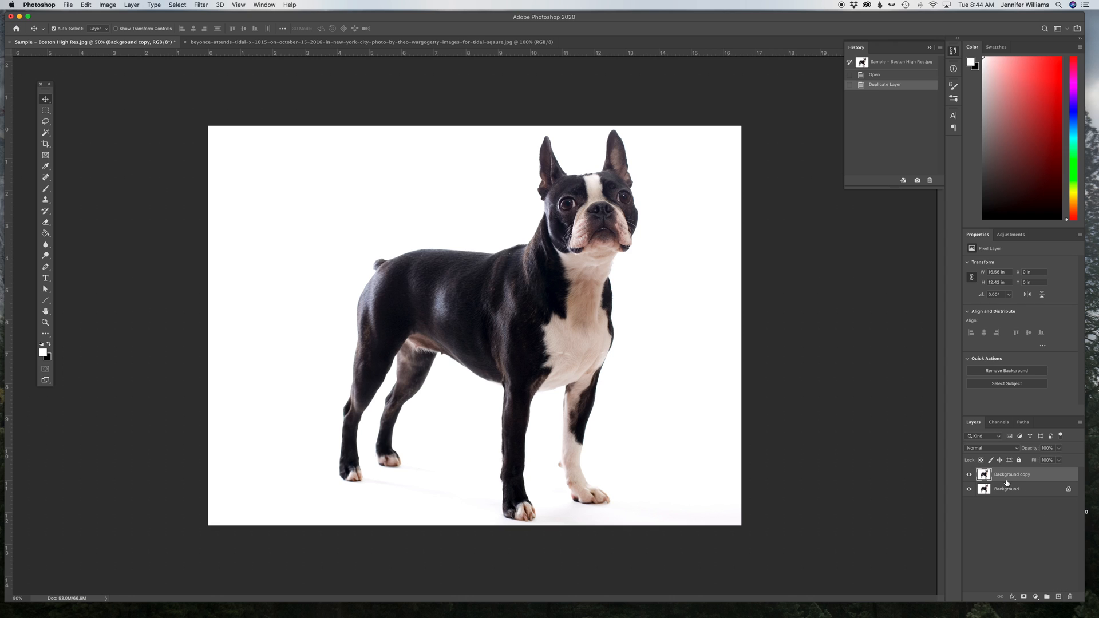
right_click(1012, 474)
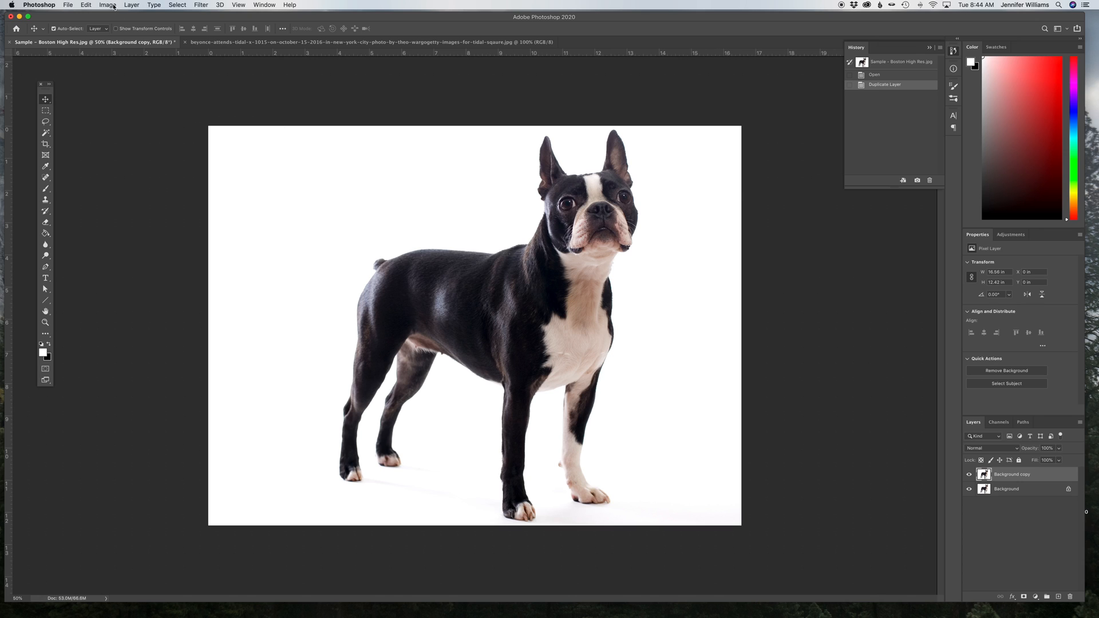
Apply a Threshold of about 253 to make the copy a black silhouette
left_click(107, 5)
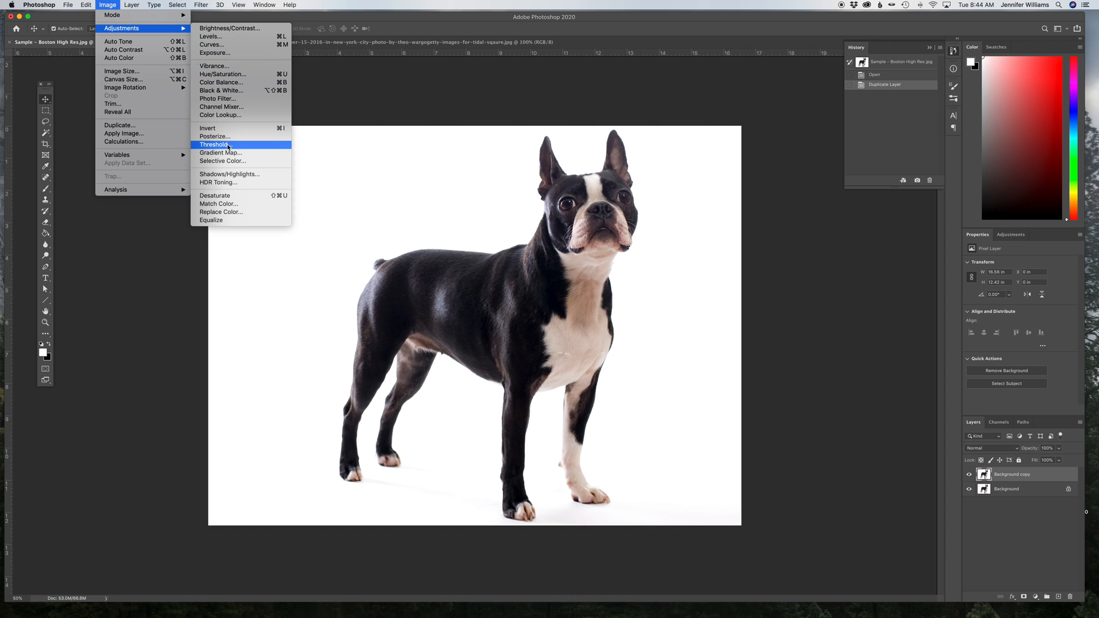
left_click(215, 144)
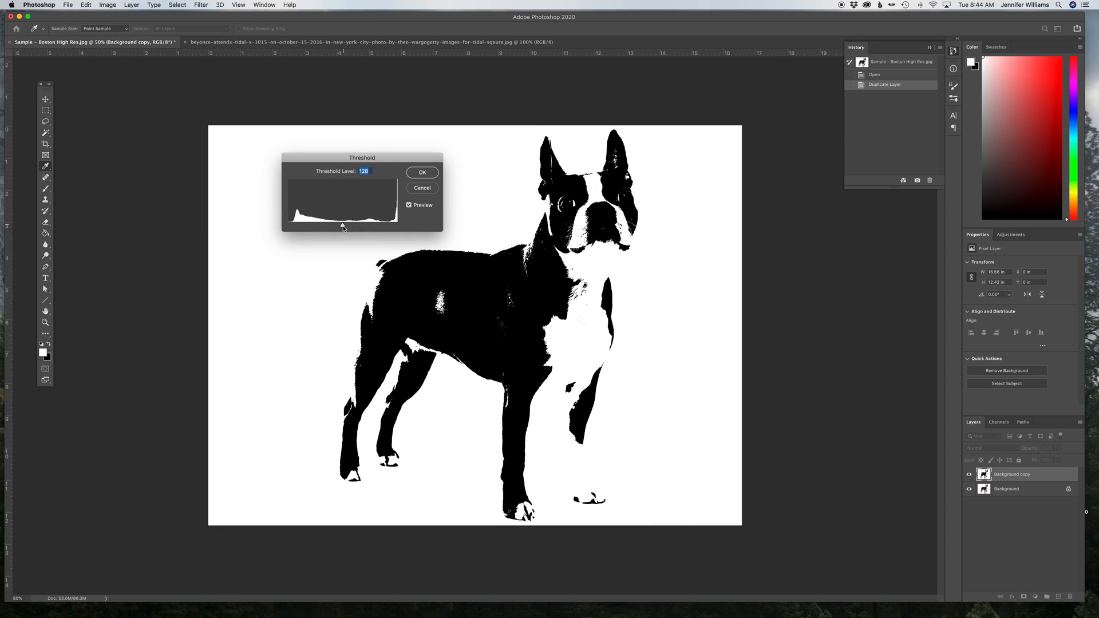
left_click_drag(343, 225, 297, 225)
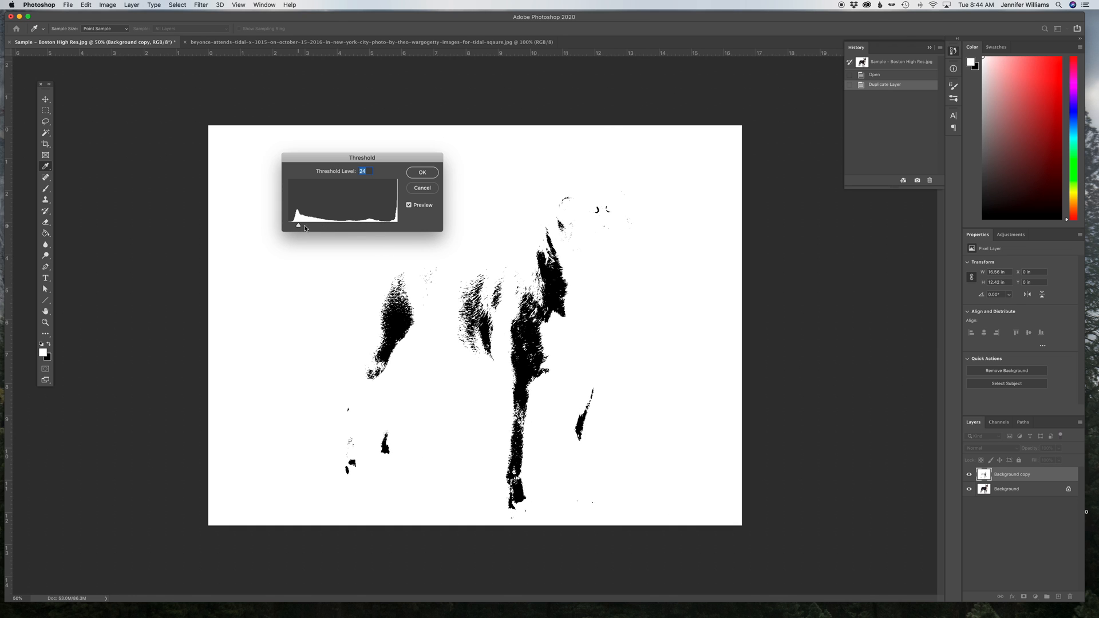
left_click_drag(298, 225, 365, 225)
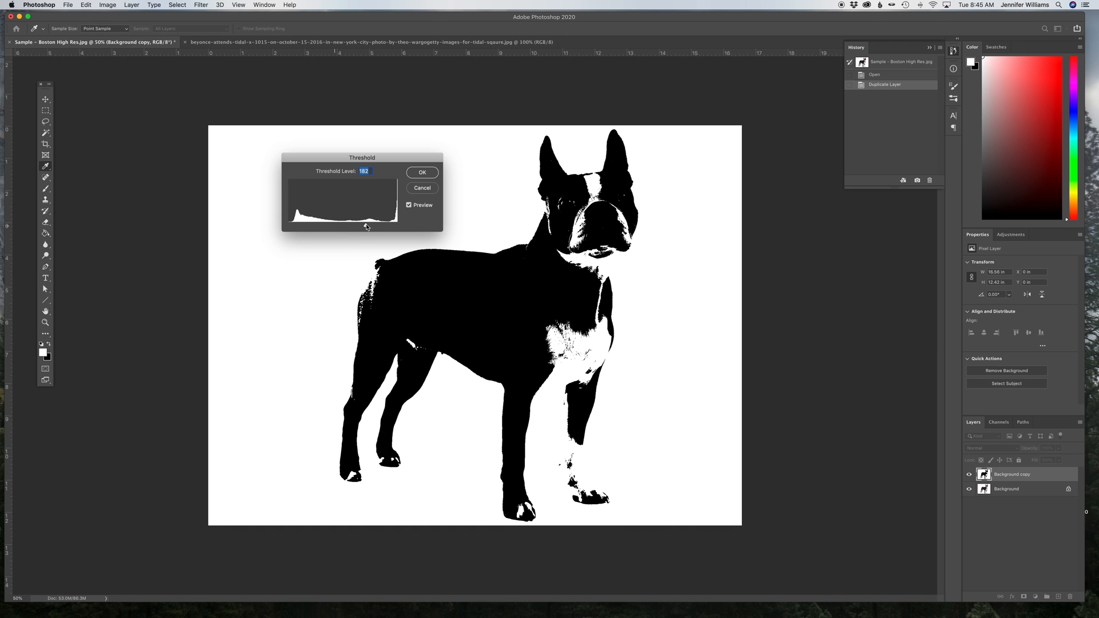
left_click_drag(366, 226, 324, 226)
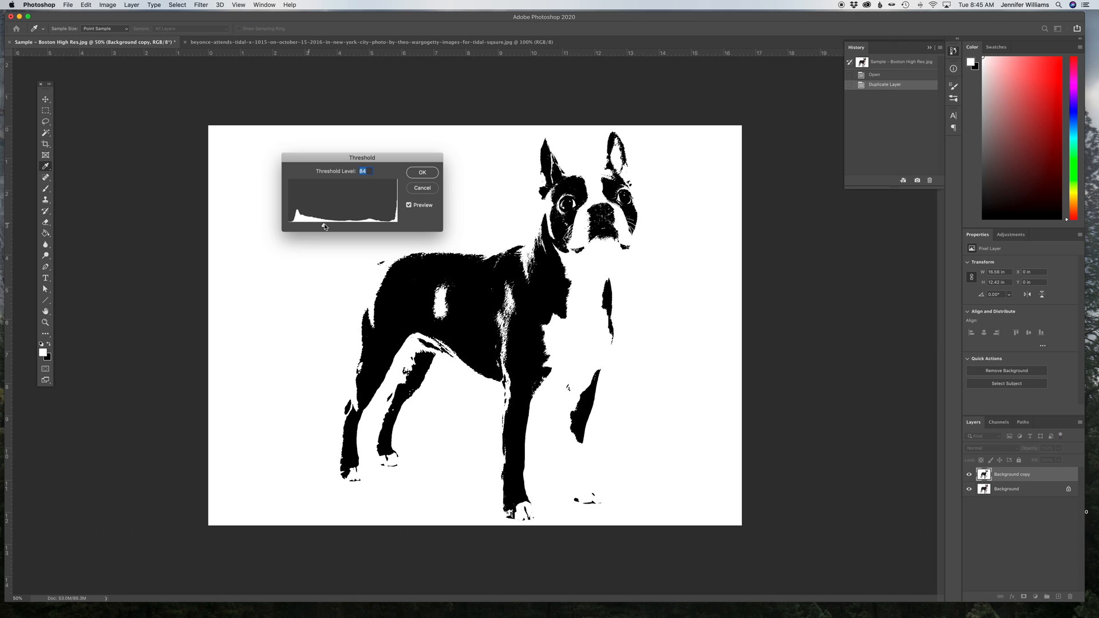
left_click_drag(325, 225, 347, 226)
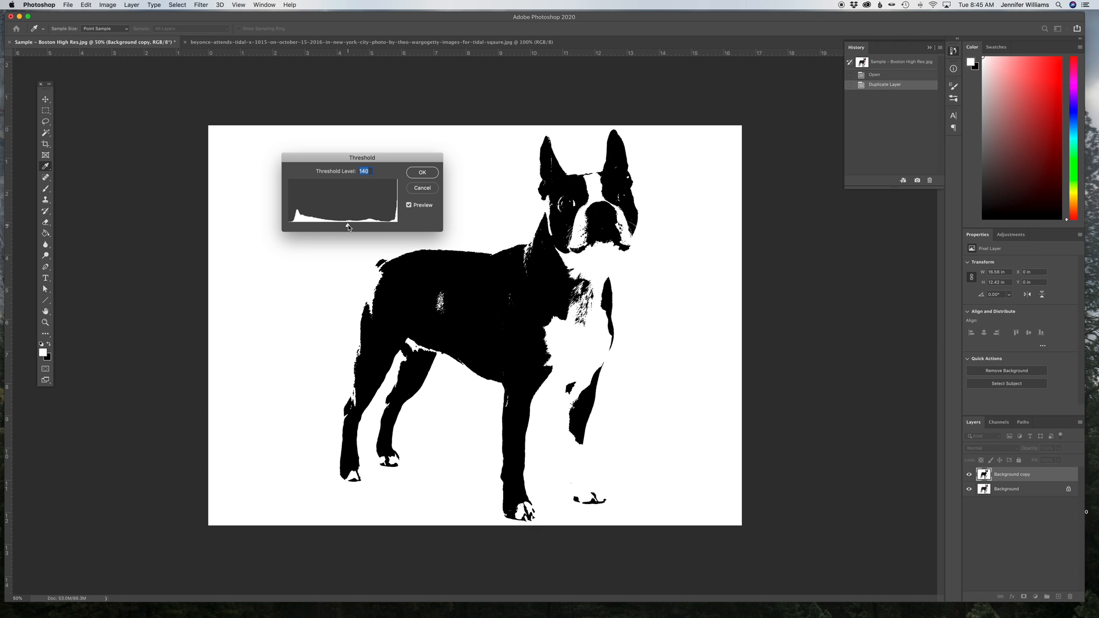
left_click_drag(347, 225, 355, 225)
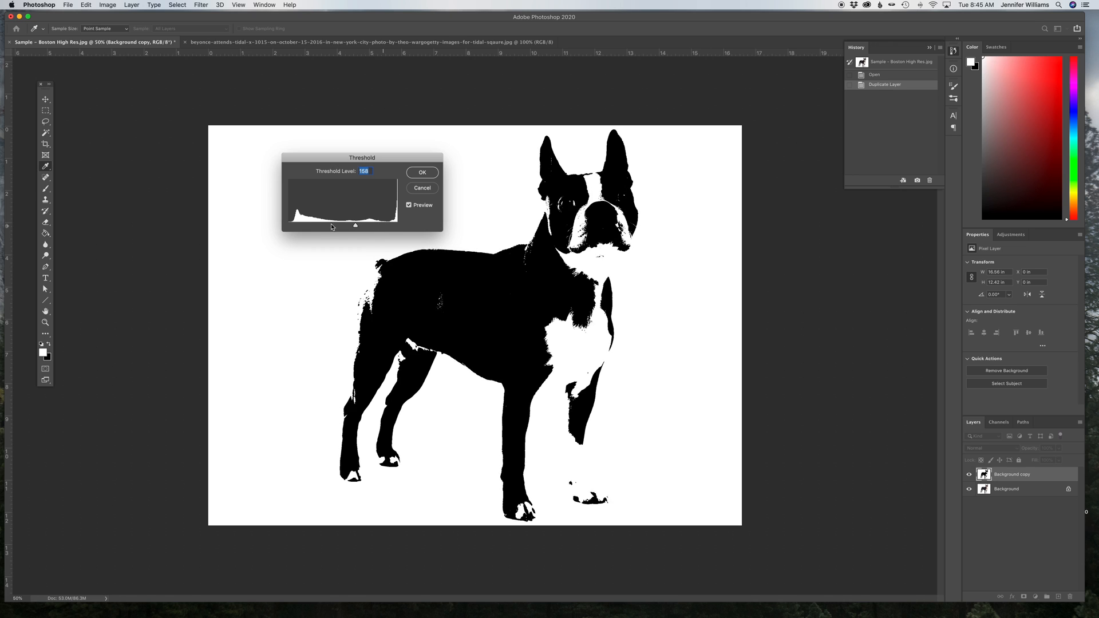
left_click_drag(355, 224, 403, 224)
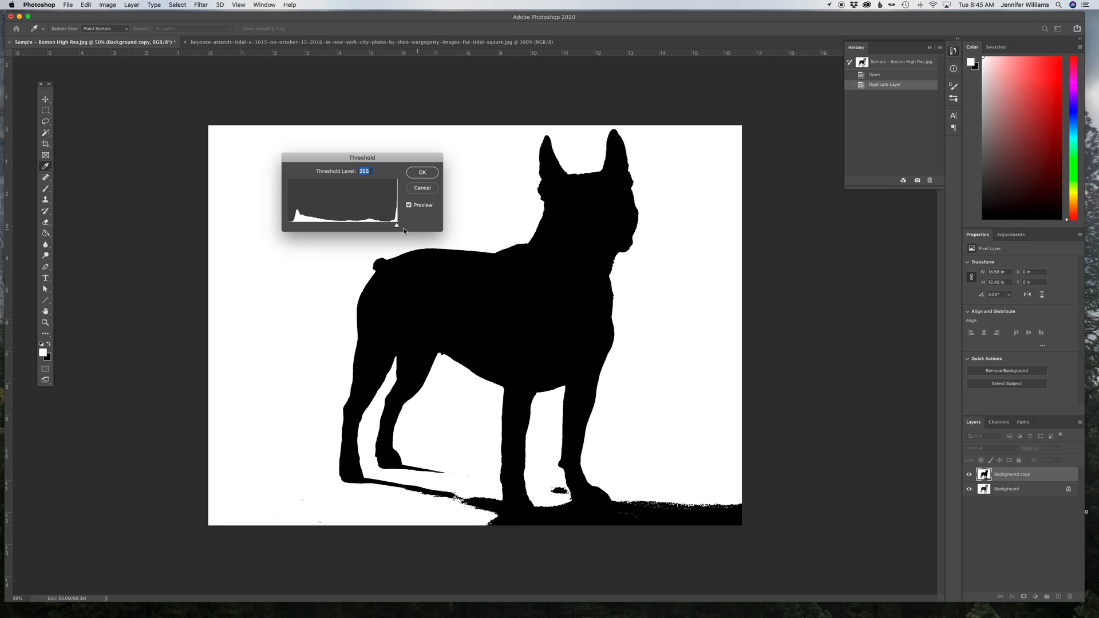
left_click_drag(397, 225, 396, 225)
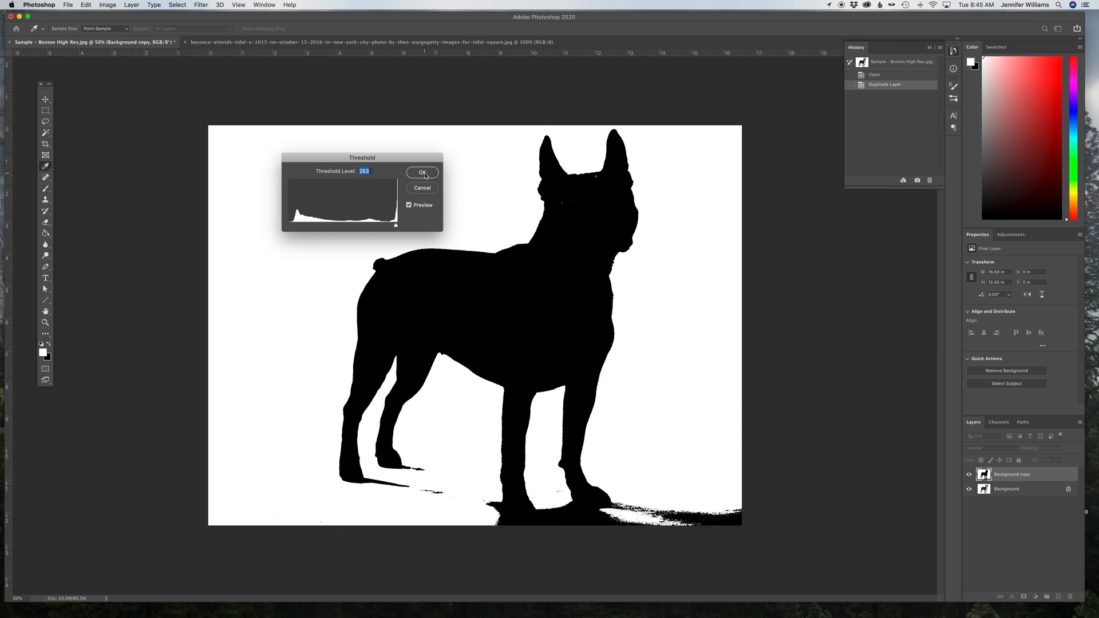
left_click(422, 173)
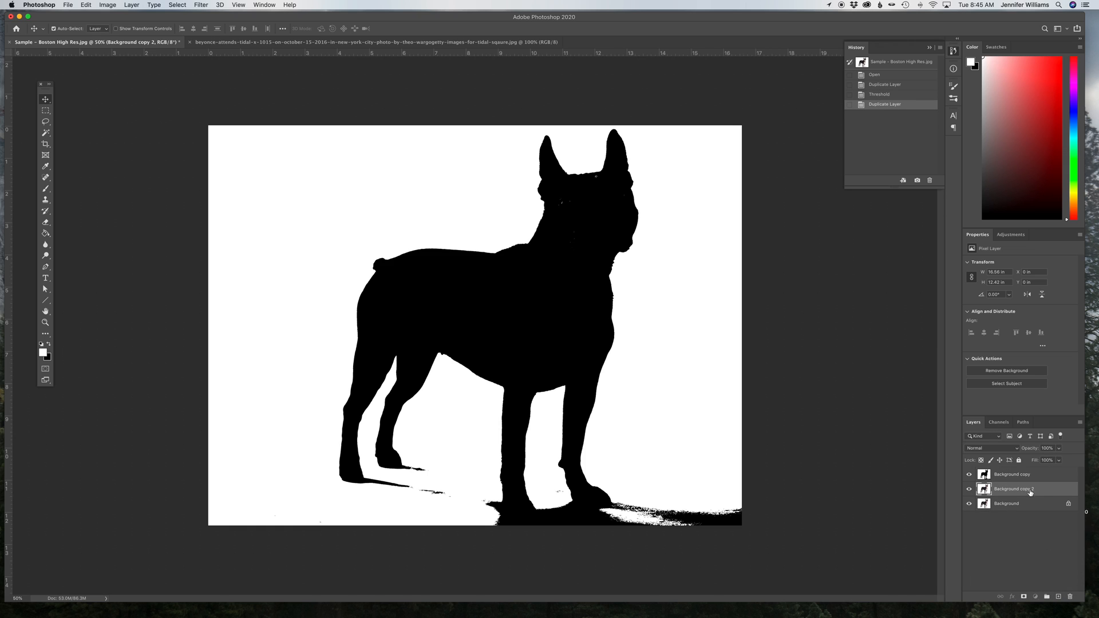
Move Background copy 2 to the top and apply a Threshold of about 59
left_click_drag(1013, 488, 1013, 474)
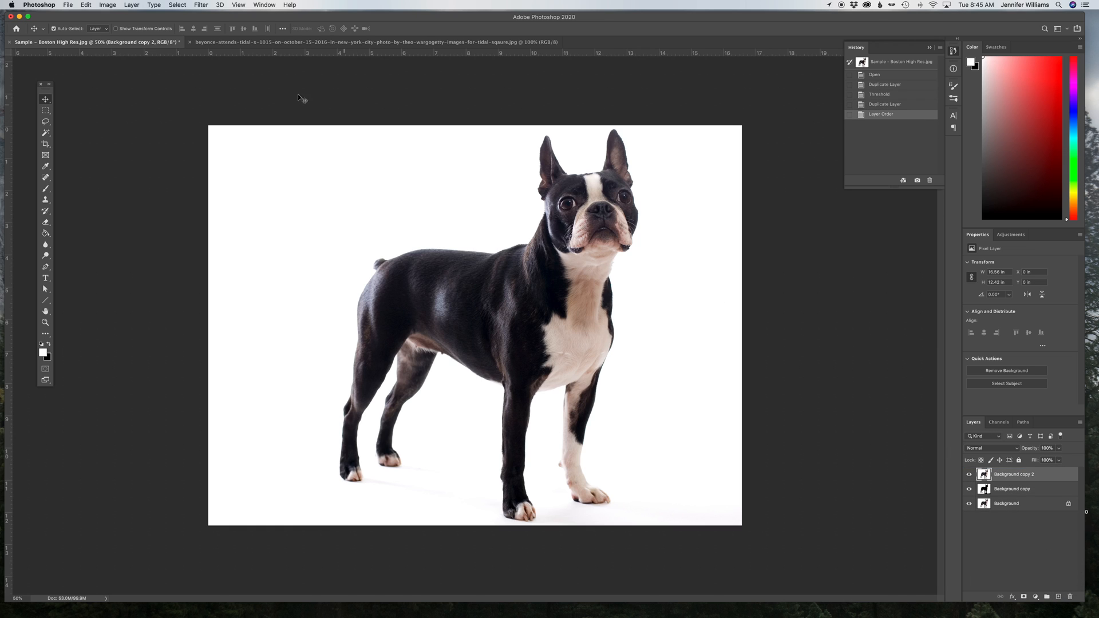
left_click(107, 5)
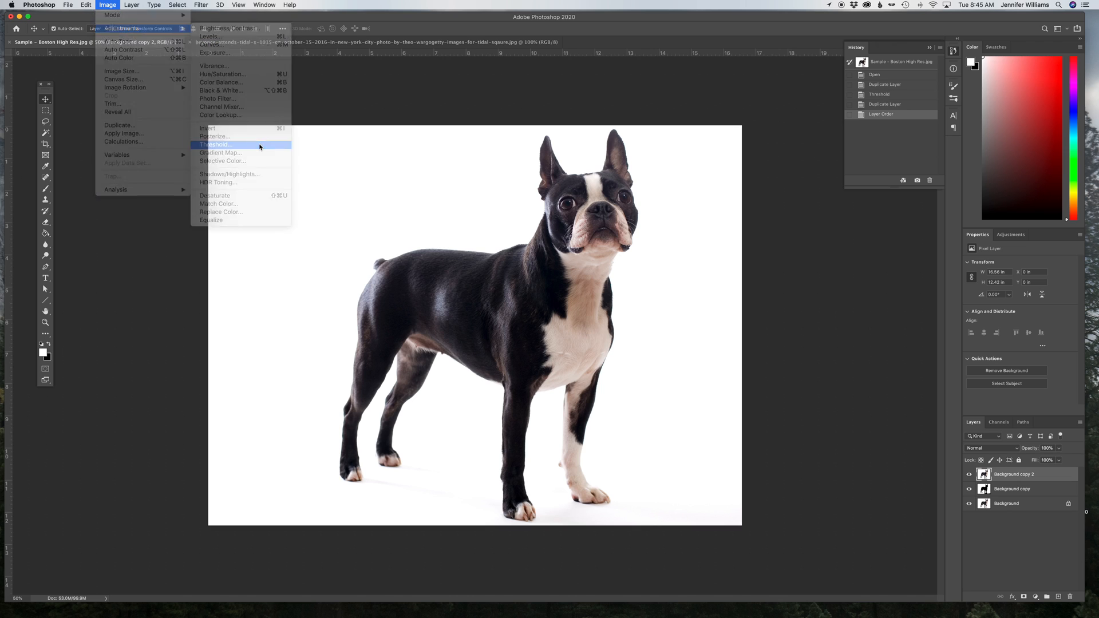
left_click(216, 144)
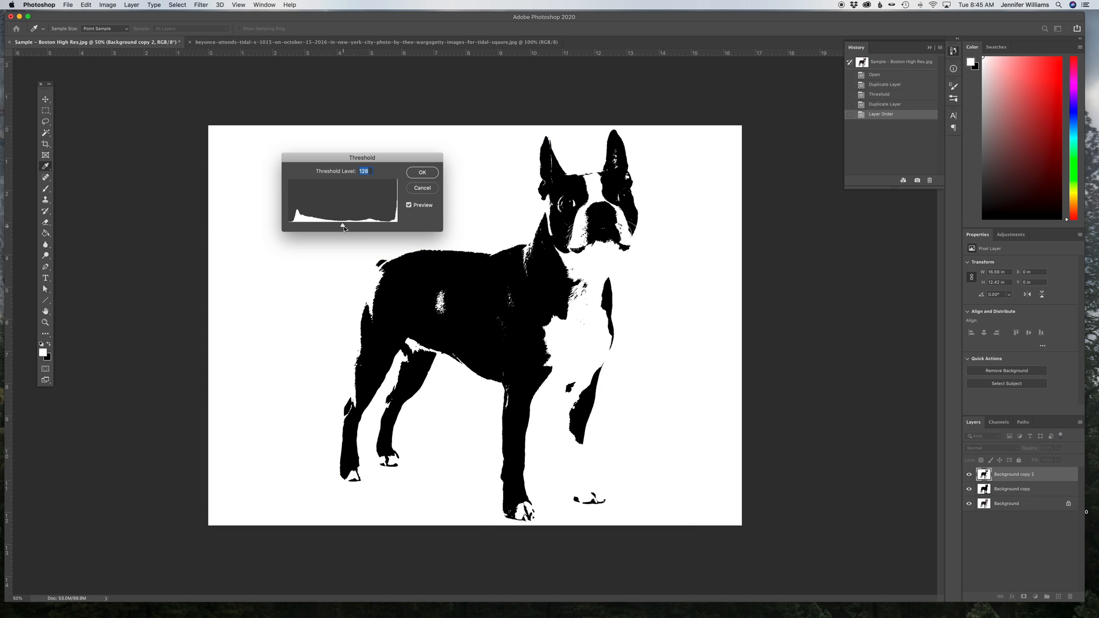
left_click_drag(342, 226, 314, 225)
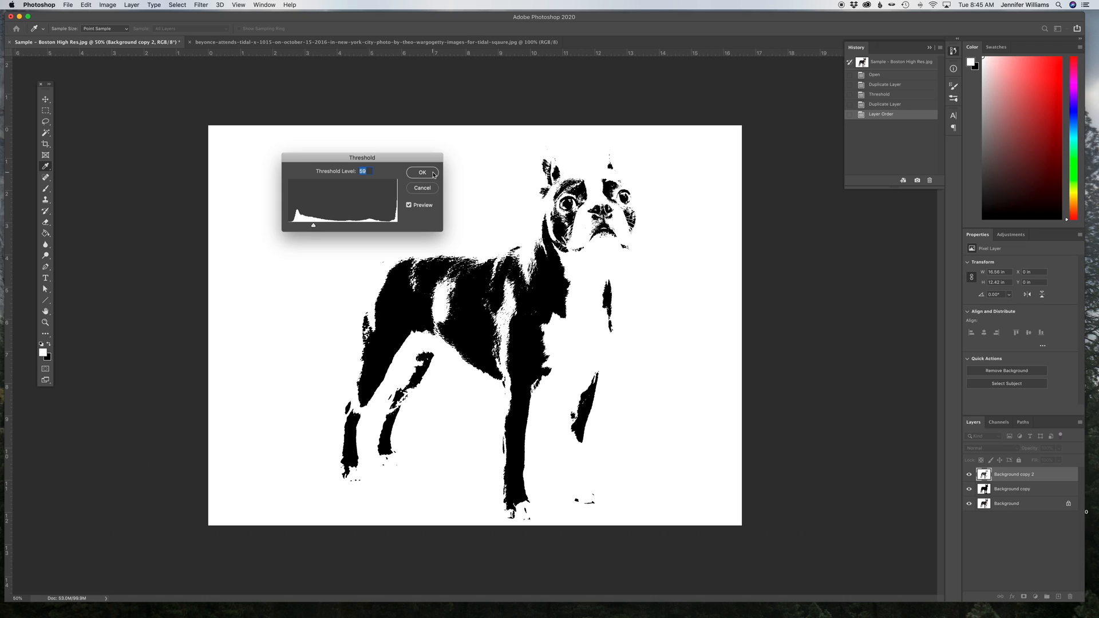
left_click(422, 172)
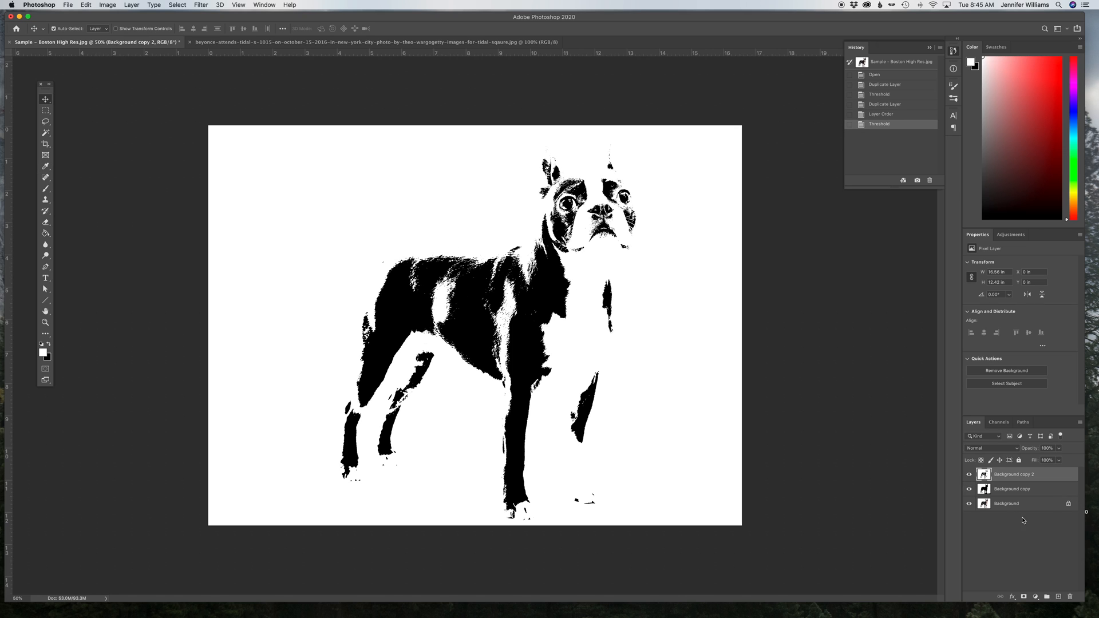
Create Background copy 3 and give it a Threshold of about 53
left_click(1059, 597)
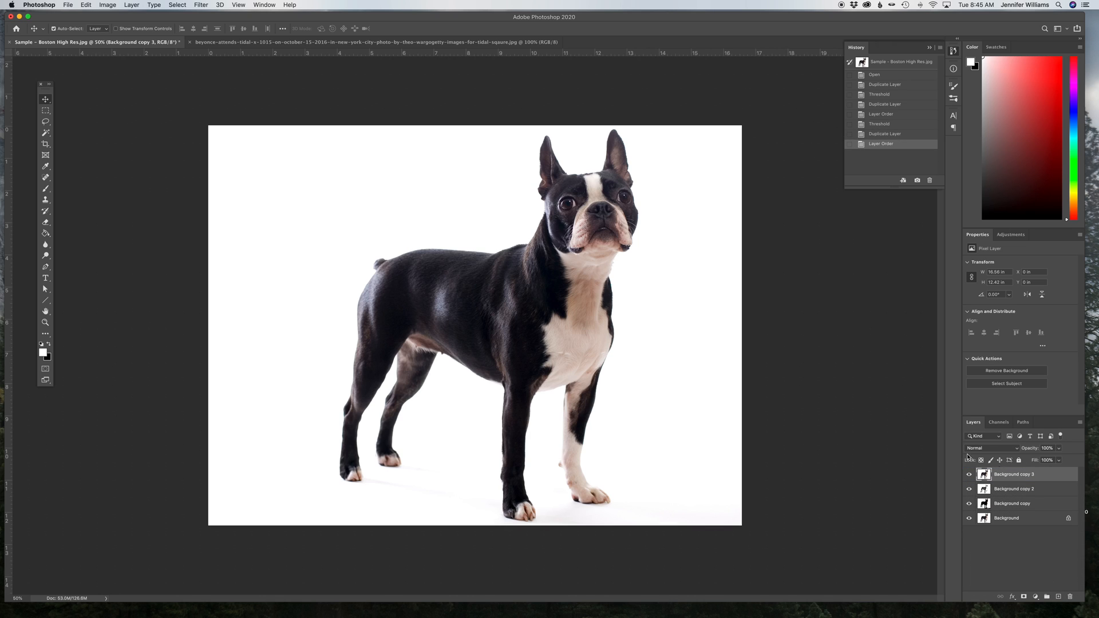
left_click(107, 5)
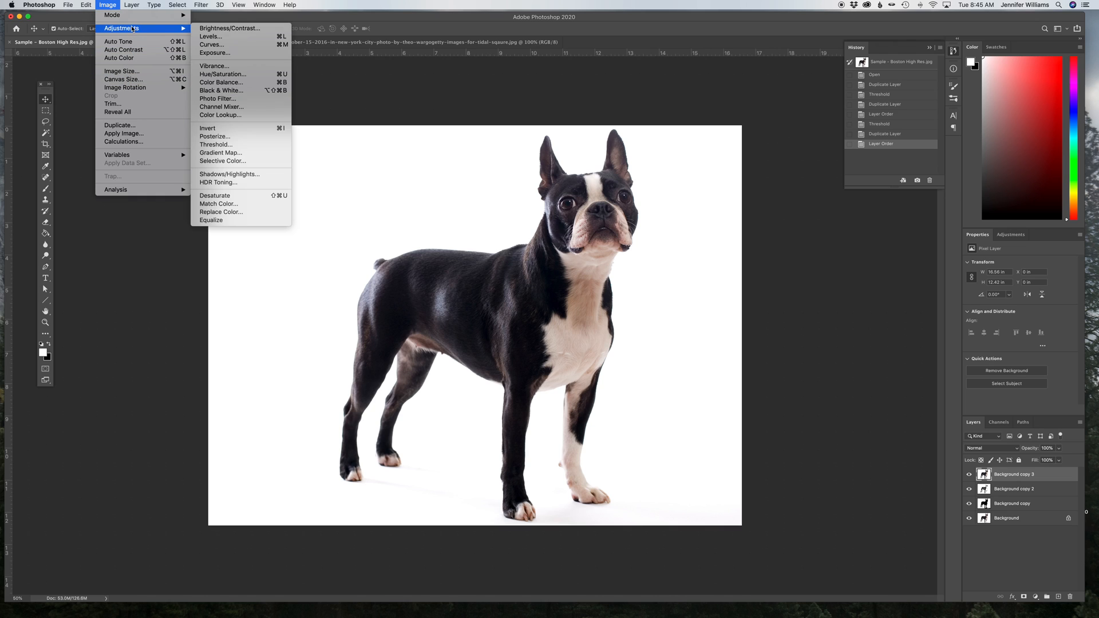
left_click(216, 144)
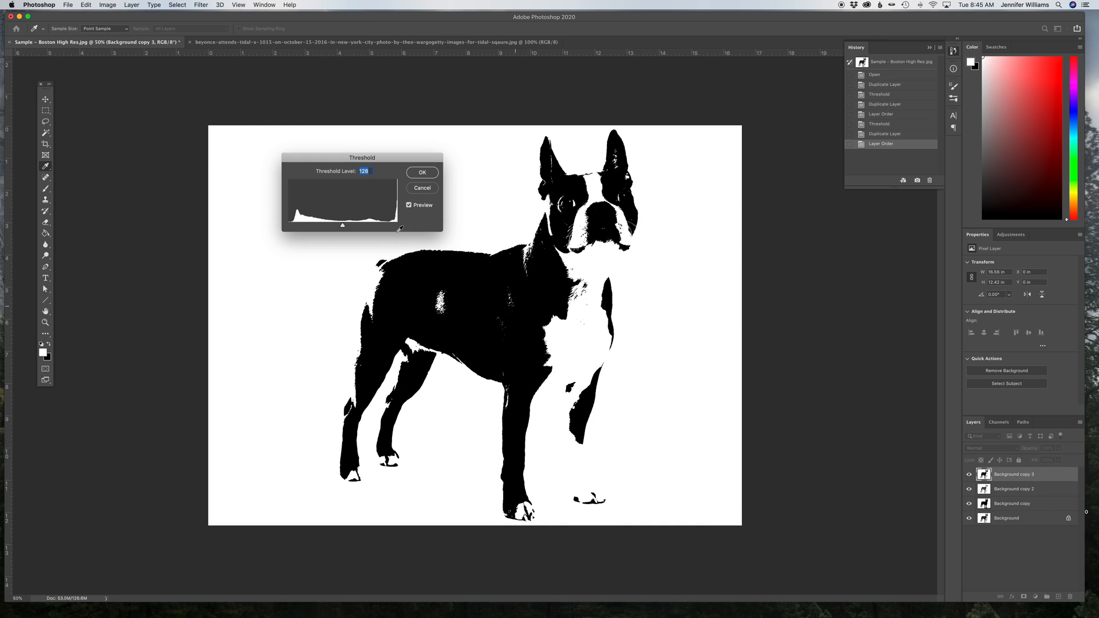
left_click_drag(343, 225, 317, 225)
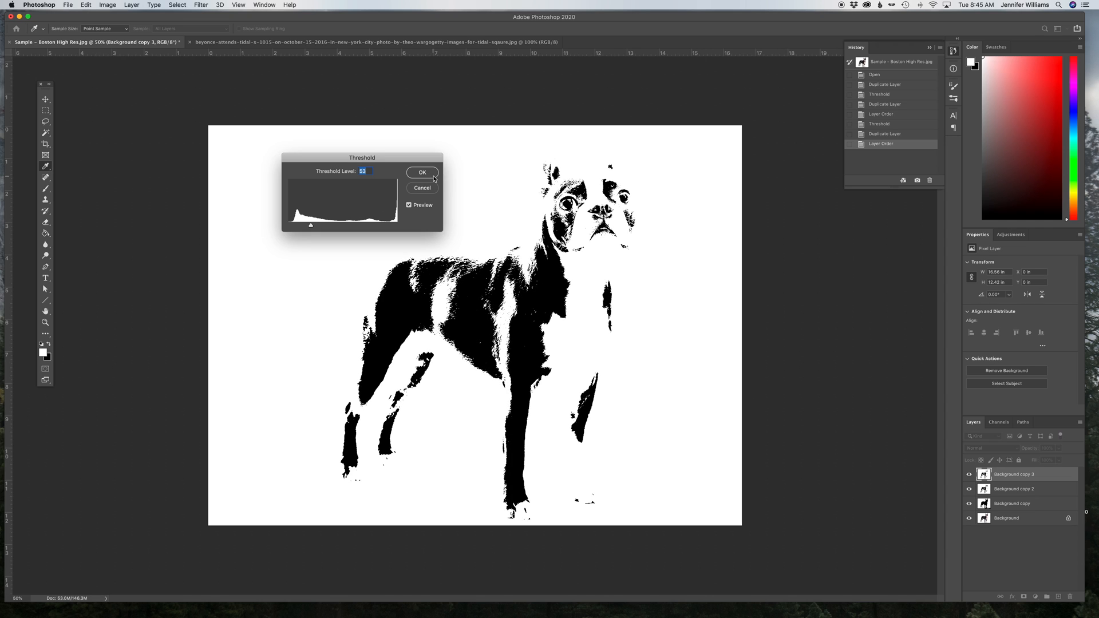
left_click(421, 173)
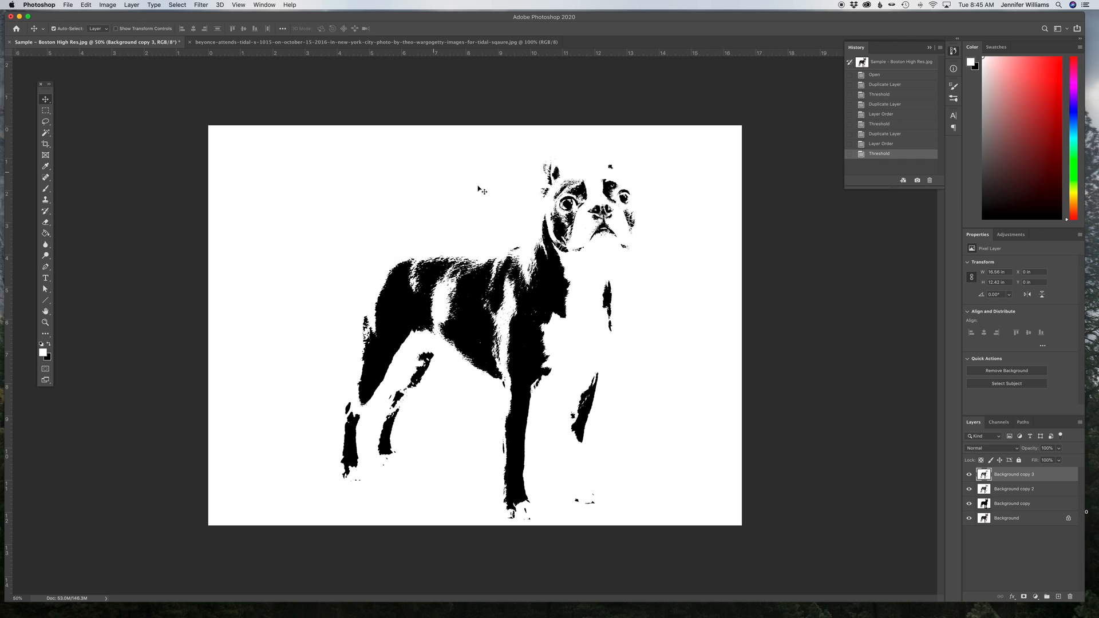
left_click(1013, 503)
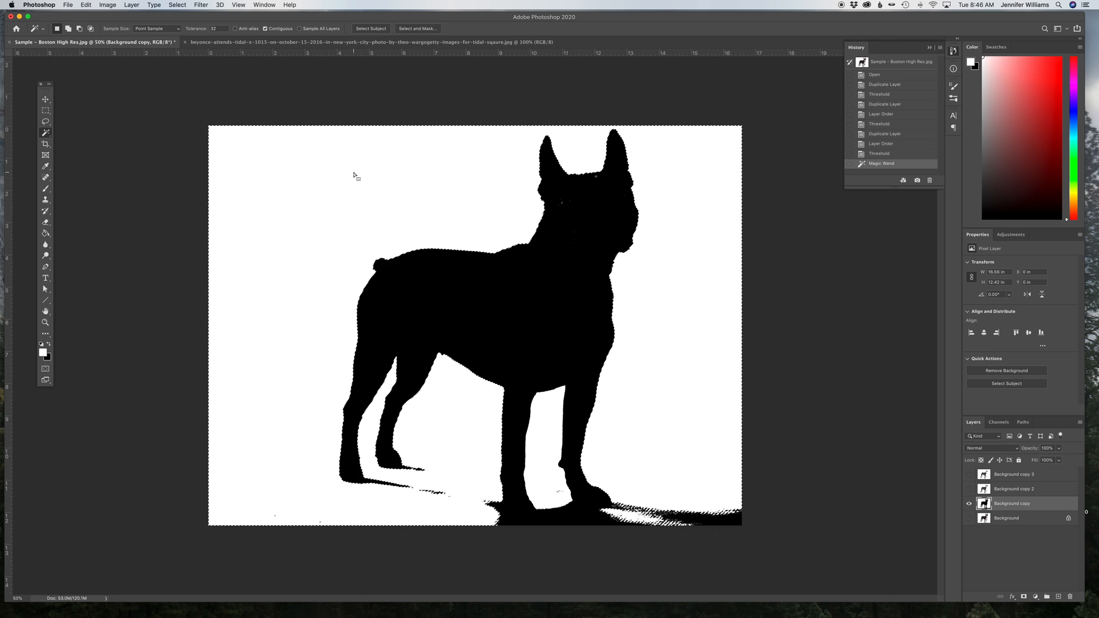
Expand the white selection with Select > Similar, delete it, then reselect leftover white
left_click(176, 5)
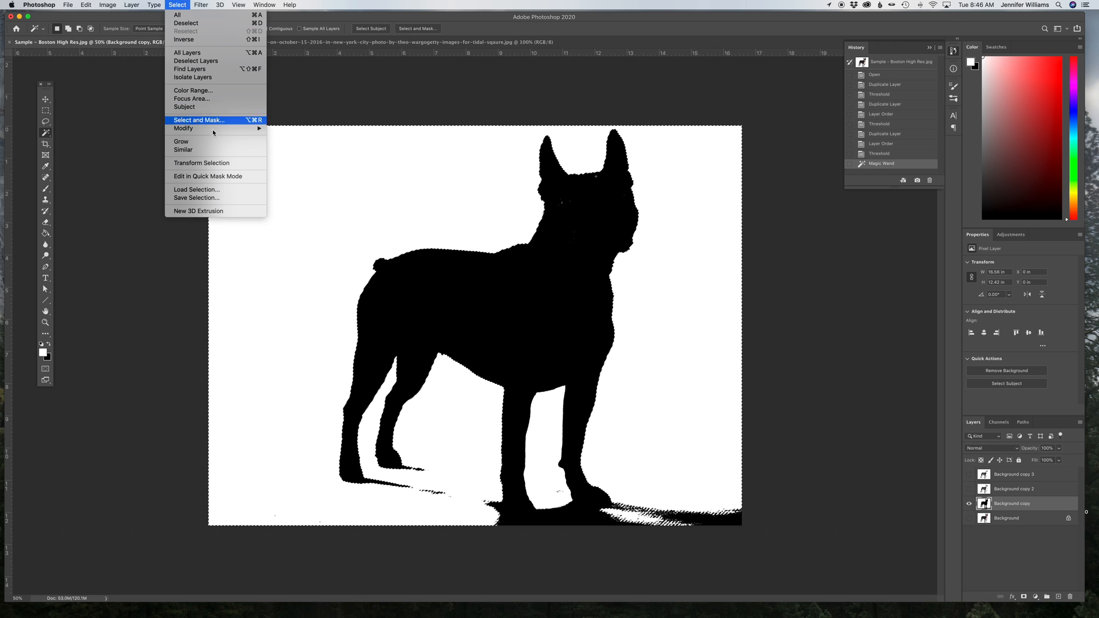
left_click(183, 149)
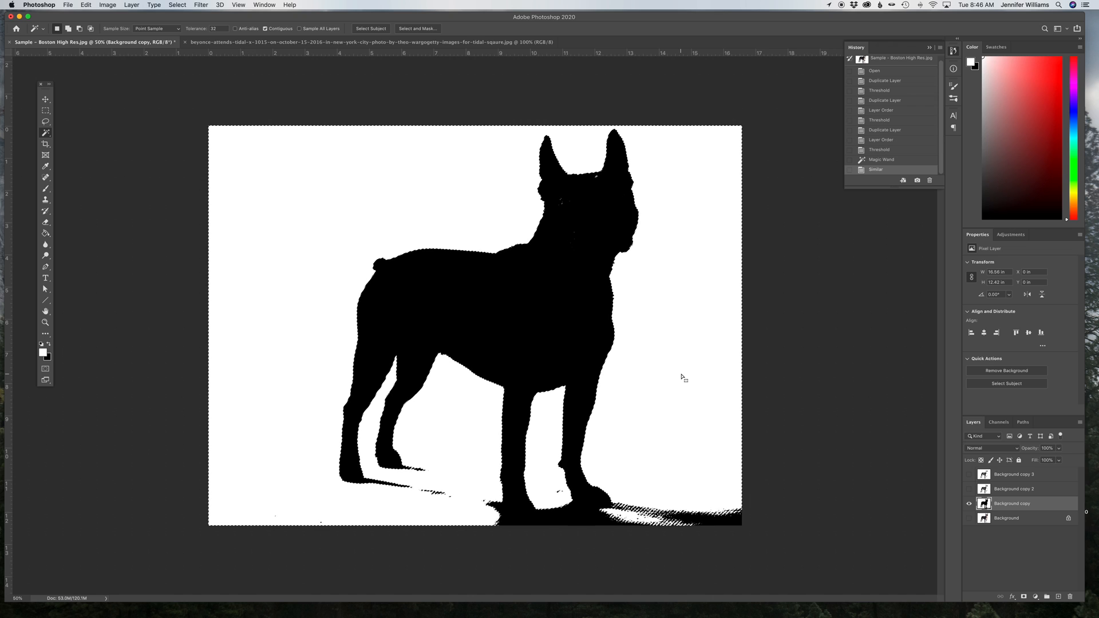
key("Delete")
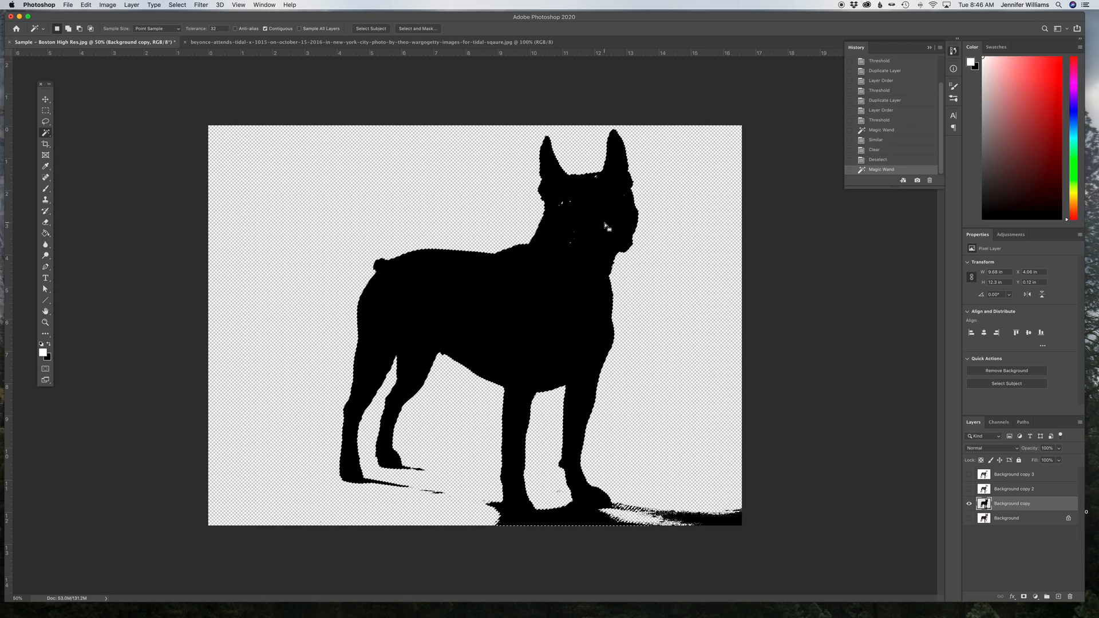
left_click(177, 5)
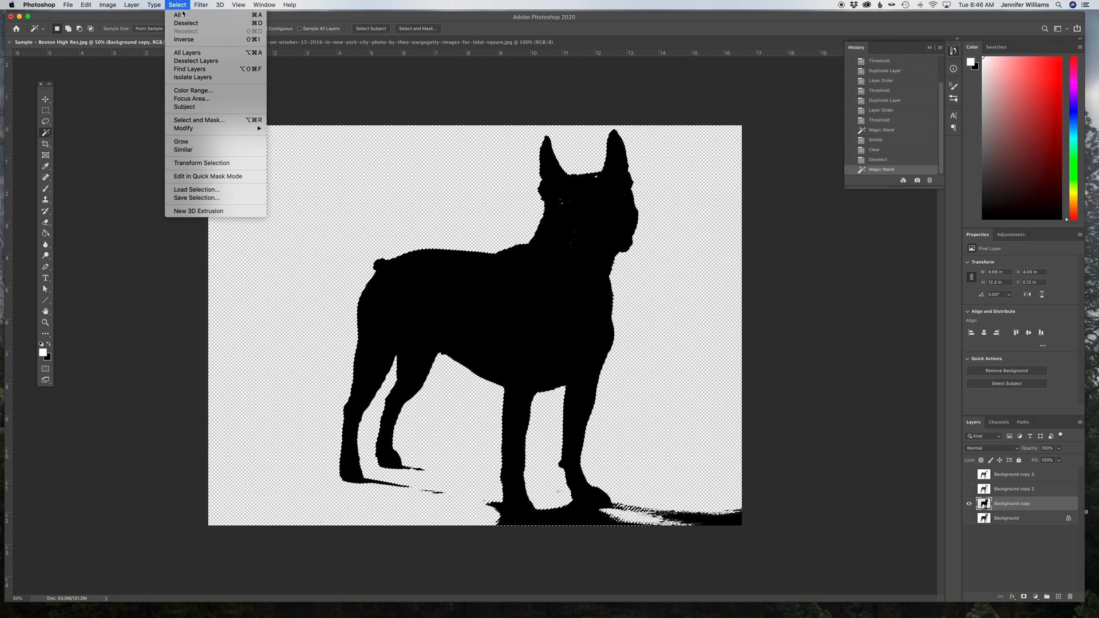
left_click(183, 149)
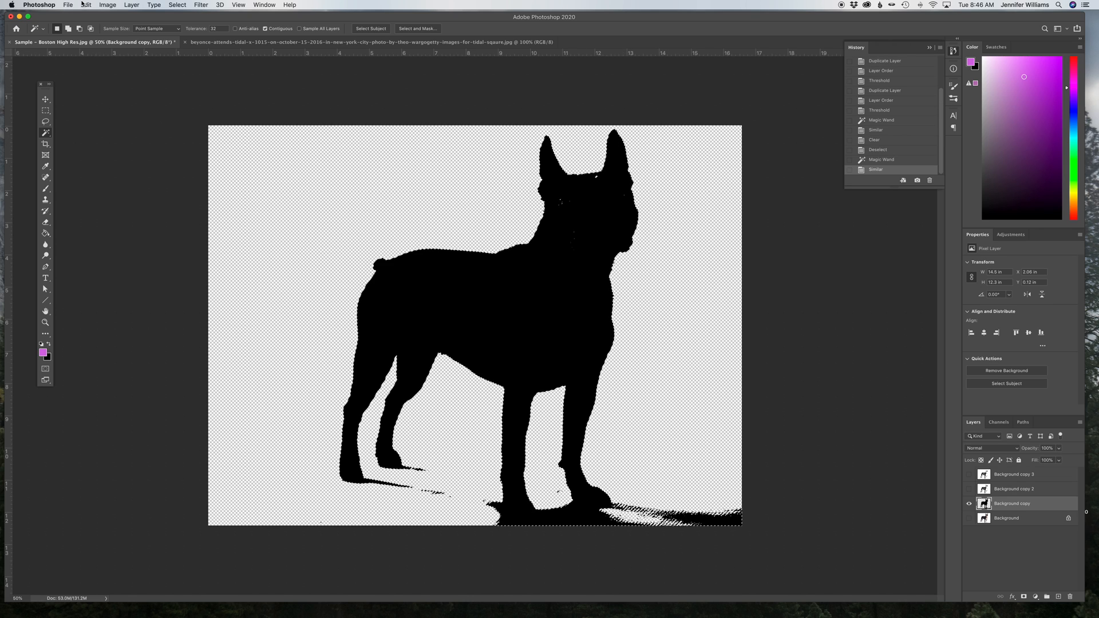
Fill the silhouette with the purple foreground colour via Edit > Fill, then deselect
left_click(85, 5)
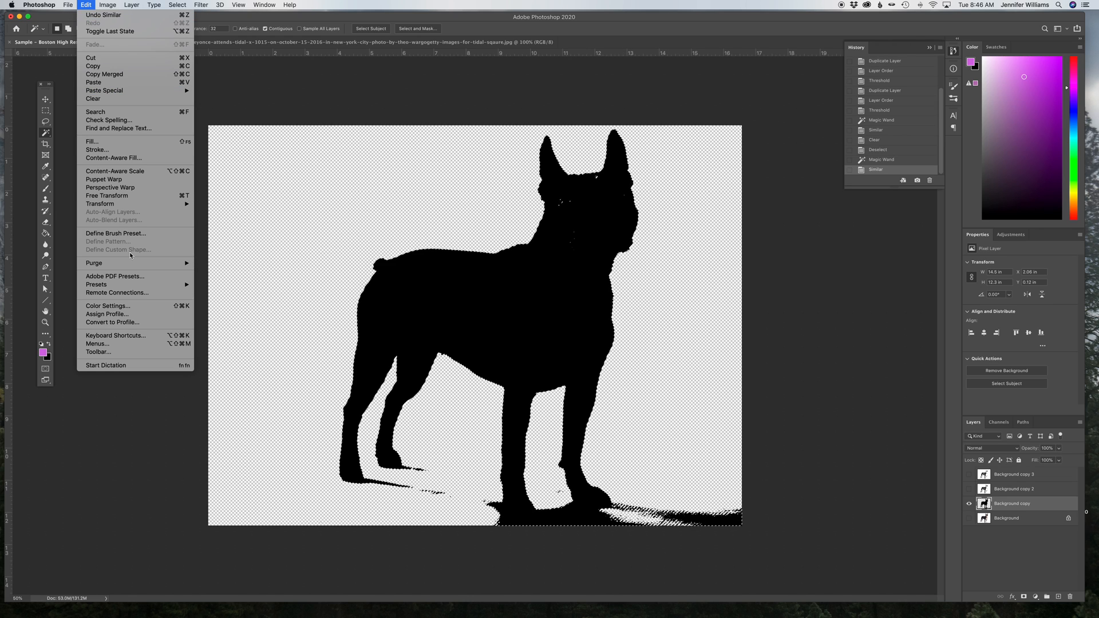
left_click(92, 141)
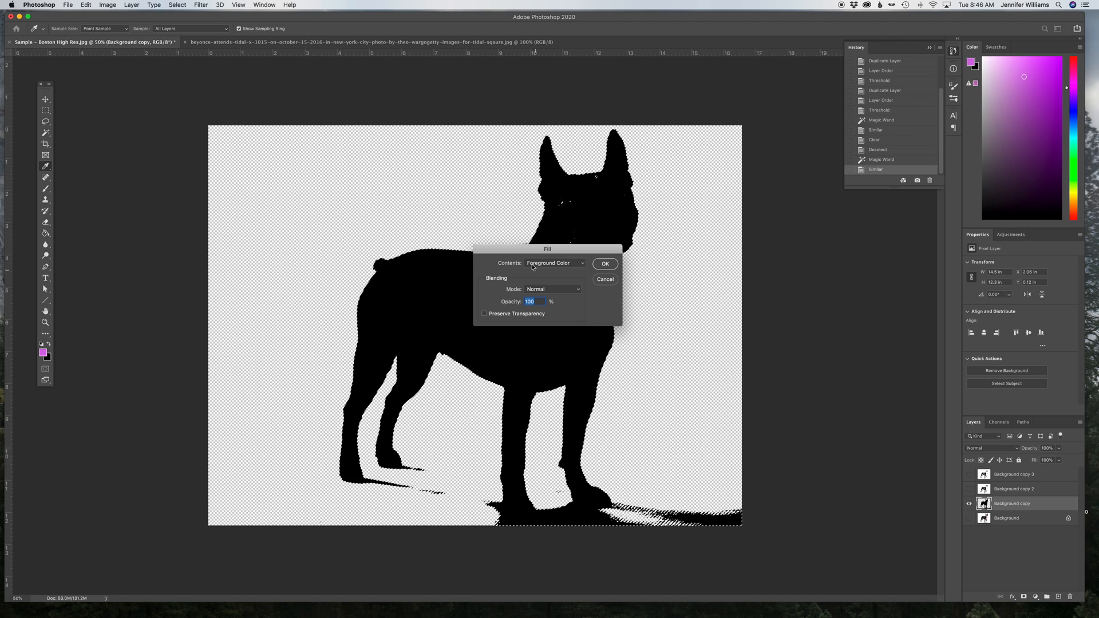
left_click(554, 263)
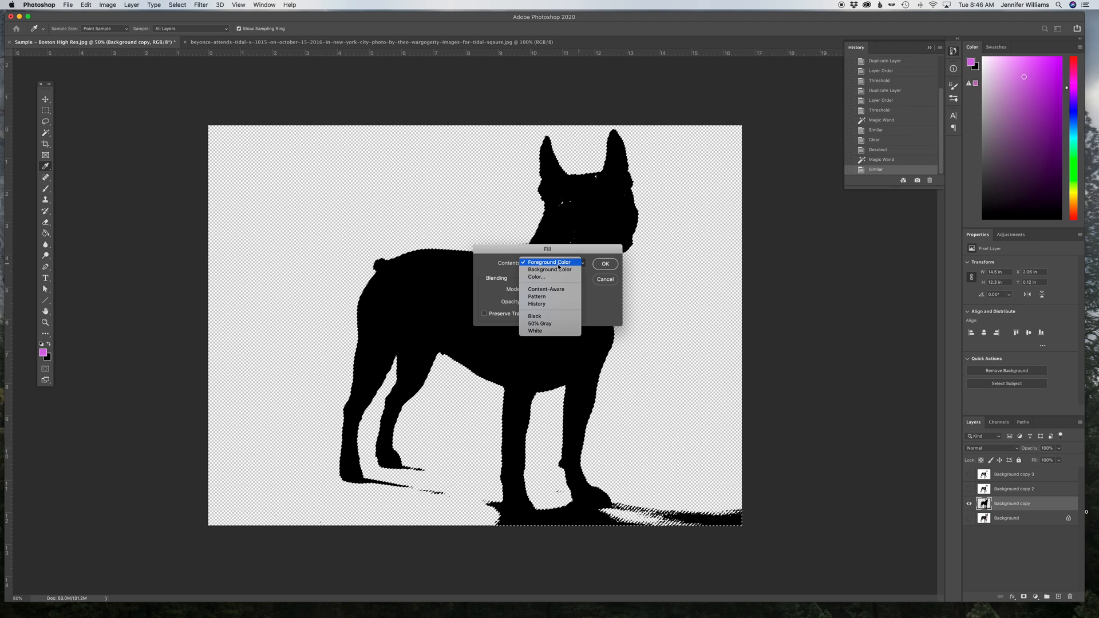
left_click(550, 262)
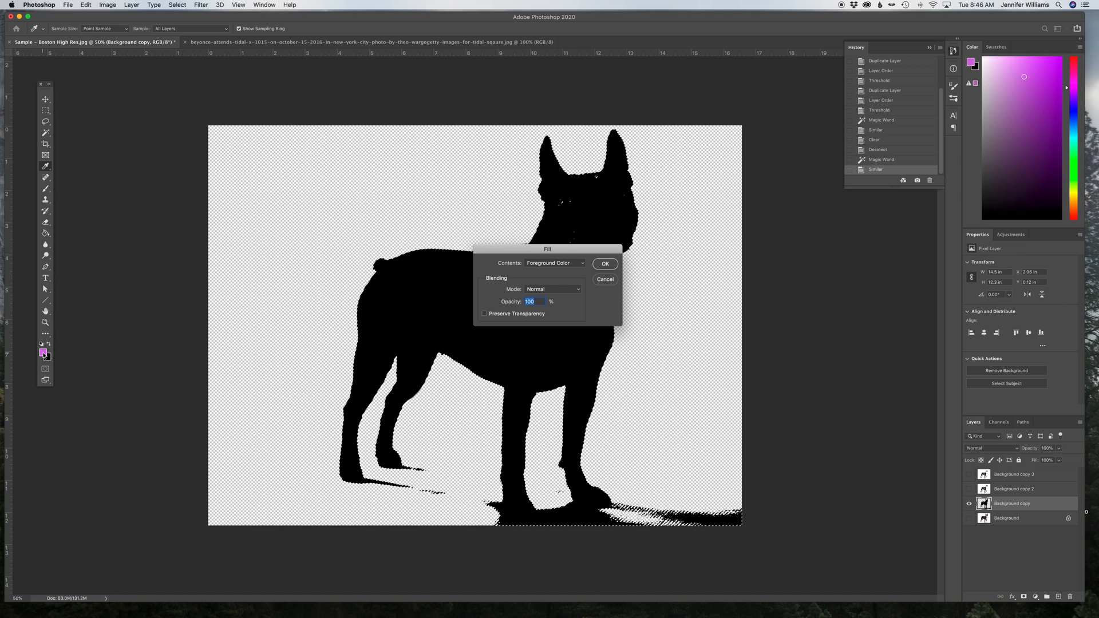
left_click(605, 264)
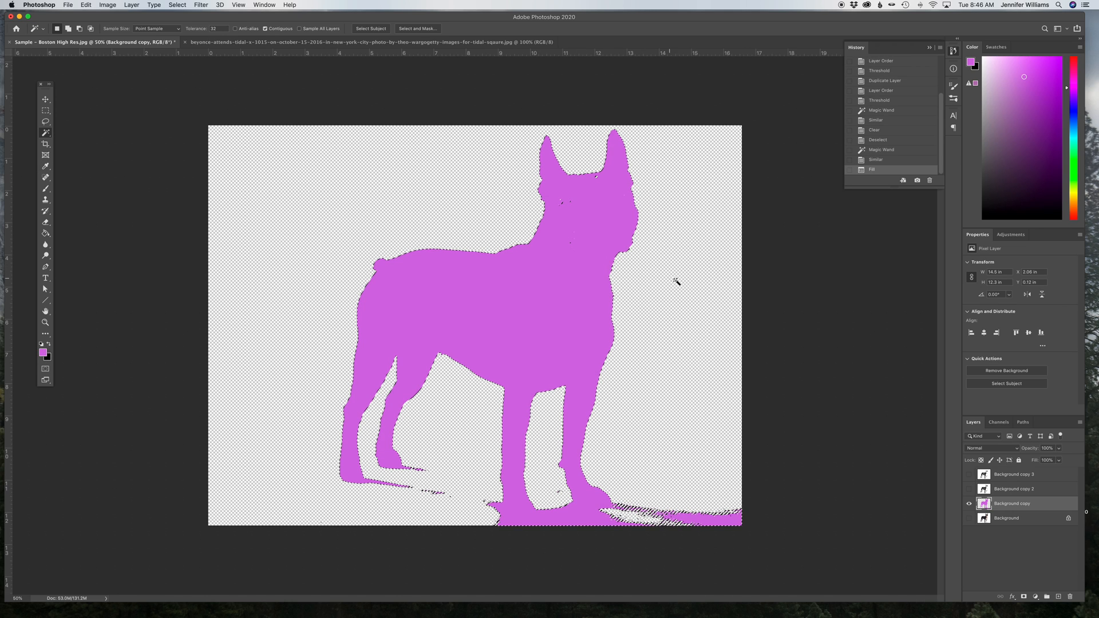
key("cmd+d")
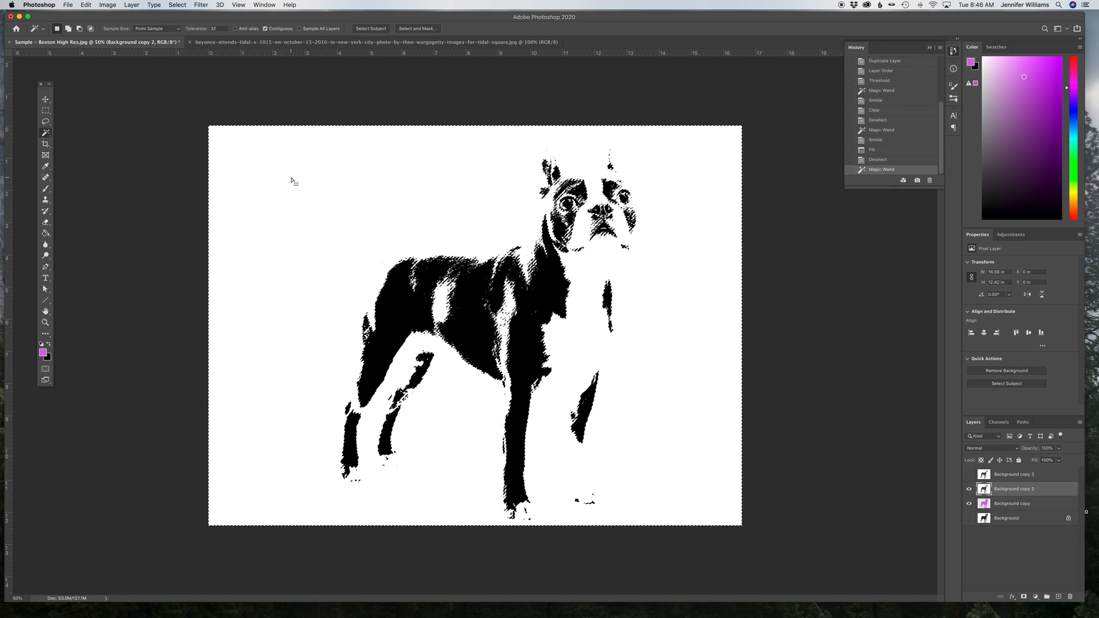
Grow Background copy 2's white selection with Select > Similar, then select its black markings
left_click(177, 5)
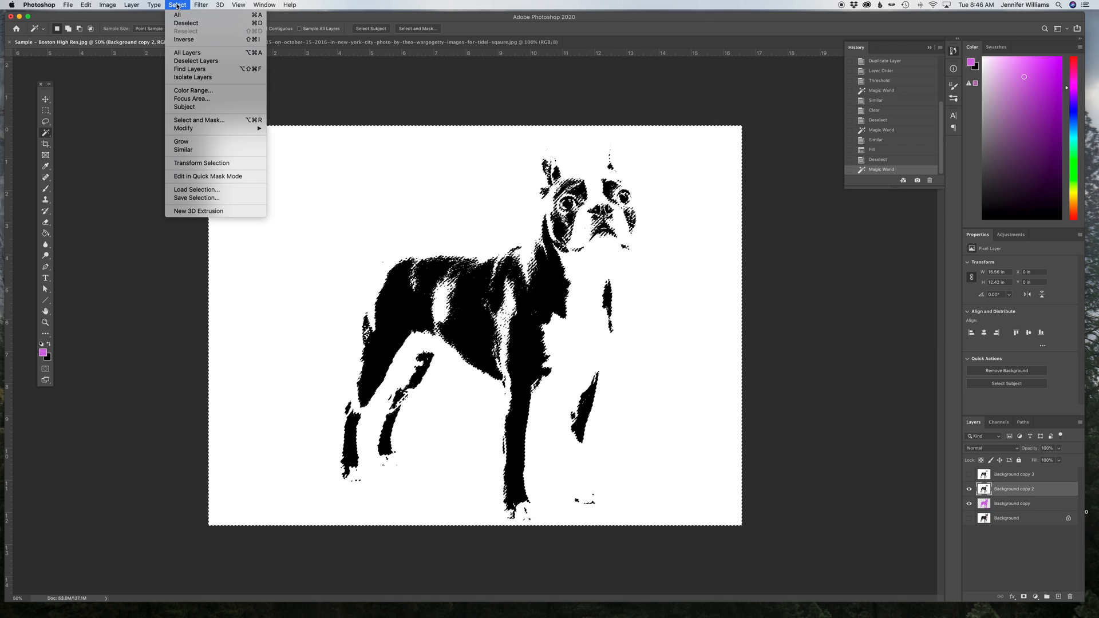
mouse_move(194, 152)
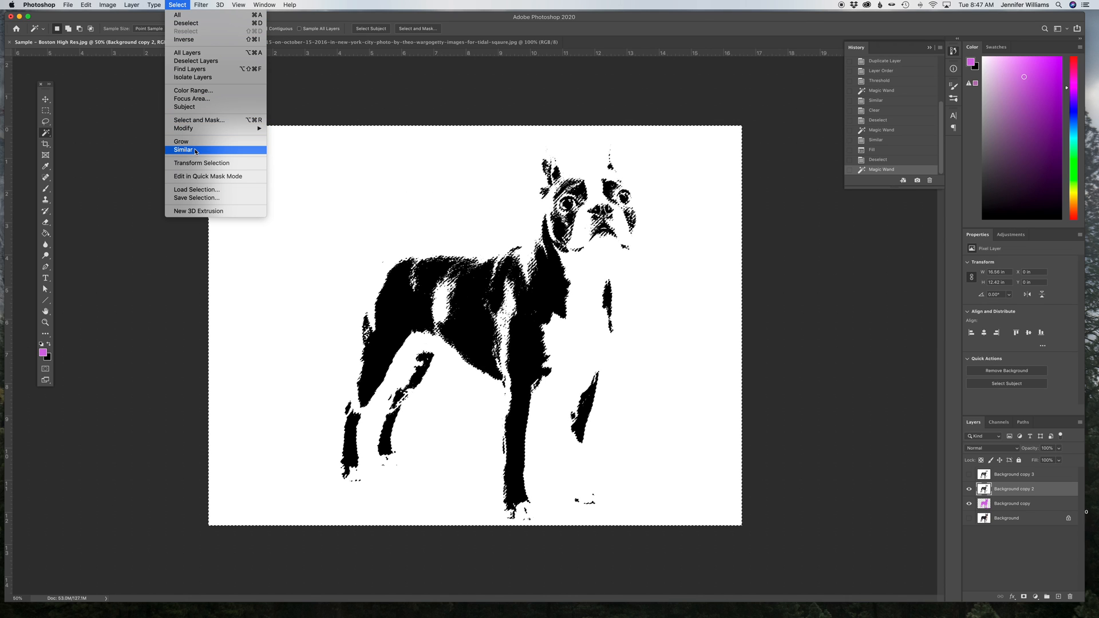
left_click(183, 150)
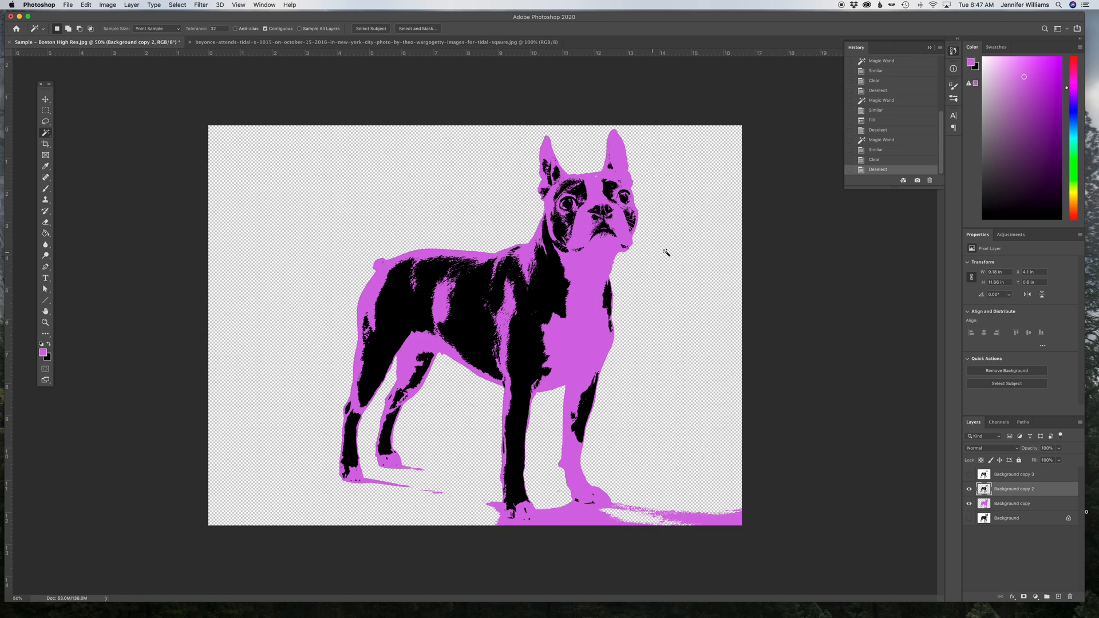
mouse_move(428, 271)
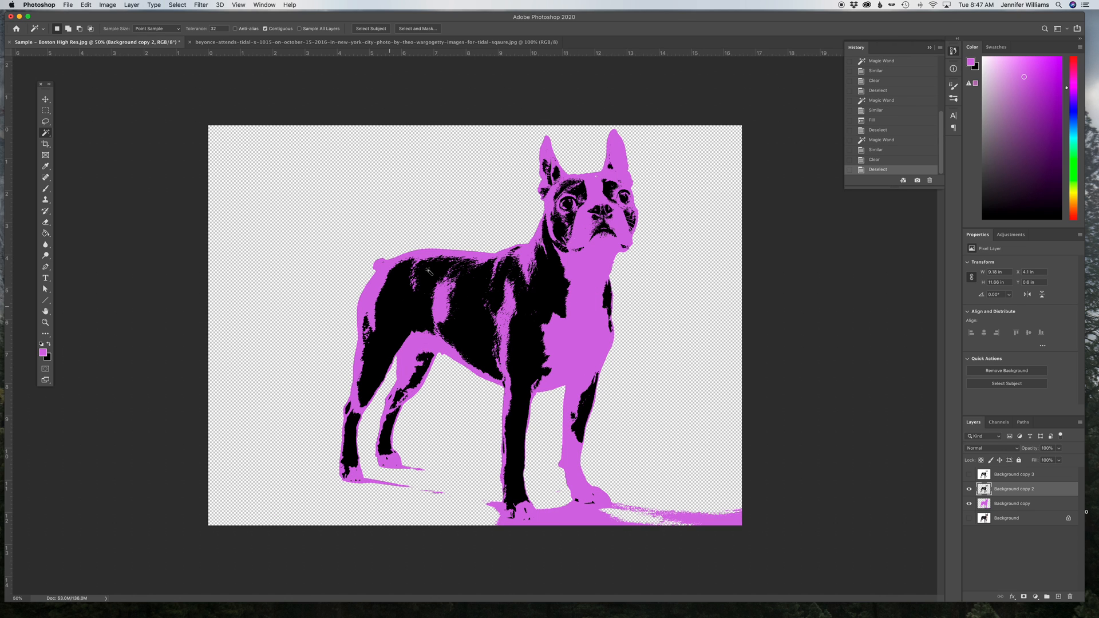
mouse_move(768, 235)
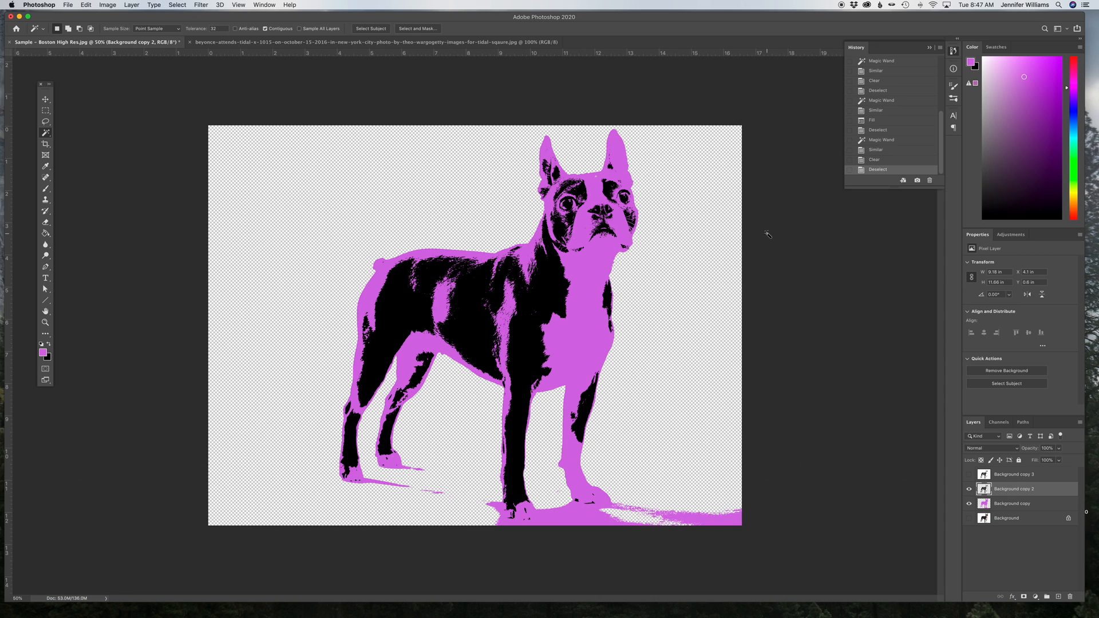
left_click(554, 294)
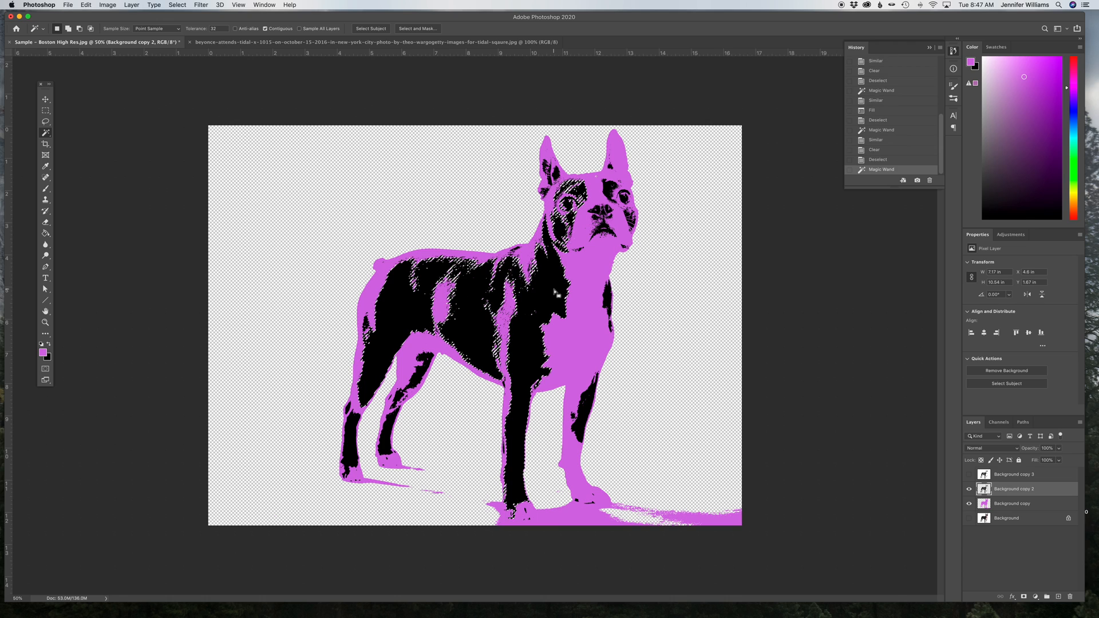
Fill all black markings pink, then reload them and refill with a brighter pink
left_click(177, 5)
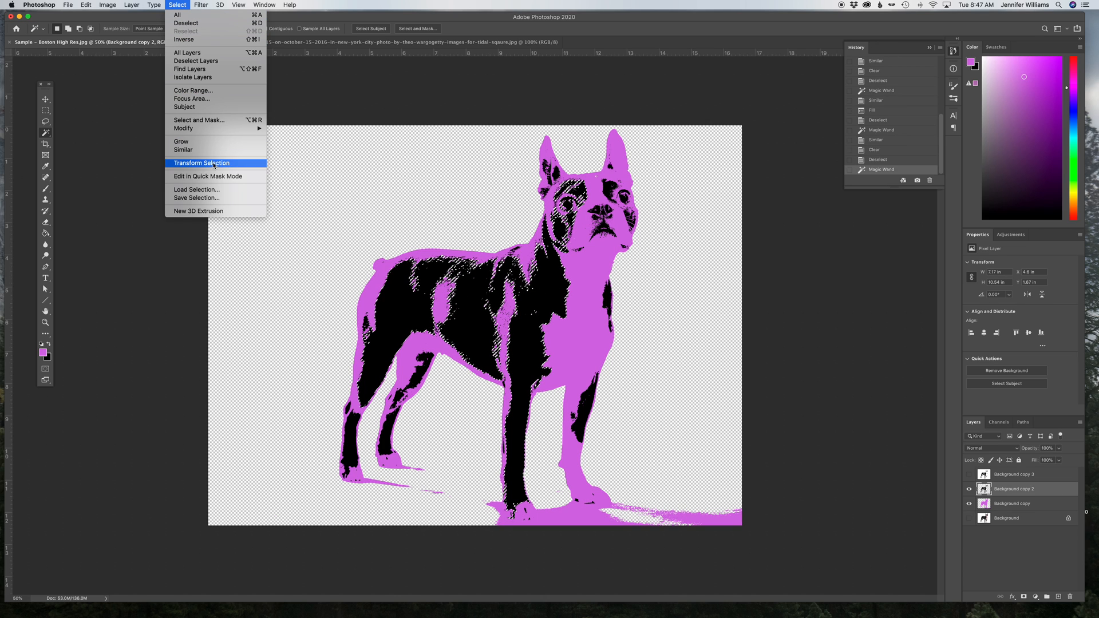
left_click(183, 150)
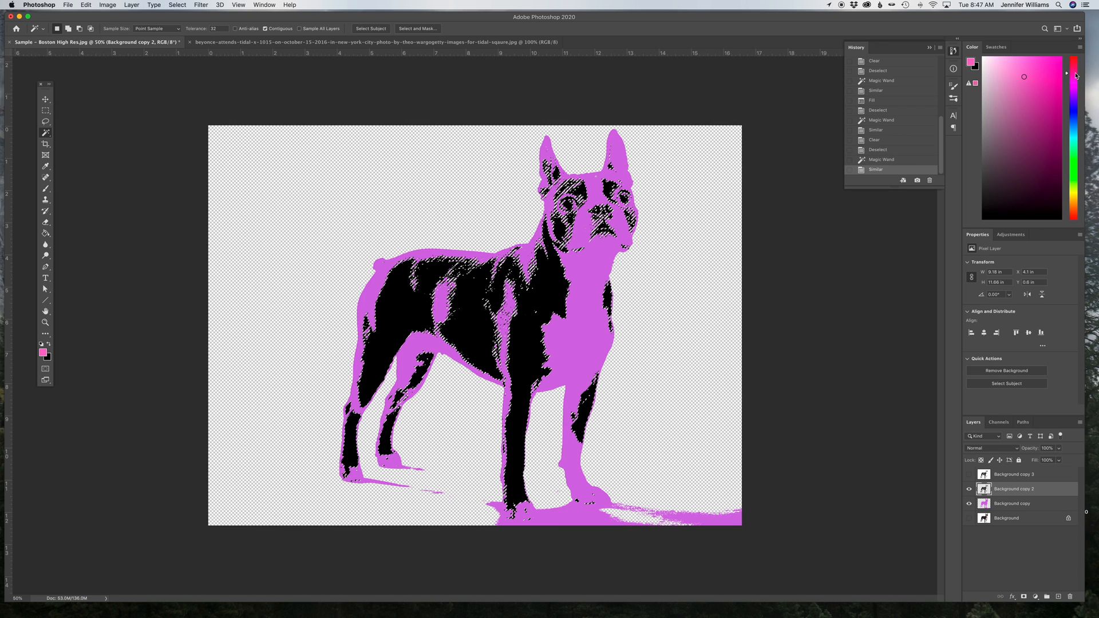
left_click(85, 5)
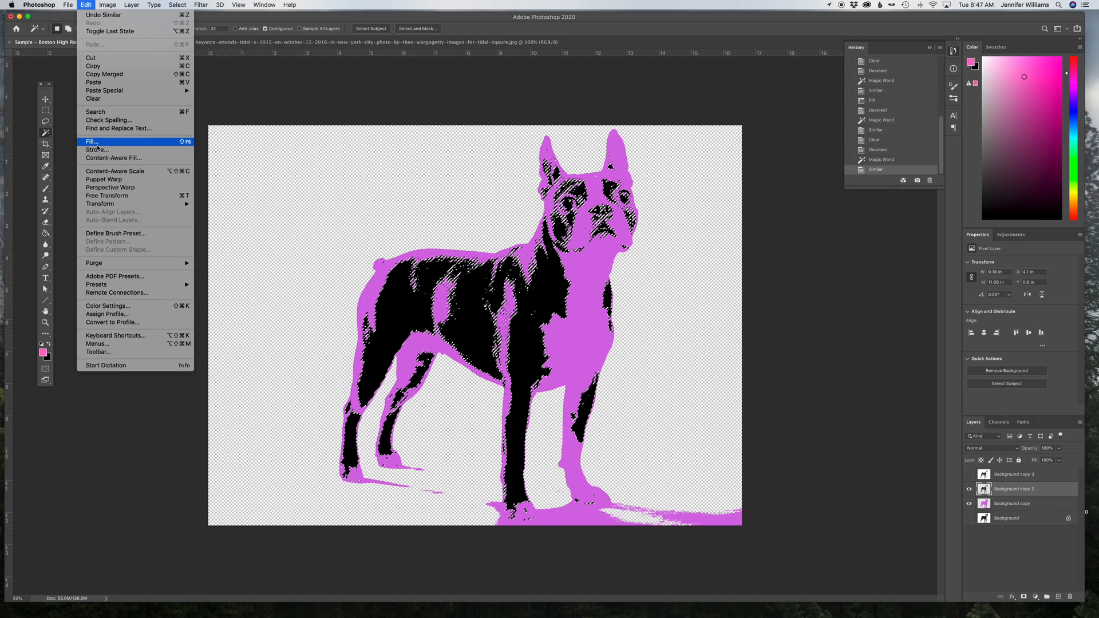
left_click(92, 141)
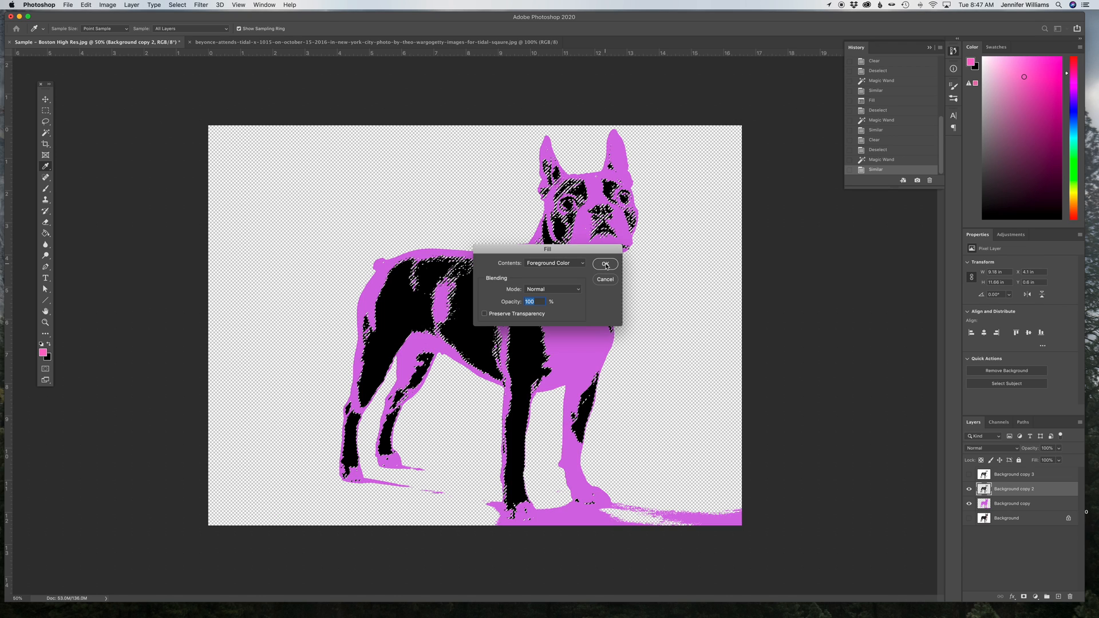
left_click(605, 264)
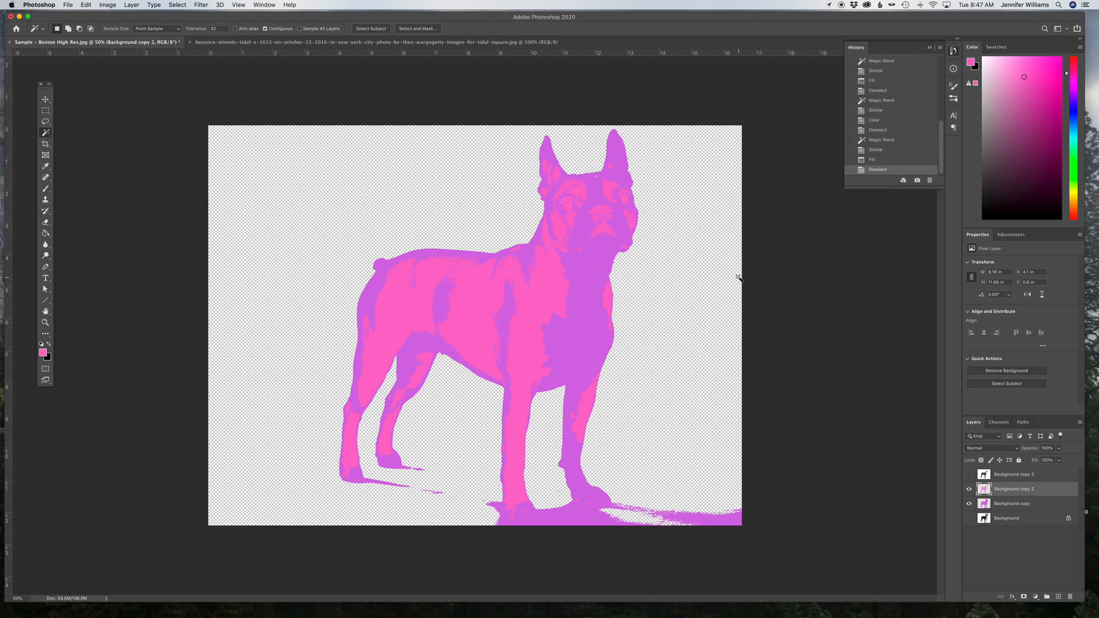
mouse_move(613, 354)
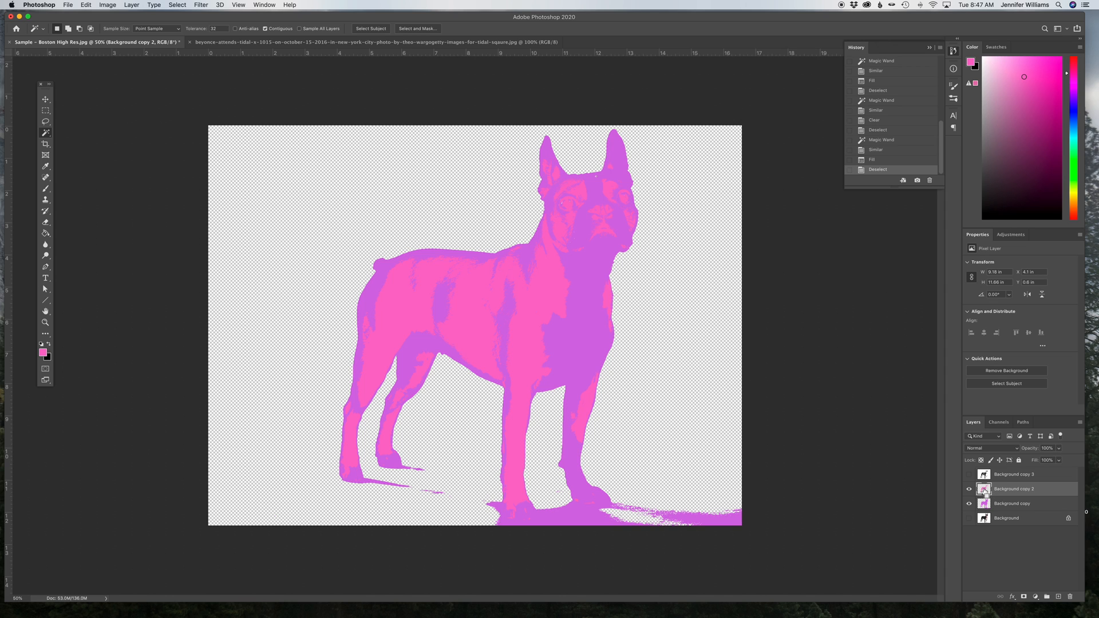
left_click(985, 488)
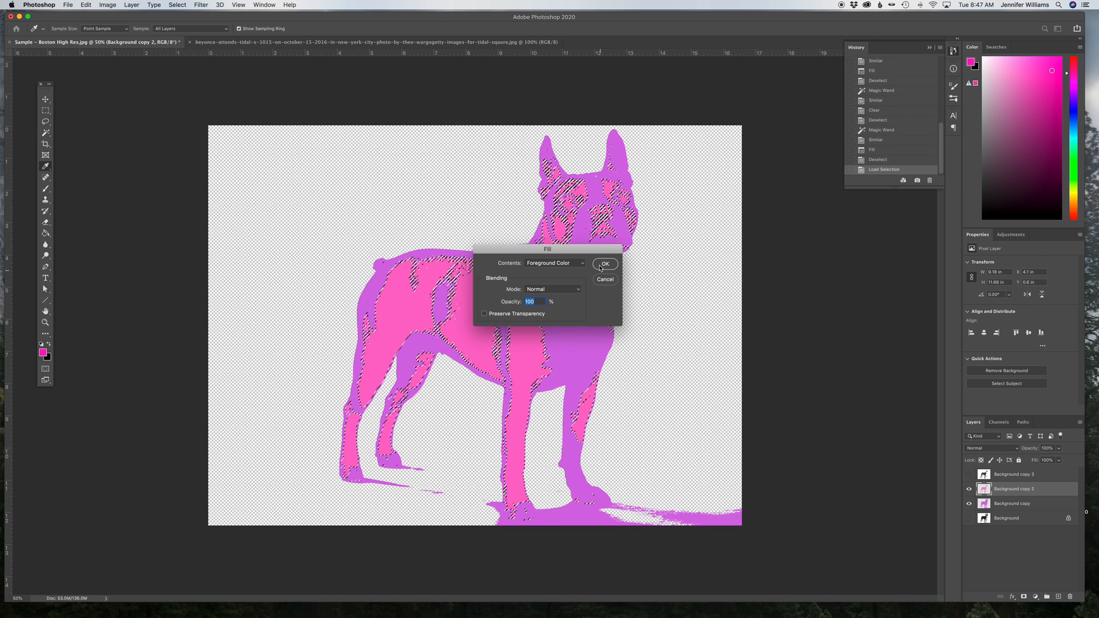
left_click(605, 263)
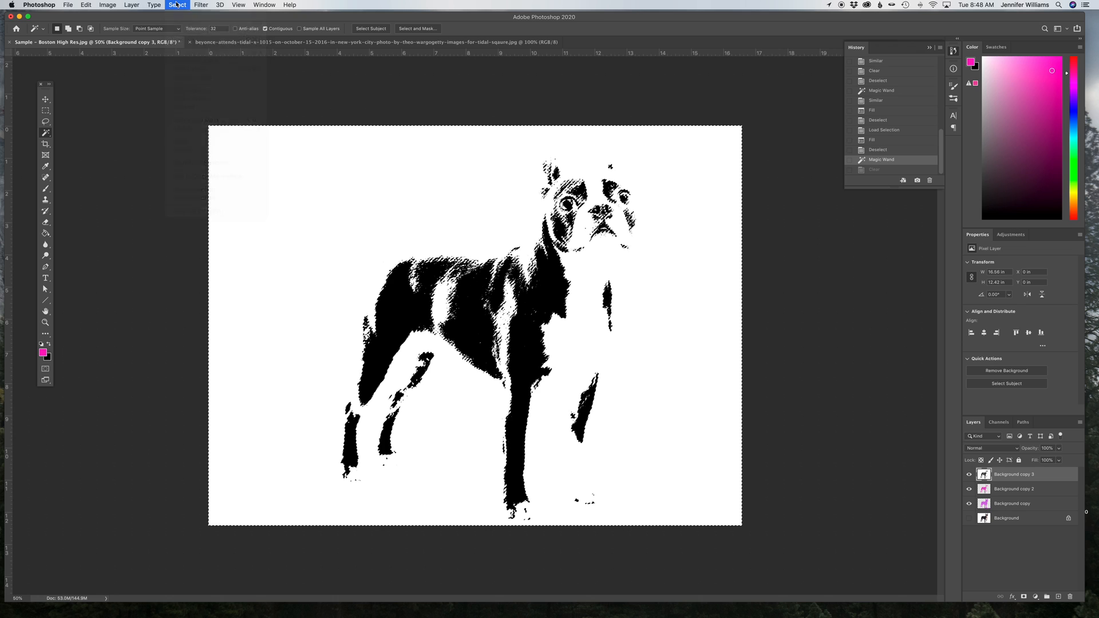
Select similar areas on Background copy 3, then delete that layer
left_click(177, 5)
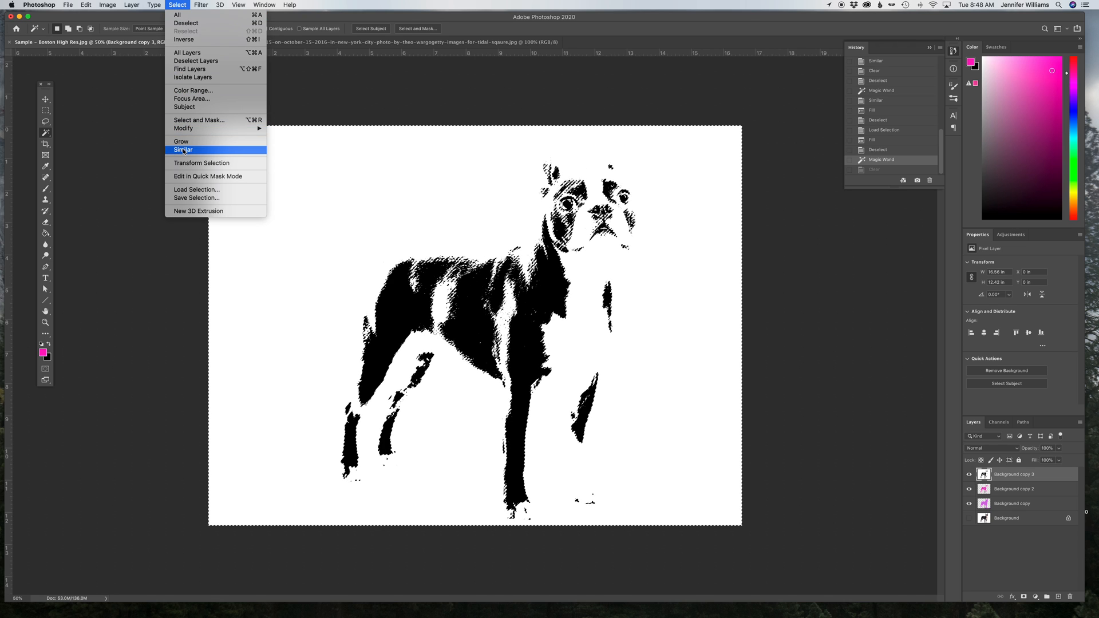
left_click(183, 150)
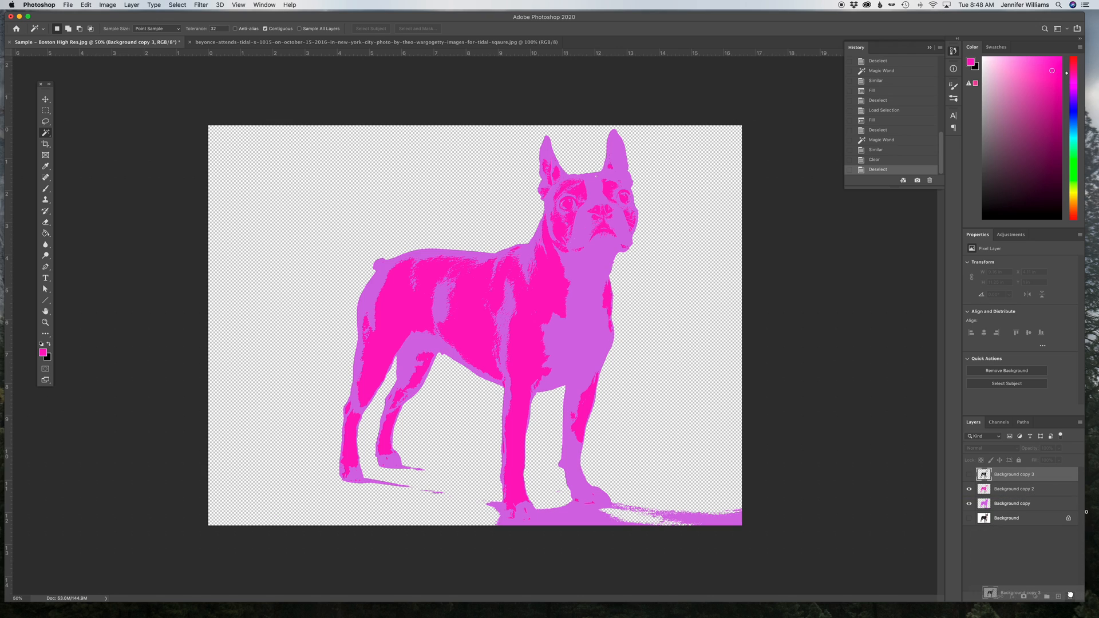
left_click(1060, 597)
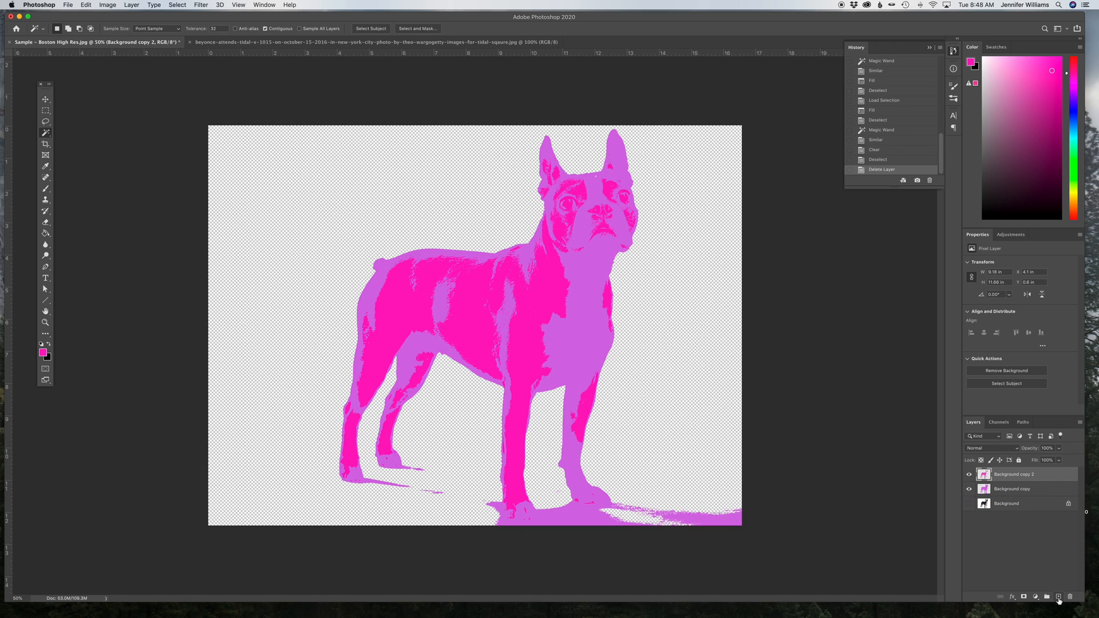
Add a new layer, pick cyan, and Paint Bucket fill the canvas
left_click(1059, 597)
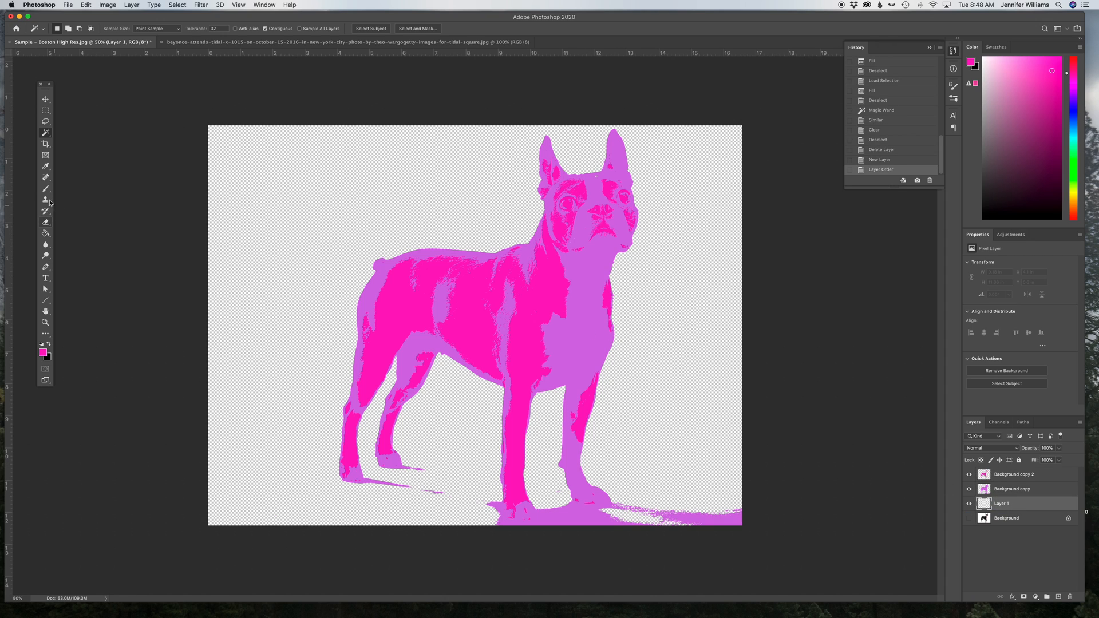
left_click(1068, 145)
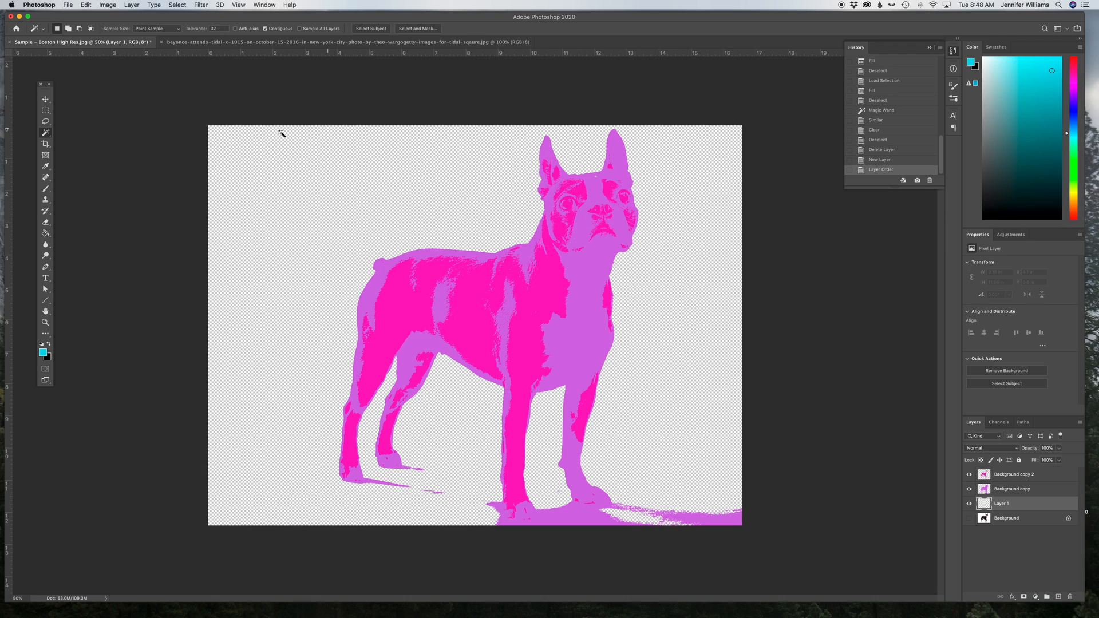
left_click(46, 233)
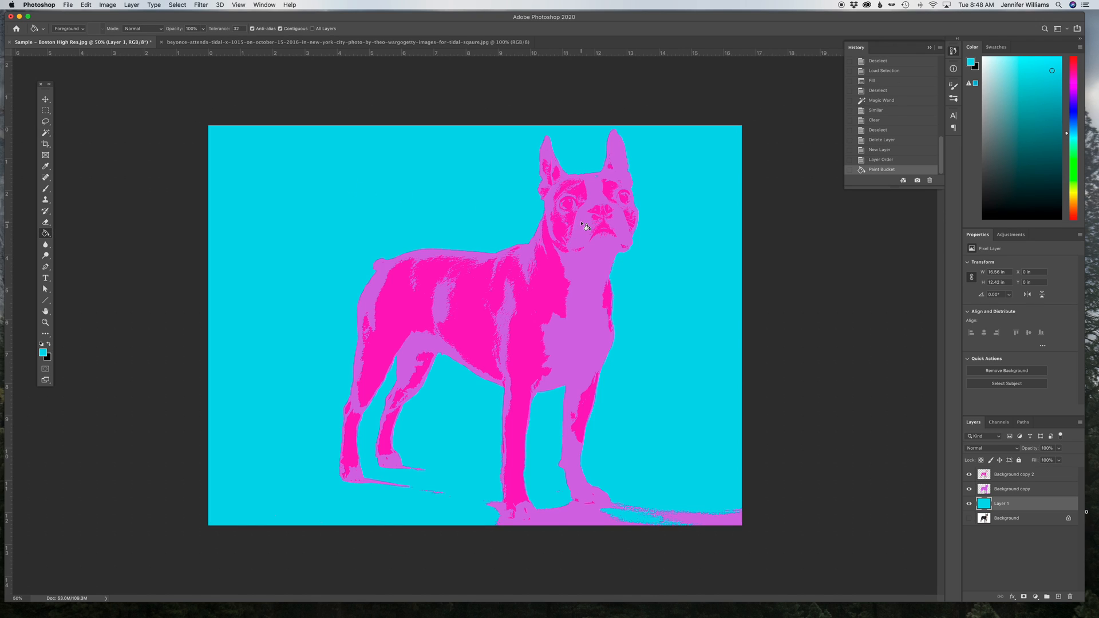
left_click(1013, 475)
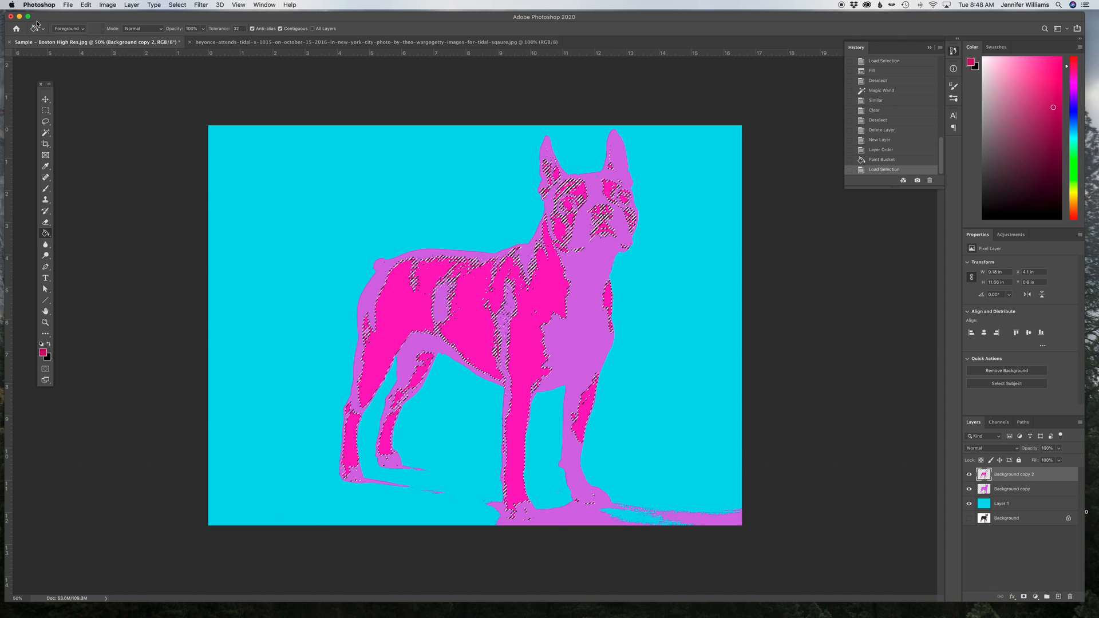
Fill the selected pink markings with crimson using Edit > Fill
left_click(86, 6)
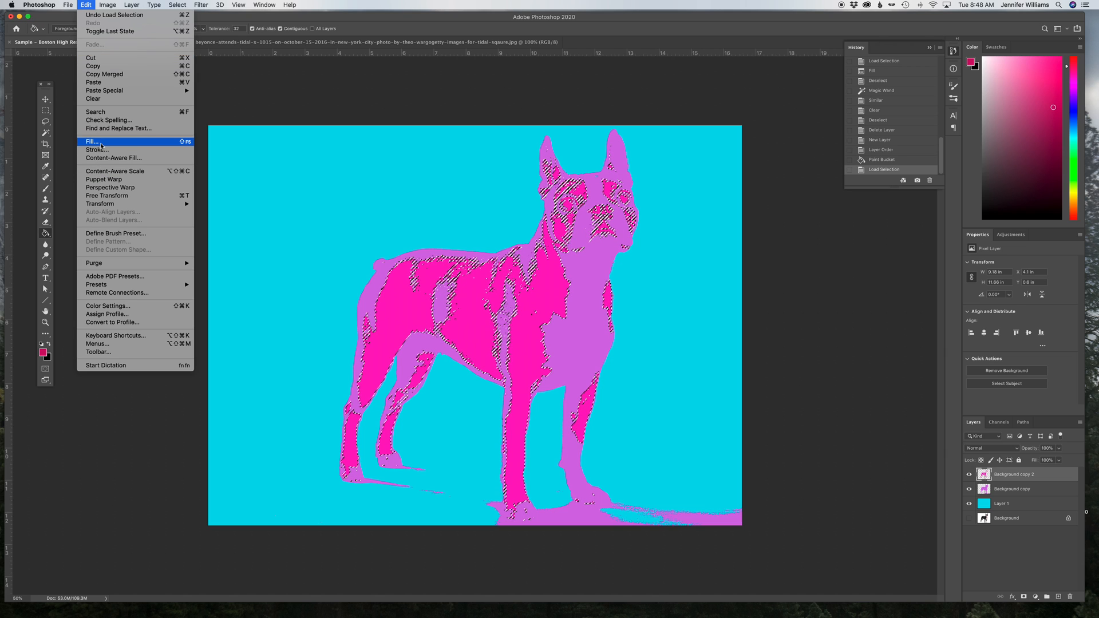
left_click(90, 141)
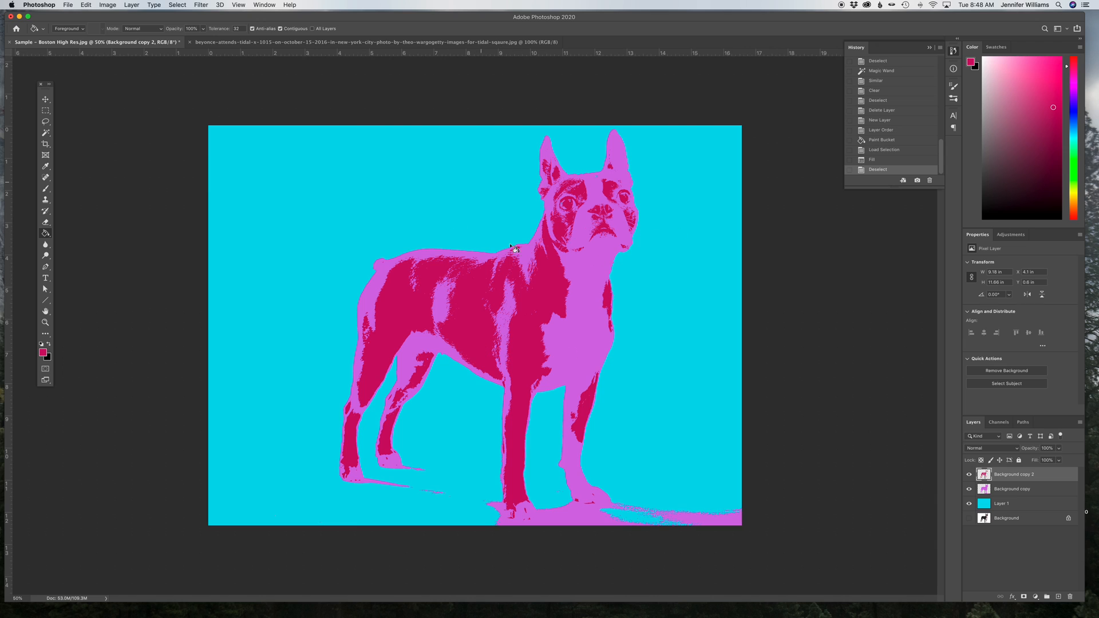
mouse_move(616, 481)
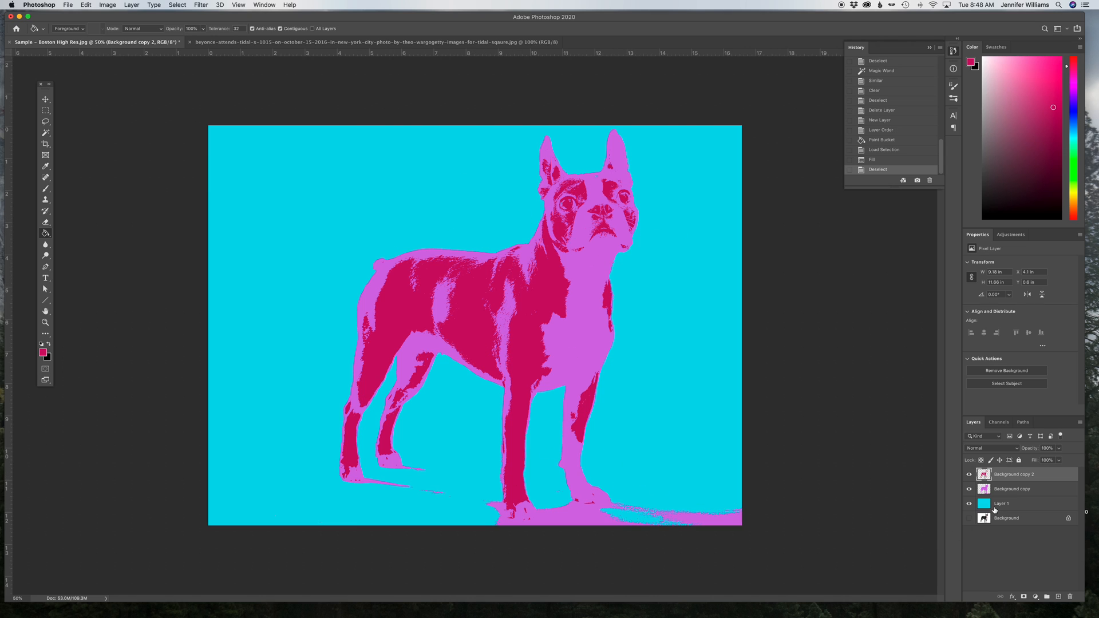
mouse_move(447, 219)
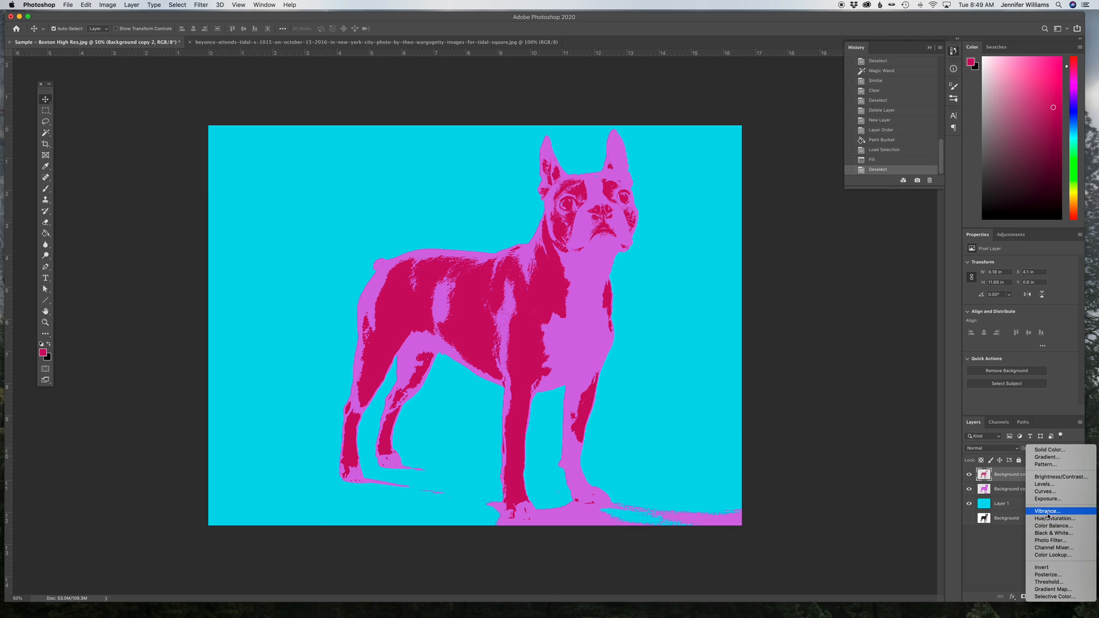
mouse_move(1052, 519)
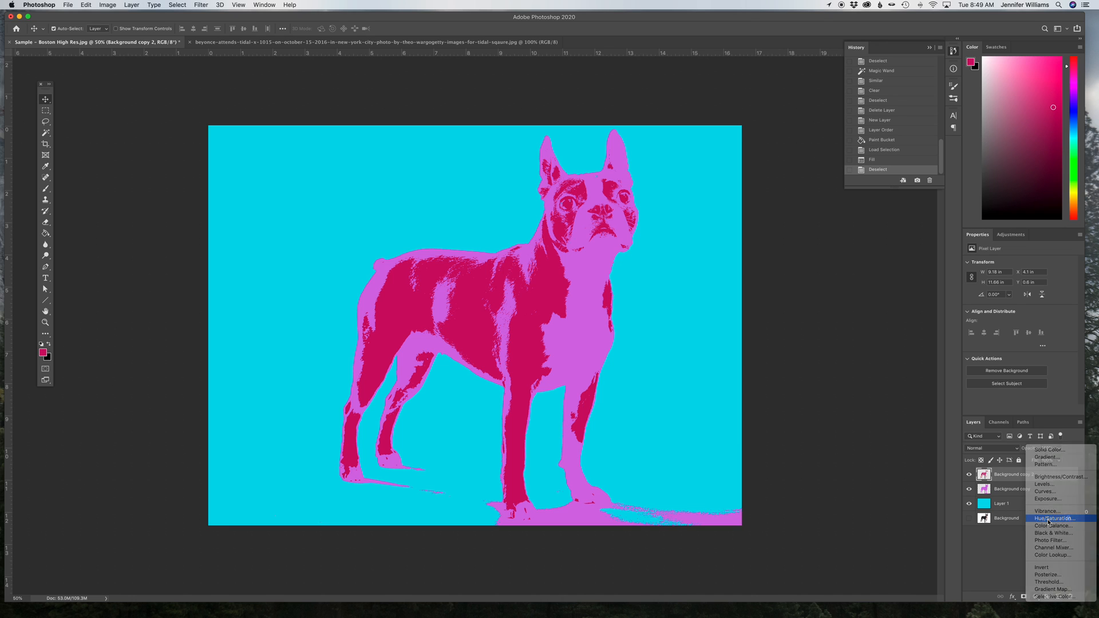
Add a Hue/Saturation adjustment layer and set Hue to about -67 for a green background, blue dog
left_click(1055, 519)
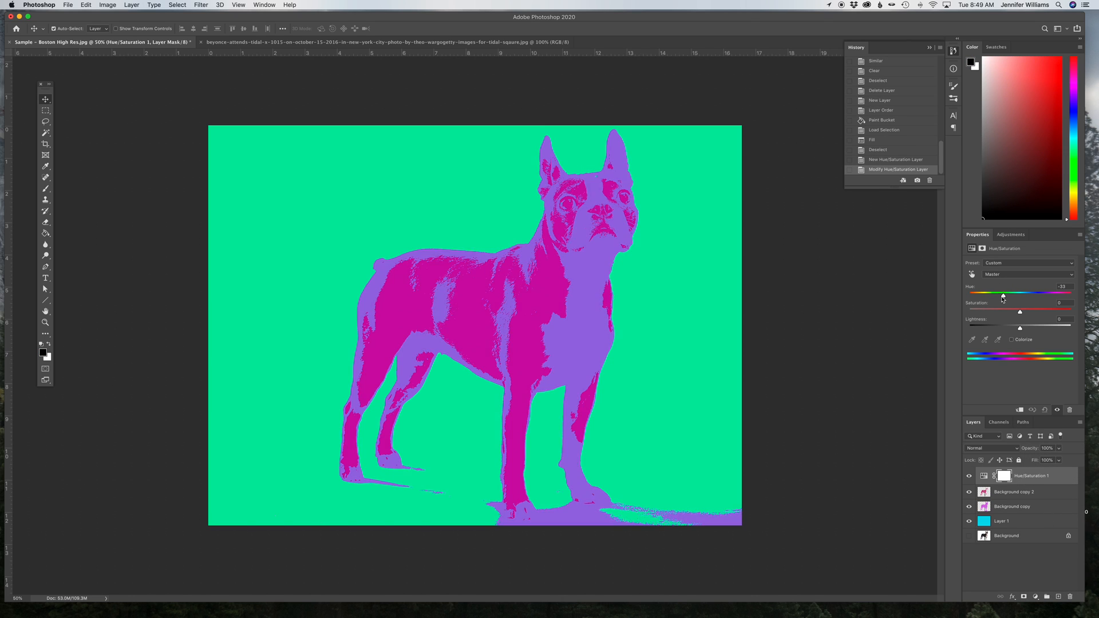
left_click_drag(1003, 295, 970, 294)
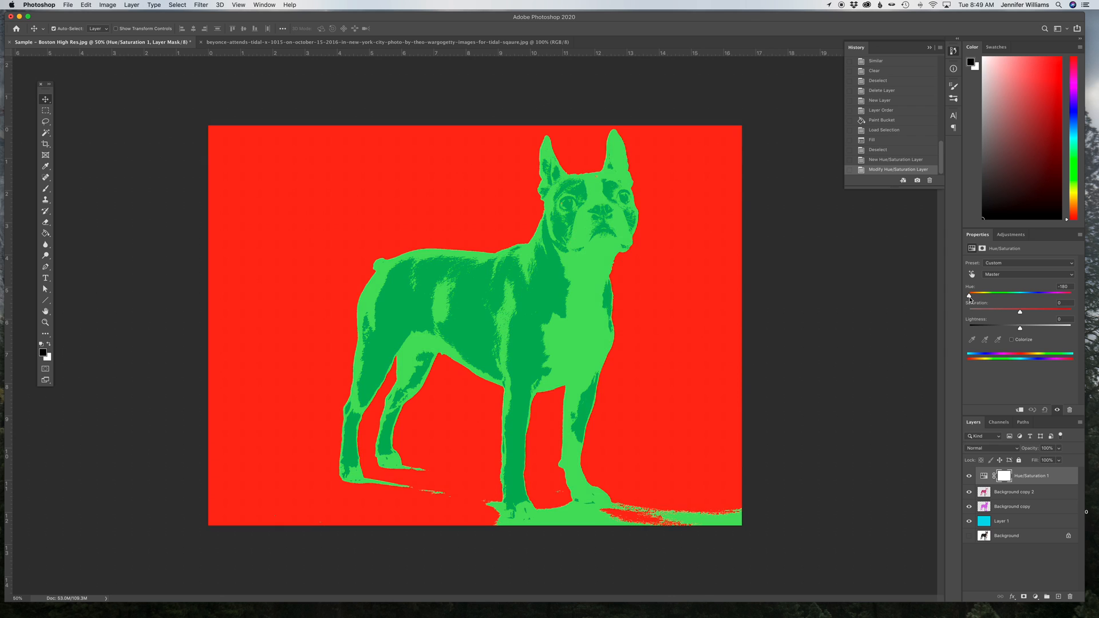
left_click_drag(970, 295, 1049, 294)
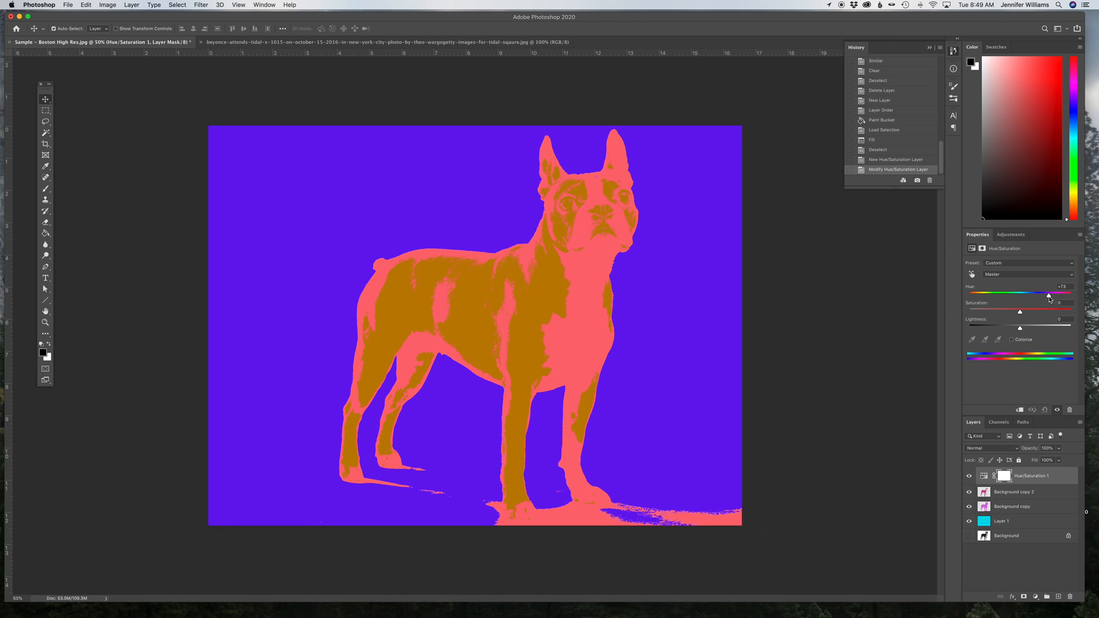
left_click_drag(1050, 292, 1040, 292)
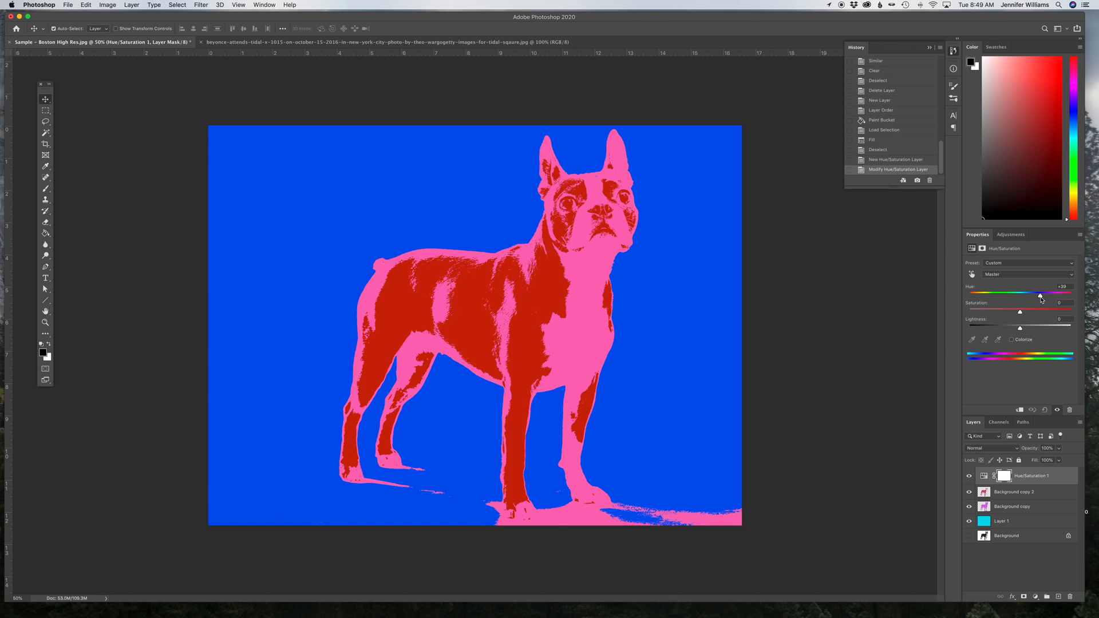
left_click_drag(1040, 294, 1013, 294)
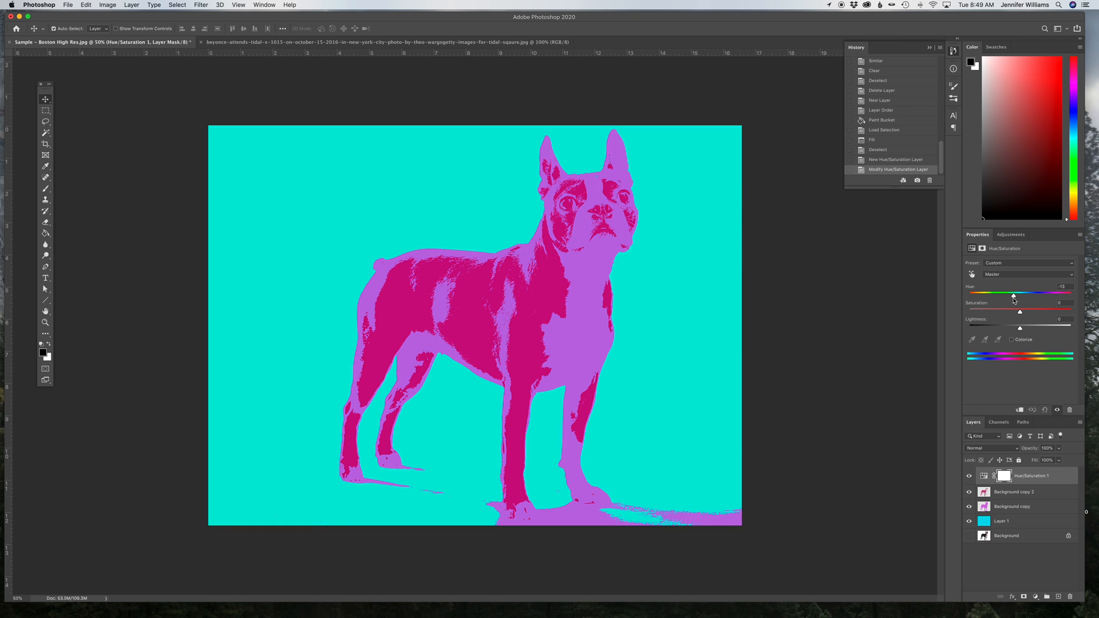
left_click_drag(1014, 298, 987, 299)
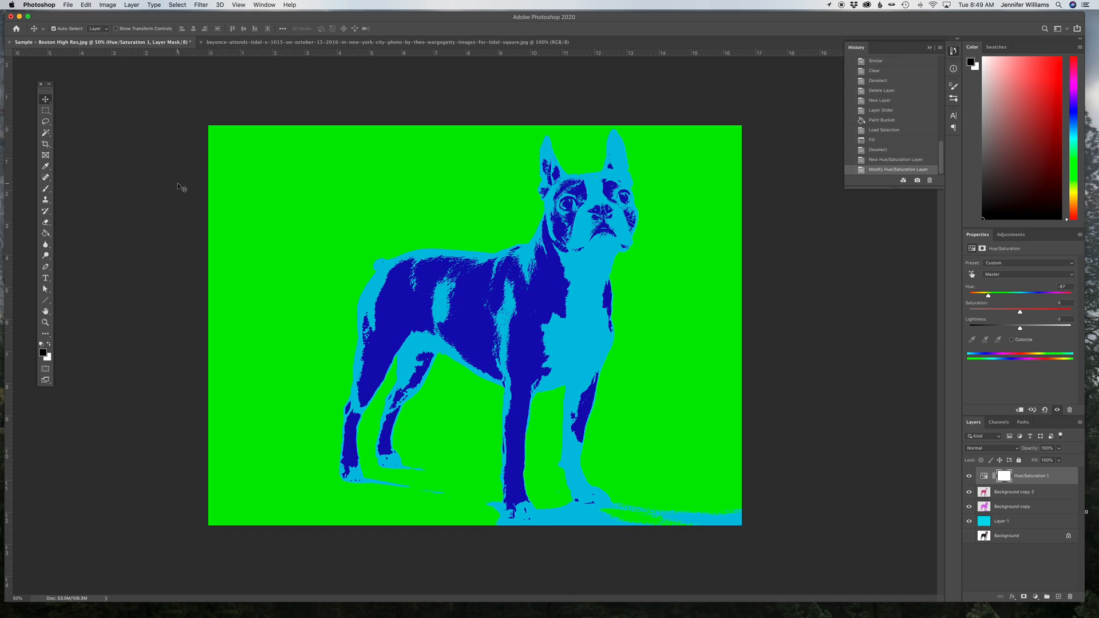
left_click(68, 5)
type("dog-1.psd")
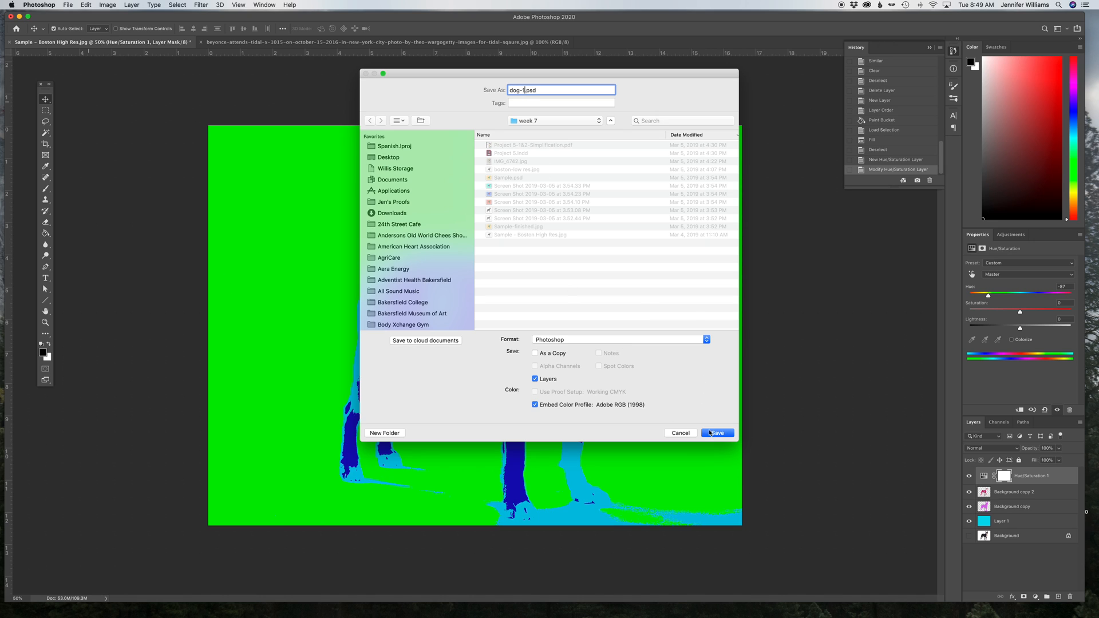
Save the green-background, blue-dog version as the Photoshop file dog-1
left_click(619, 339)
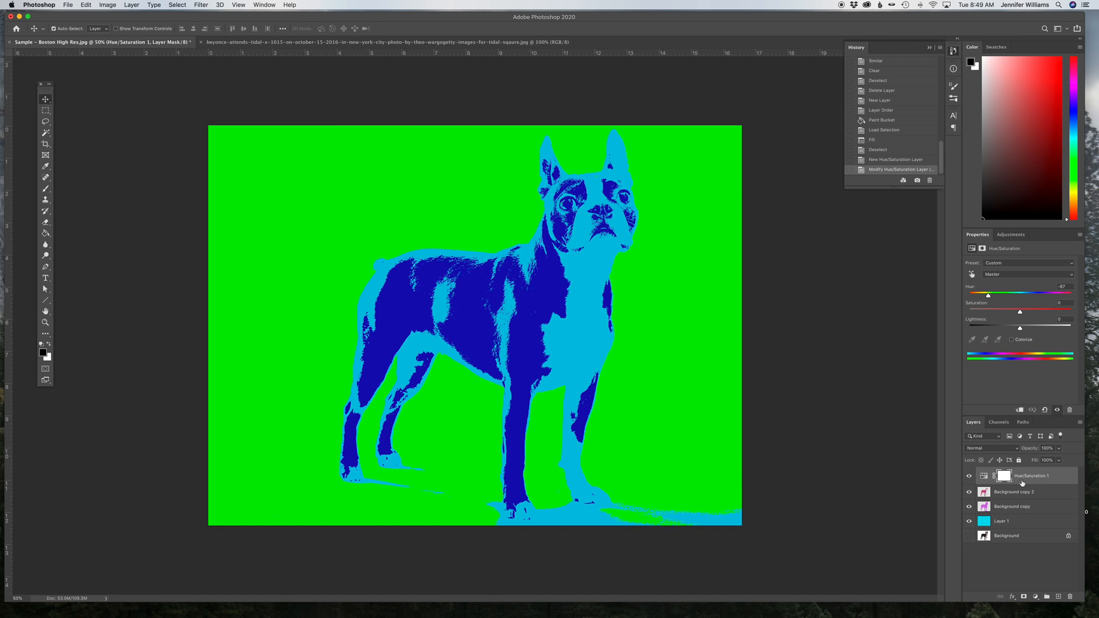
Shift Hue to about -149 for an orange background and teal dog, saving as JPEG dog-2
left_click_drag(989, 295, 987, 296)
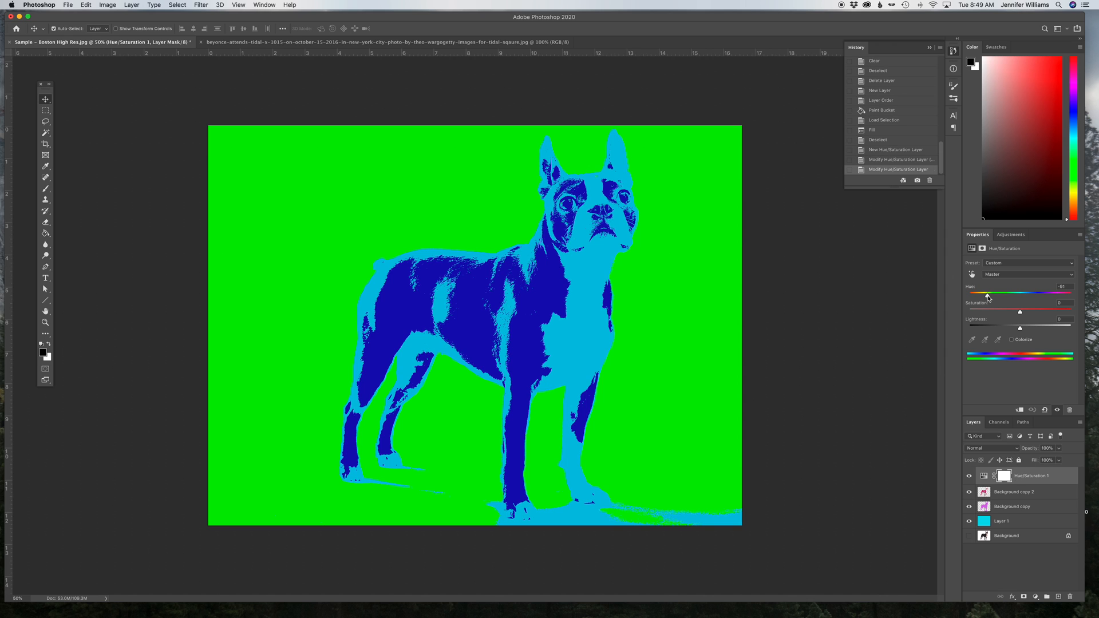
left_click_drag(989, 293, 966, 293)
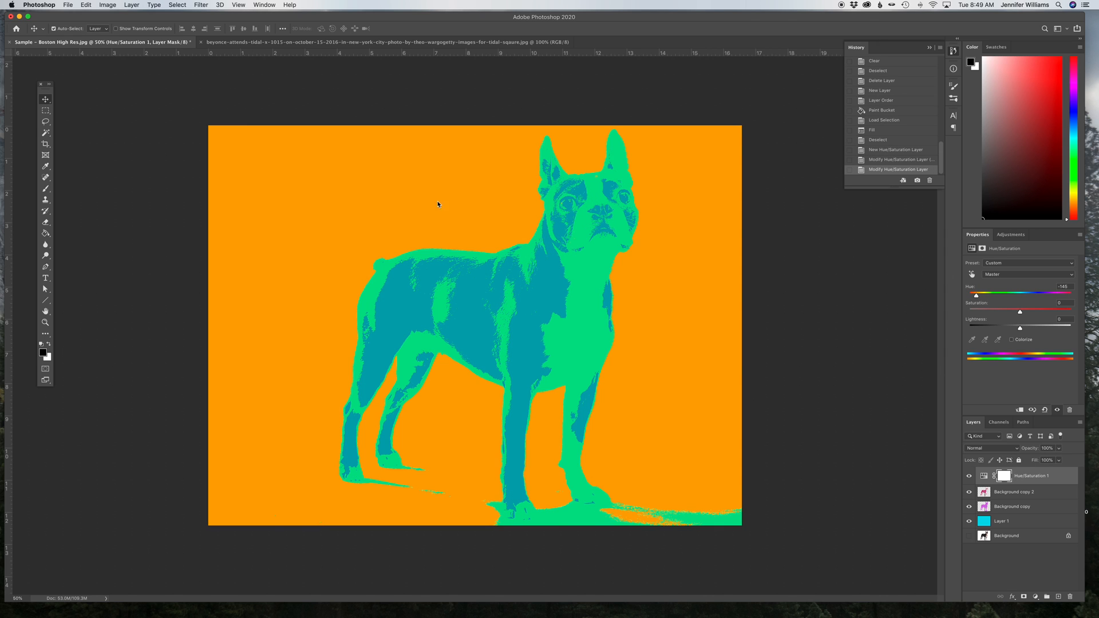
left_click(67, 5)
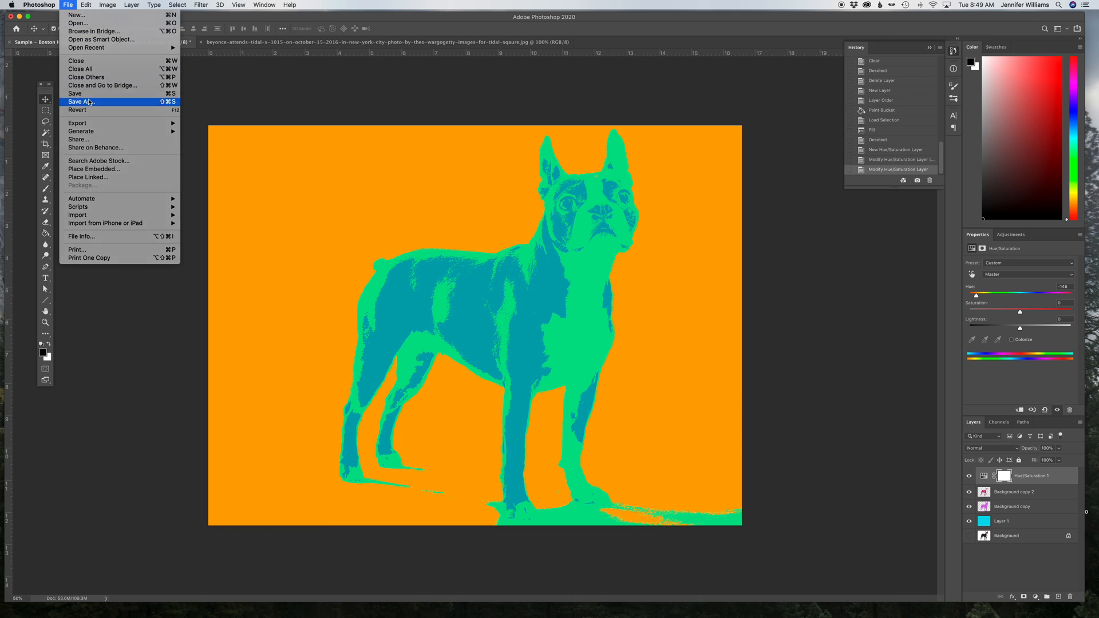
left_click(79, 102)
type("dog-2.psd")
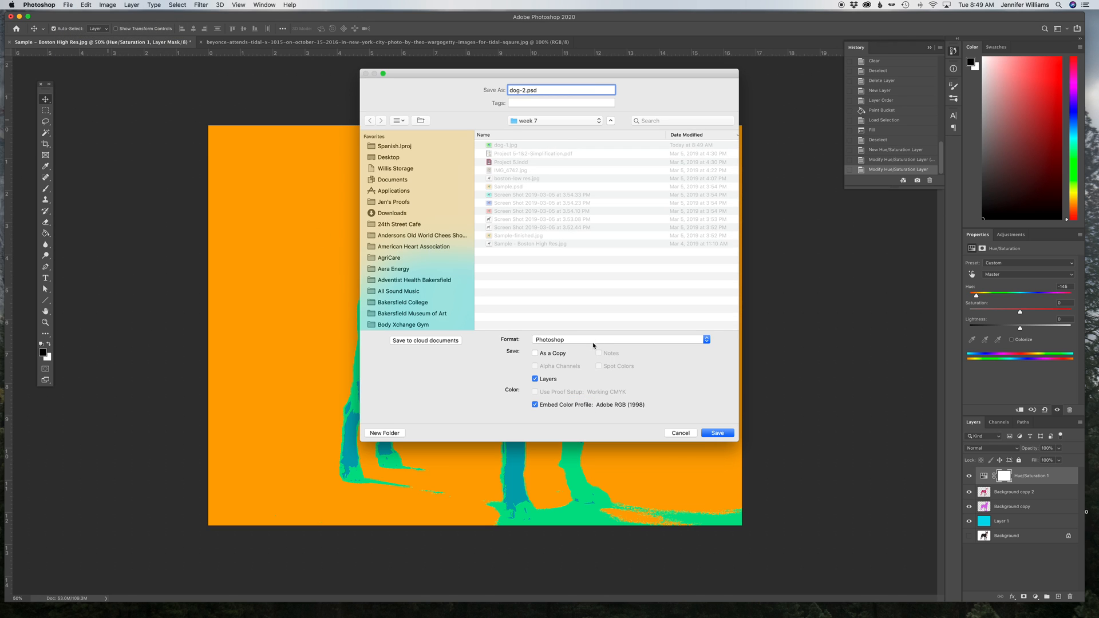
left_click(619, 339)
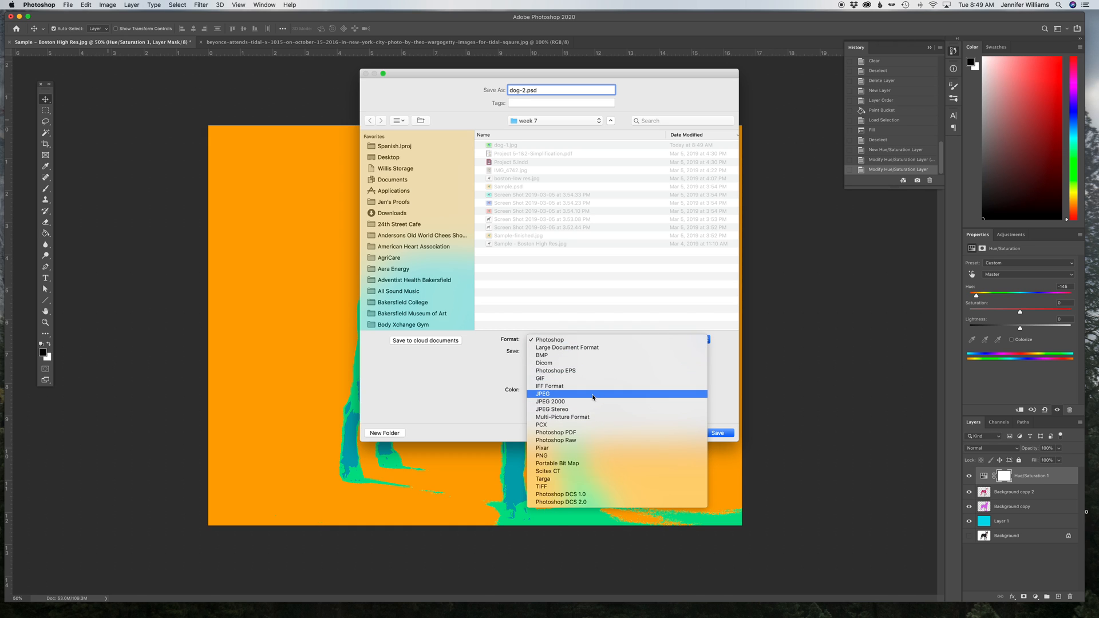
left_click(542, 394)
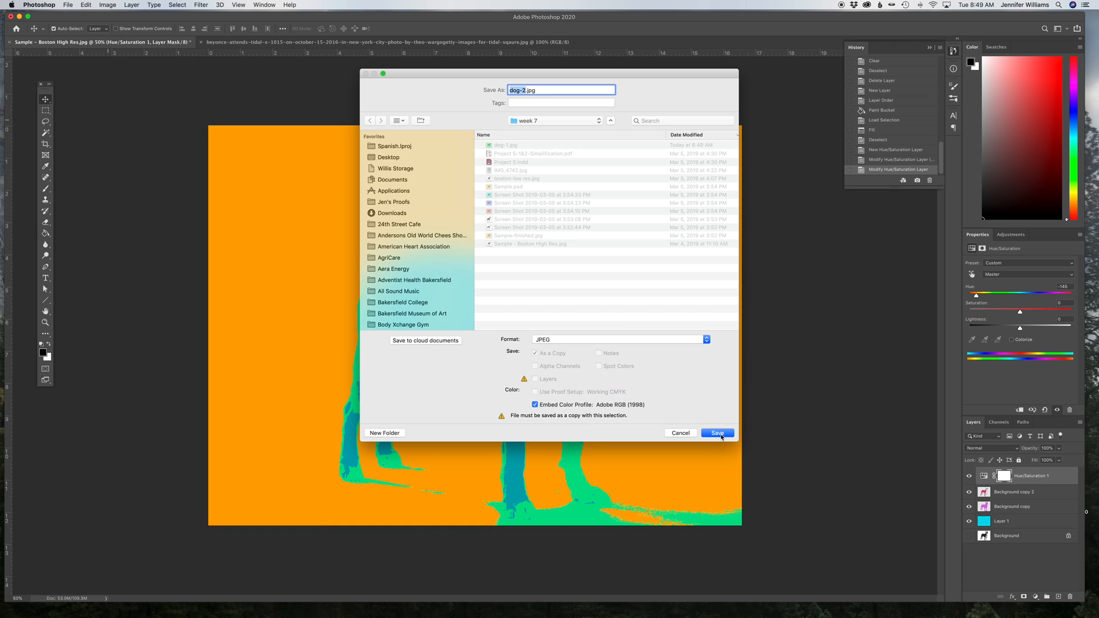
left_click(716, 433)
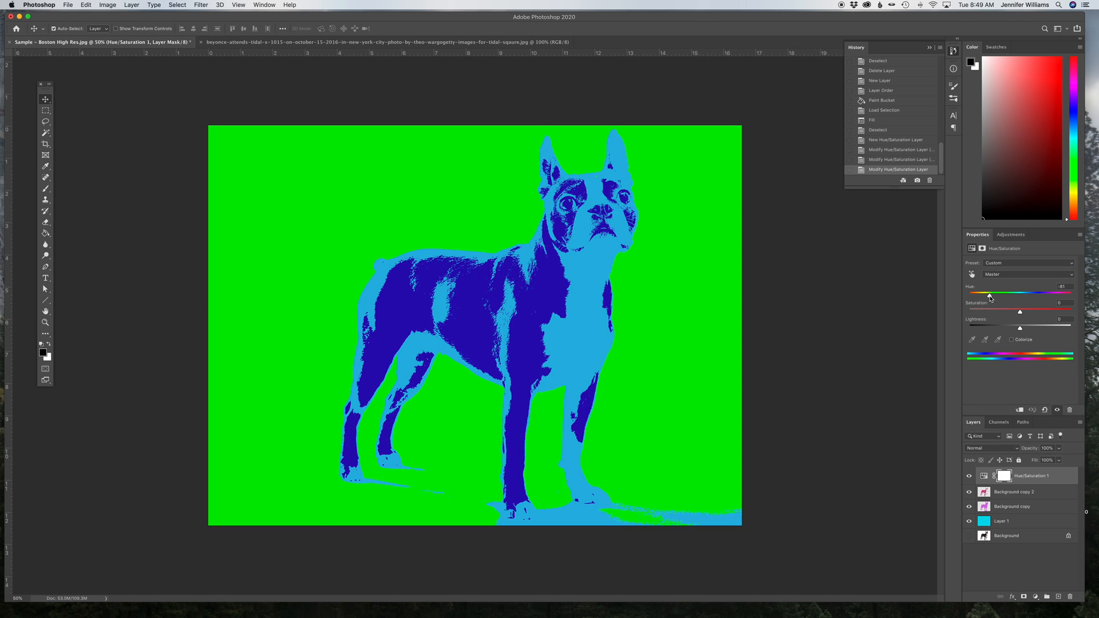
Shift Hue to about -120 for a lime background and blue dog, saving as JPEG dog-3
left_click_drag(989, 295, 982, 296)
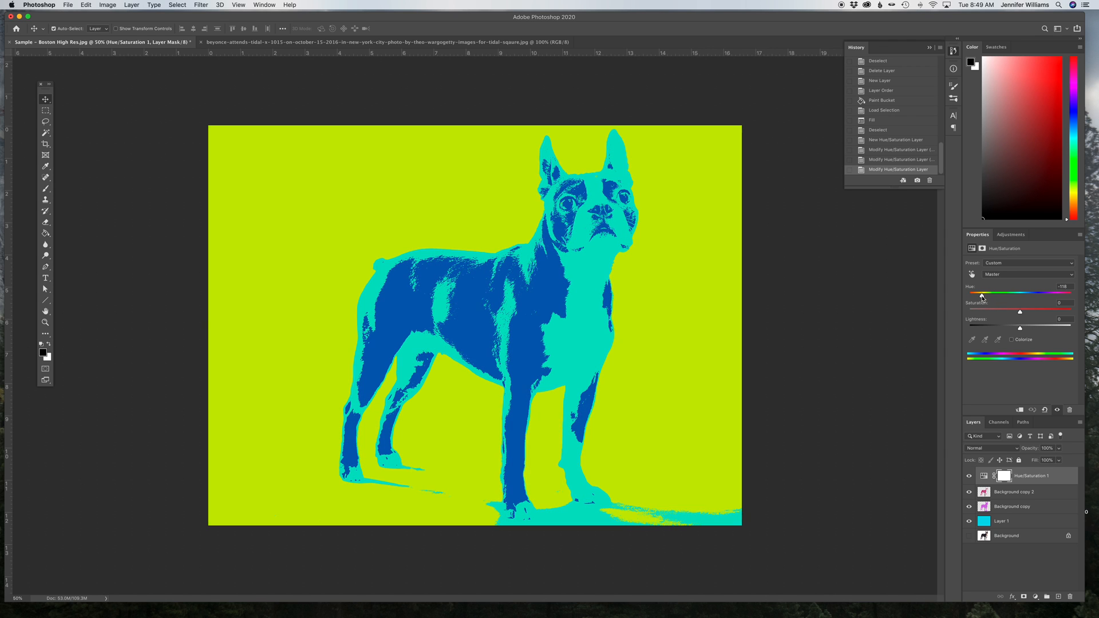
left_click_drag(984, 294, 981, 294)
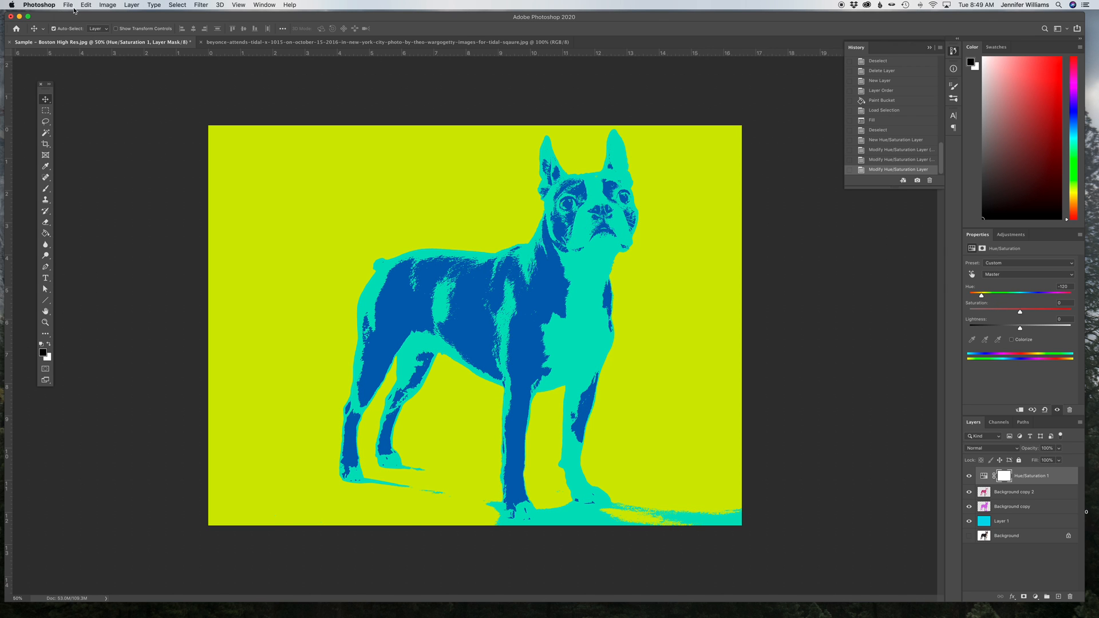
left_click(68, 5)
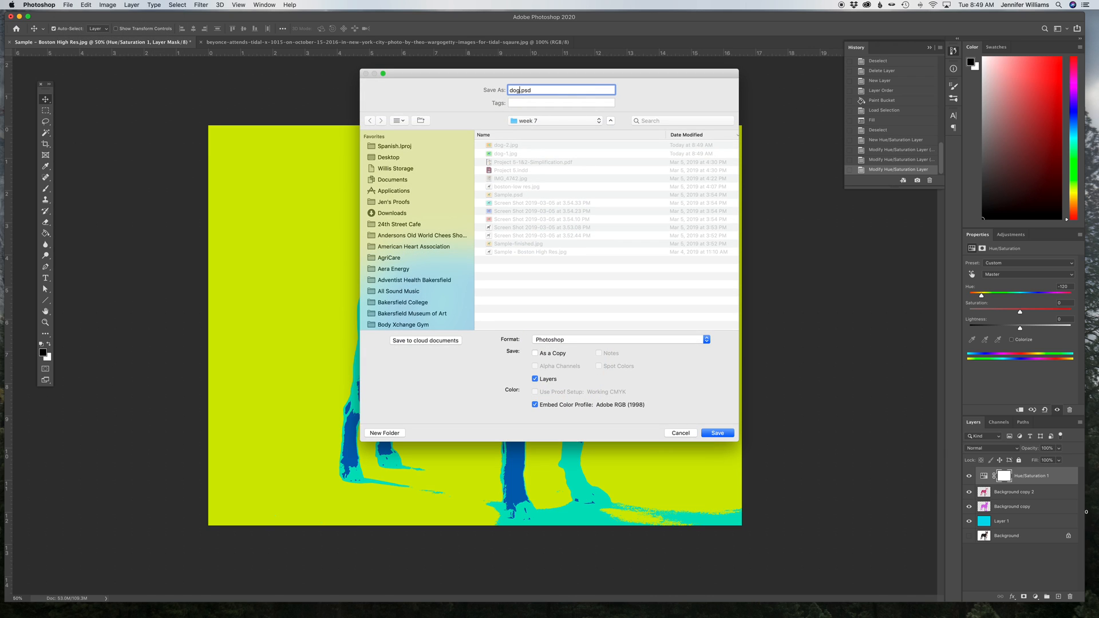
left_click(619, 339)
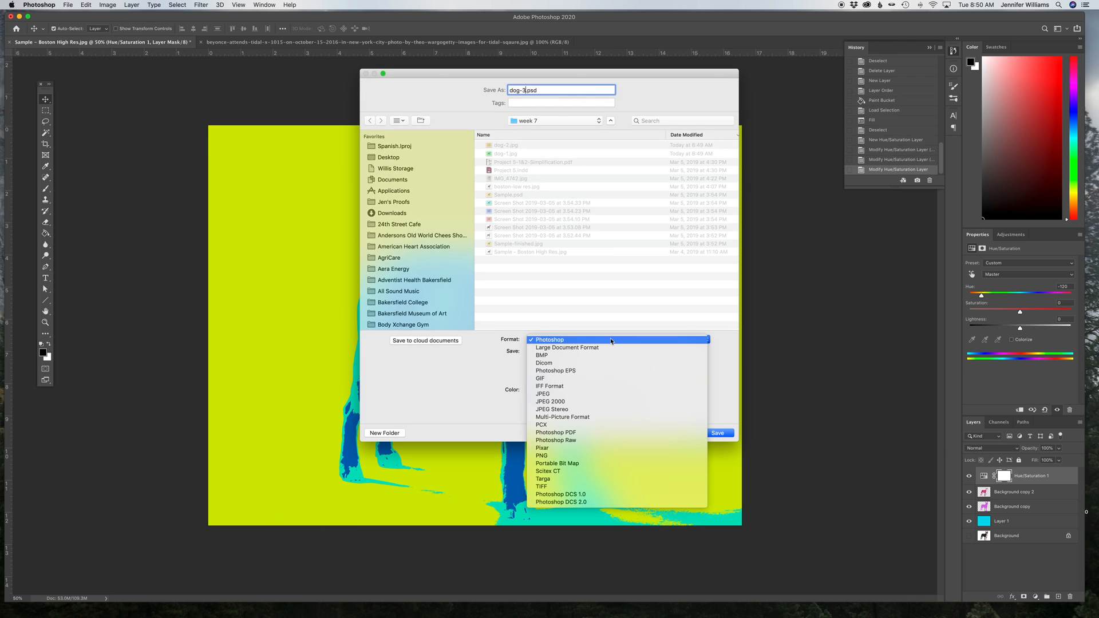
left_click(542, 394)
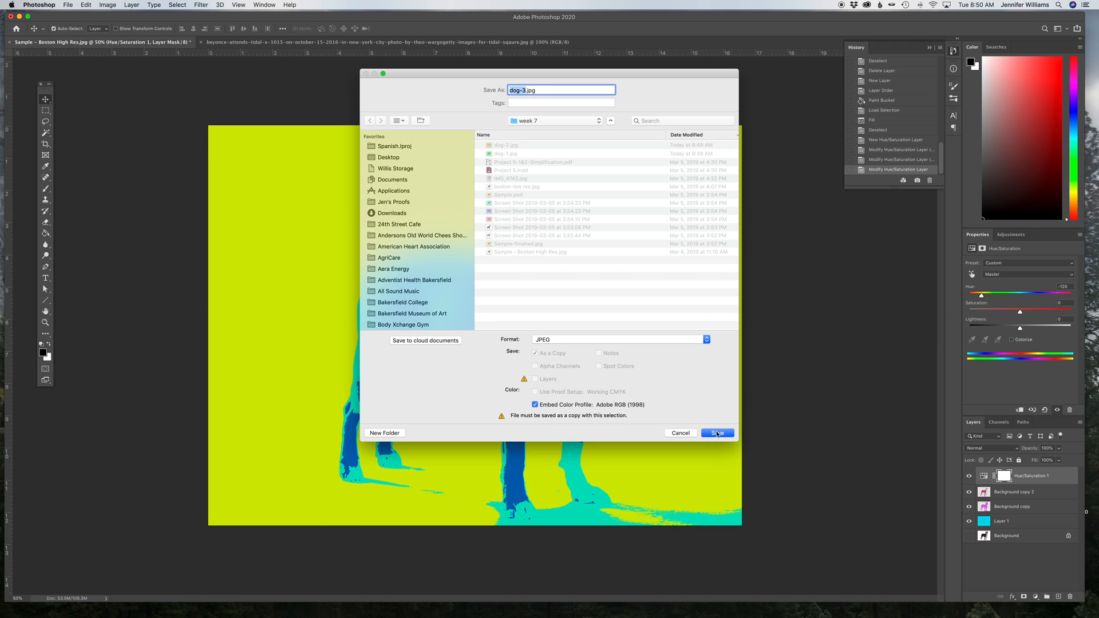
left_click(716, 433)
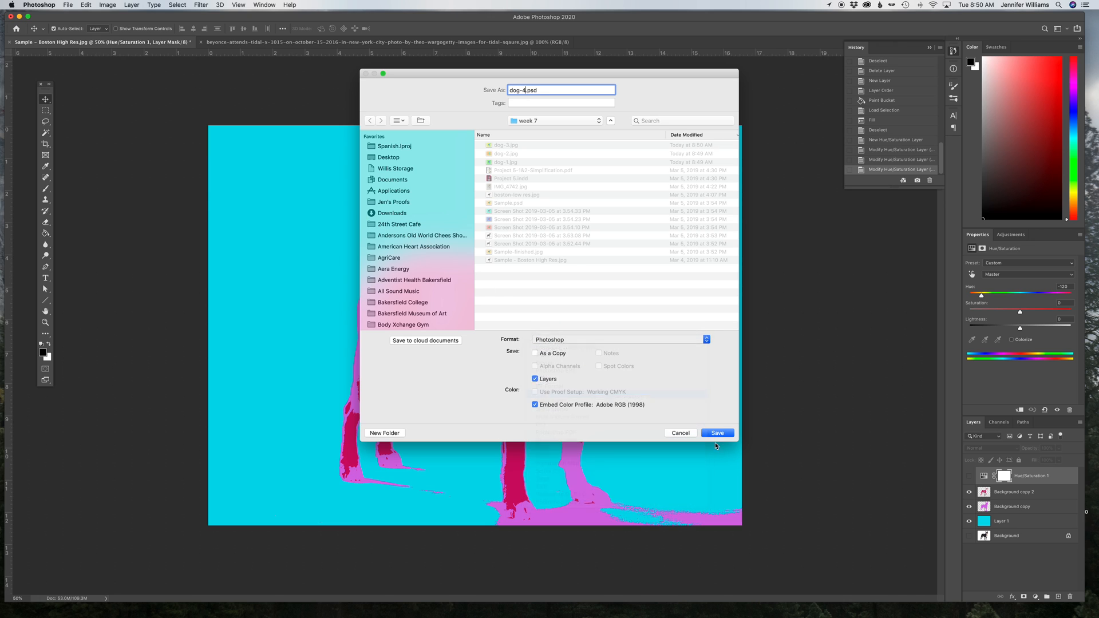
Save the original cyan-background, magenta-dog version as dog-4
left_click(716, 433)
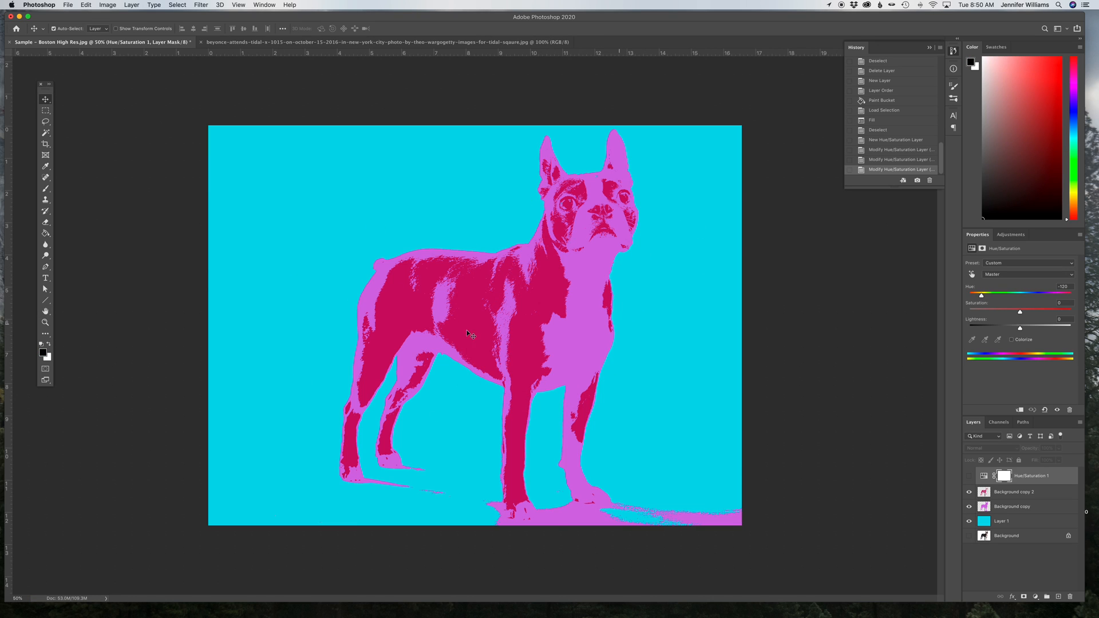
mouse_move(503, 186)
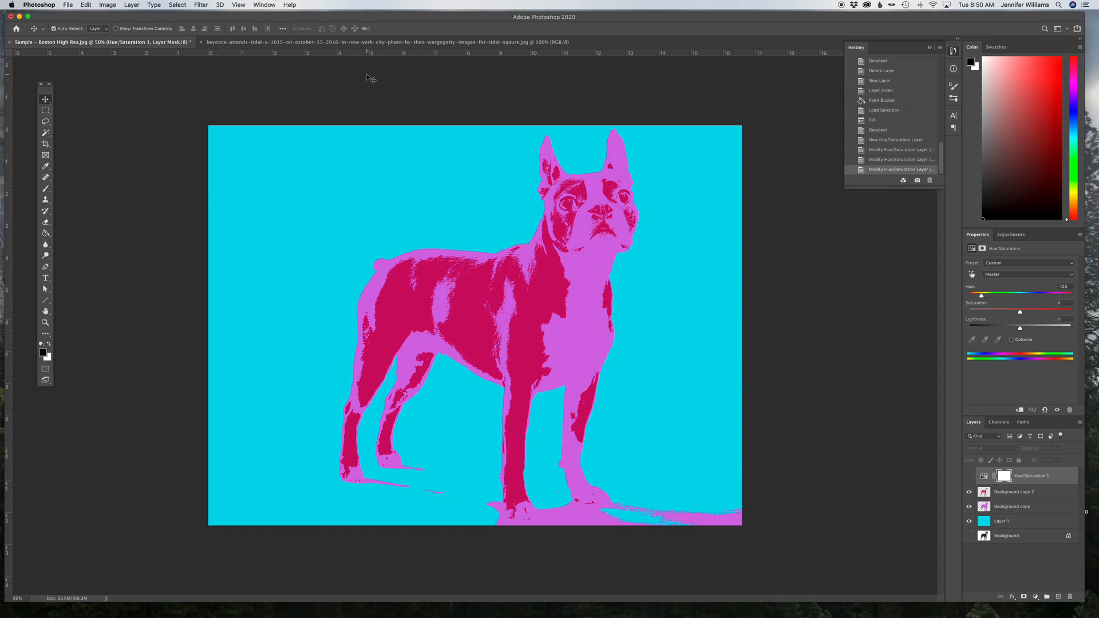
Make the black-and-white Beyoncé portrait the active document
left_click(386, 42)
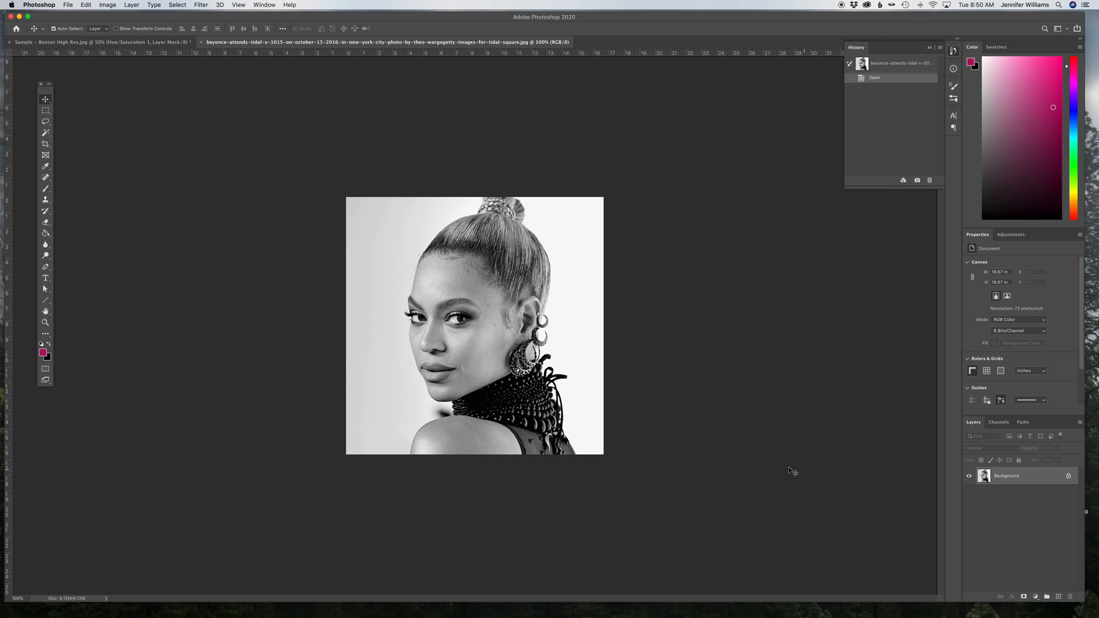
mouse_move(457, 283)
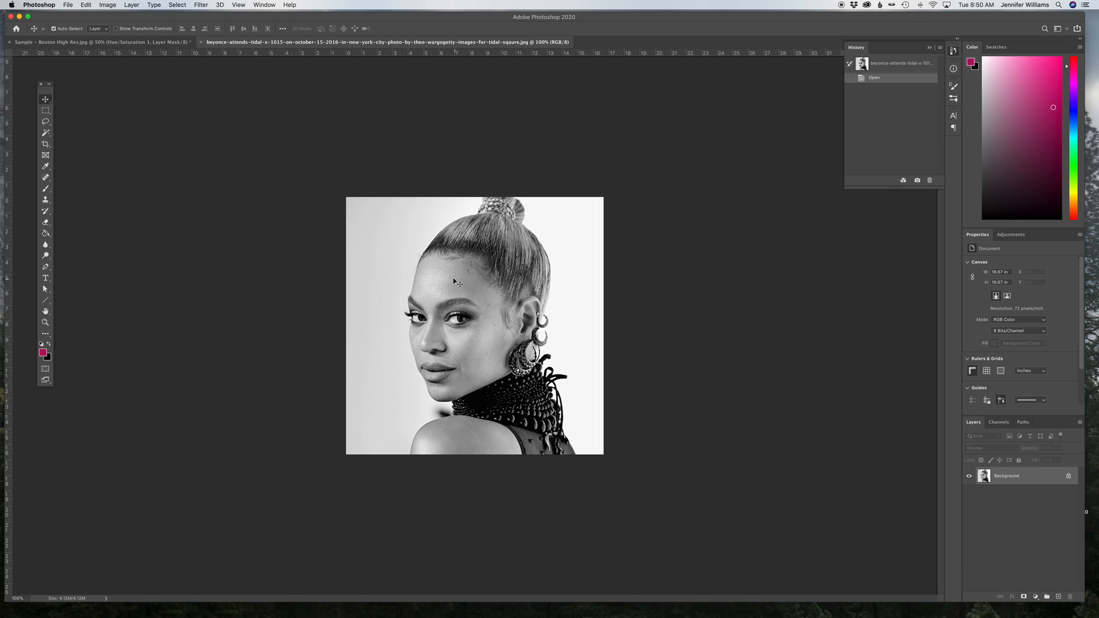
mouse_move(409, 352)
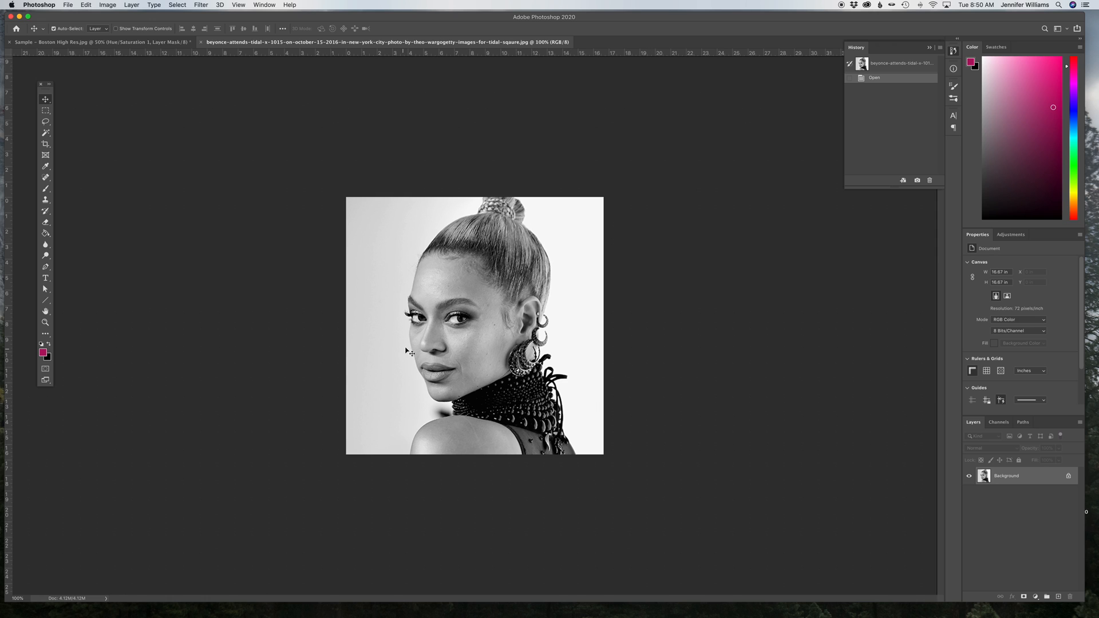
mouse_move(412, 348)
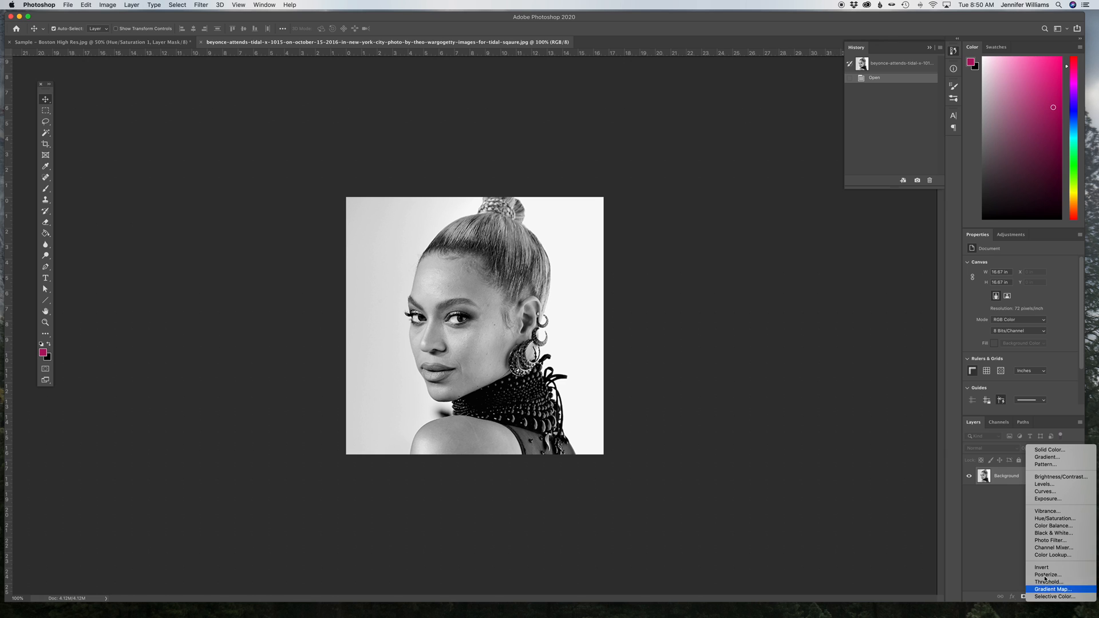
Add a Levels adjustment layer, deepening the shadows and brightening the highlights of the portrait
left_click(1044, 484)
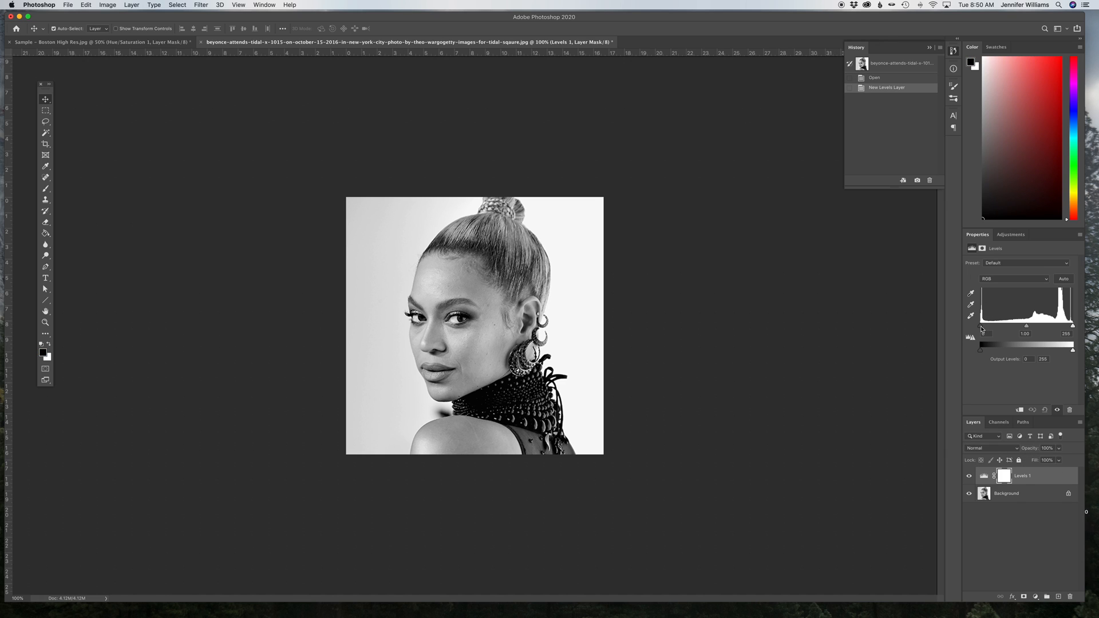
left_click_drag(980, 339, 985, 340)
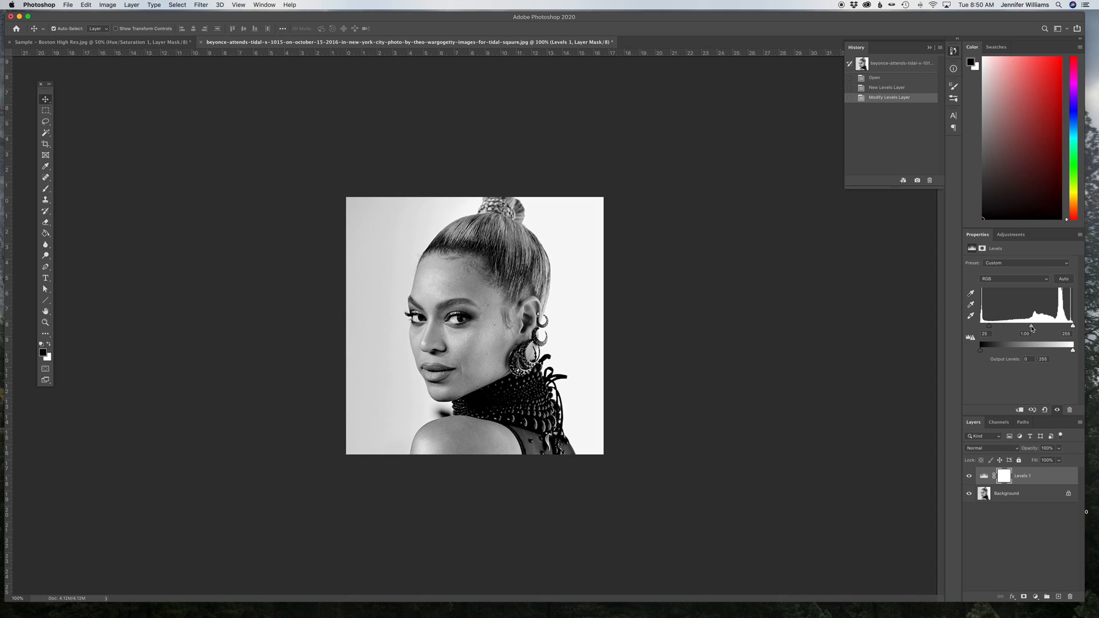
left_click_drag(1074, 345, 1064, 344)
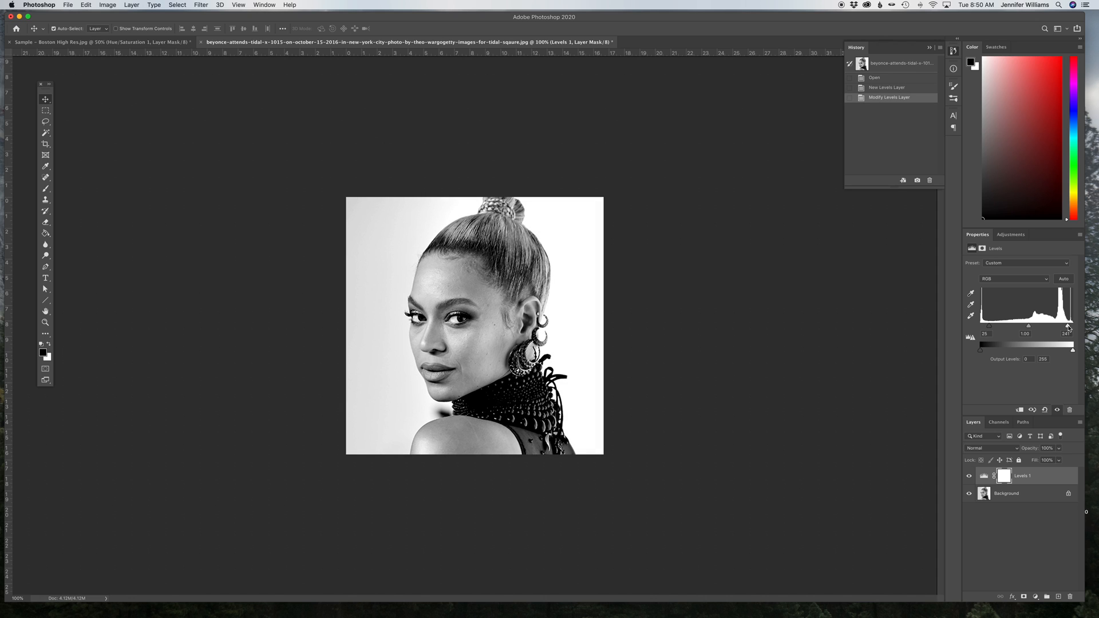
mouse_move(1012, 333)
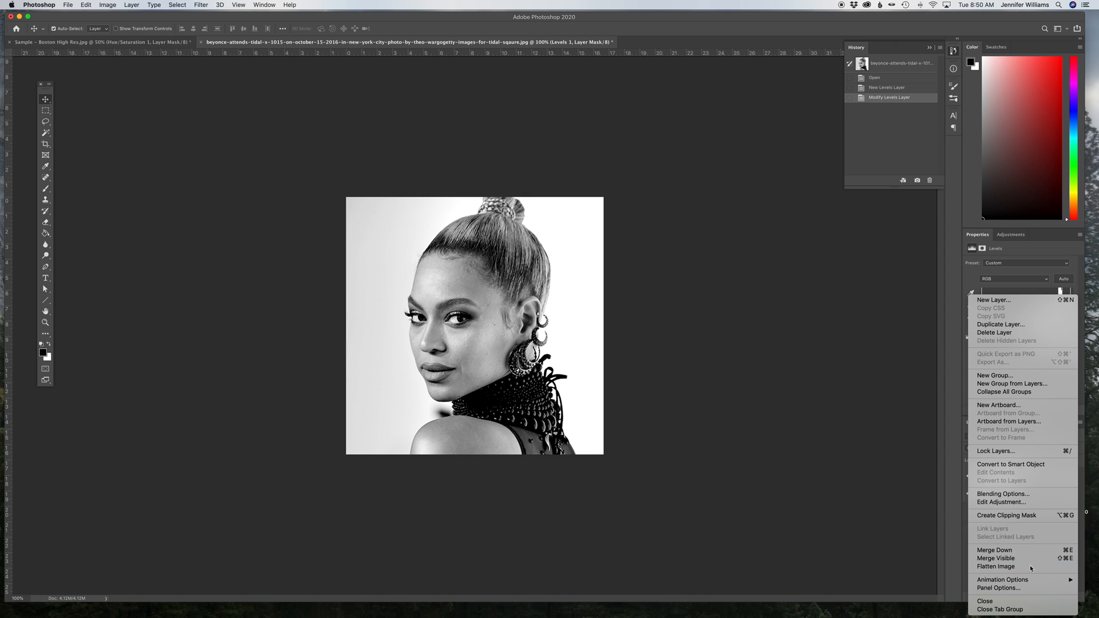
Step back in History to New Levels Layer and flatten the image into one background layer
left_click(997, 566)
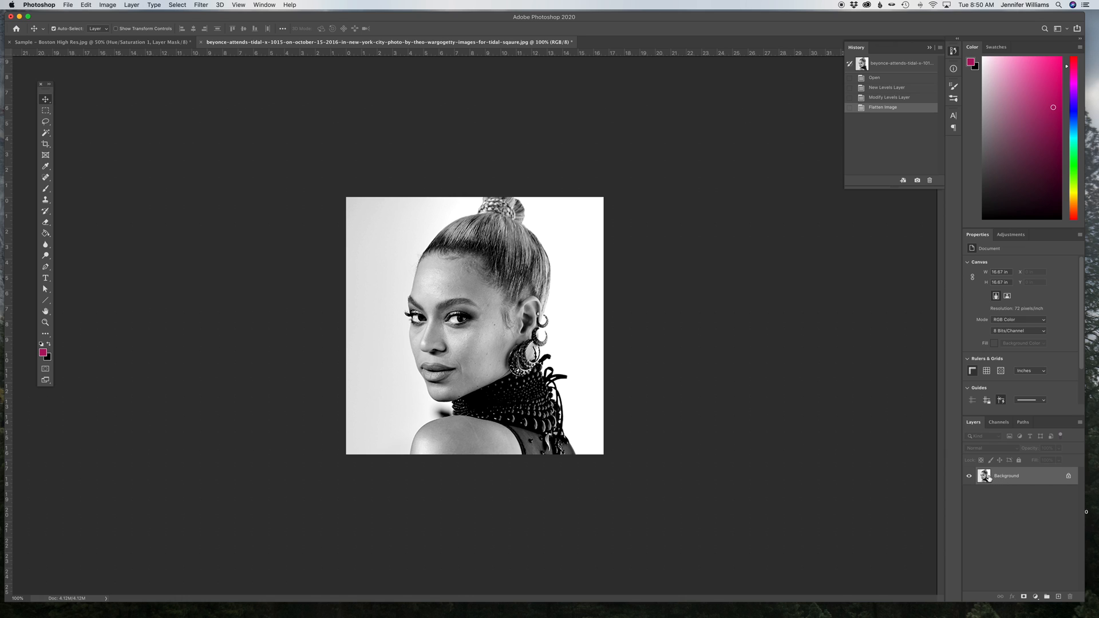
left_click(887, 87)
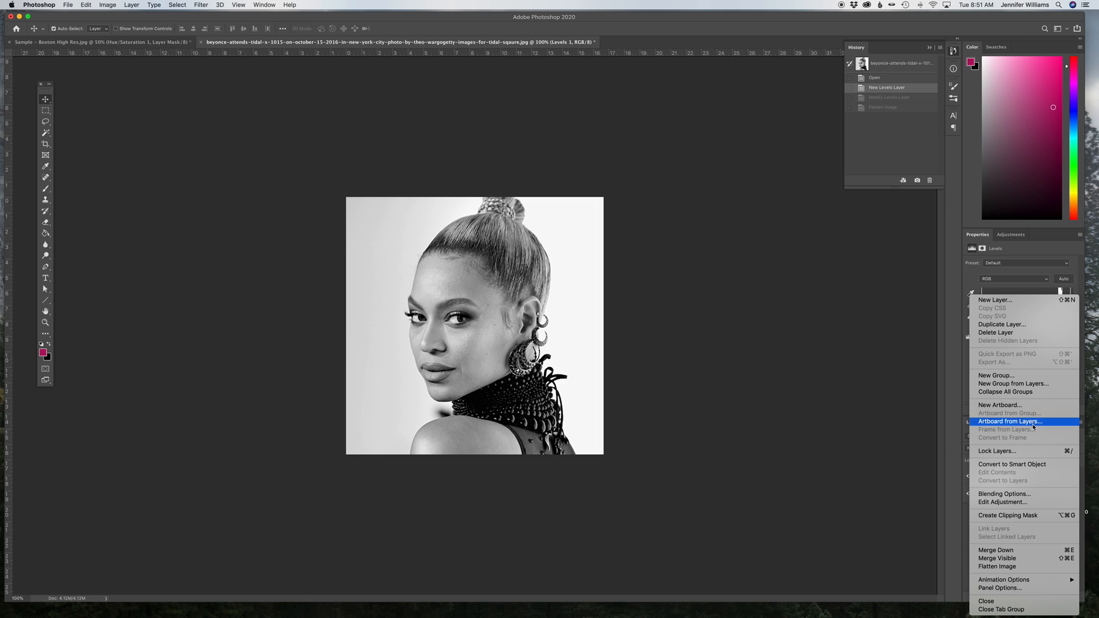
left_click(996, 566)
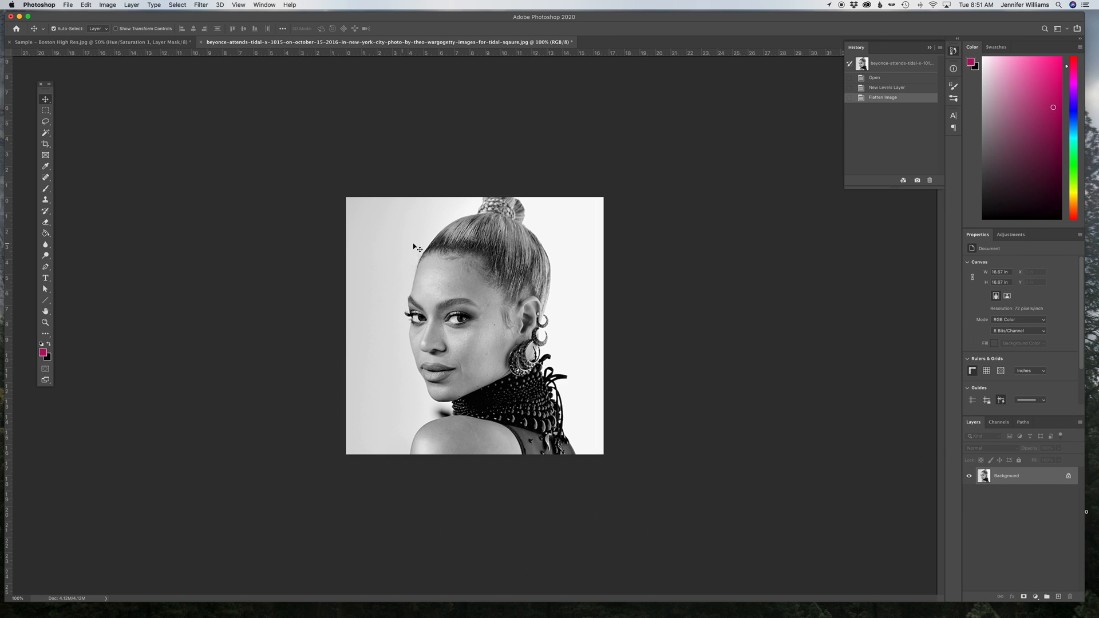
Switch the Beyoncé image to Grayscale mode, discarding its colour information
left_click(107, 5)
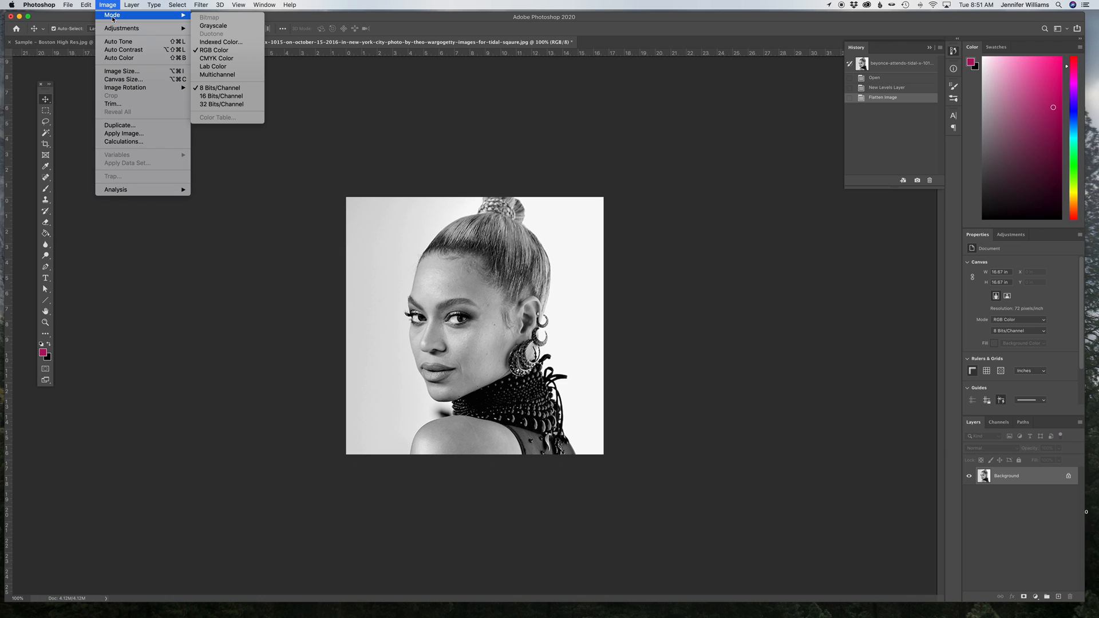
mouse_move(214, 25)
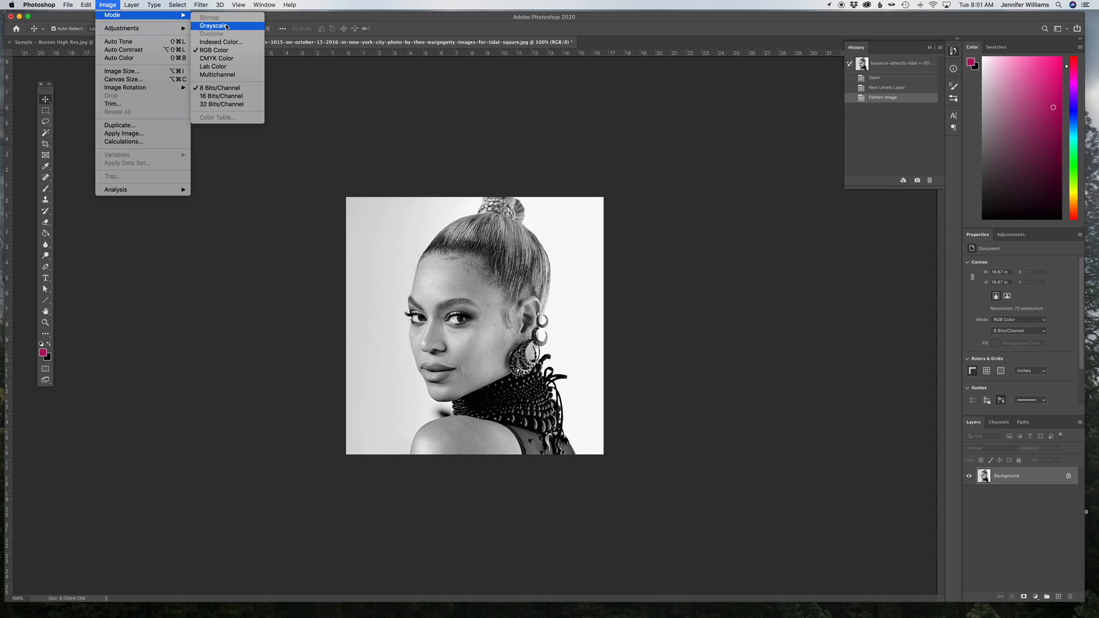
left_click(212, 25)
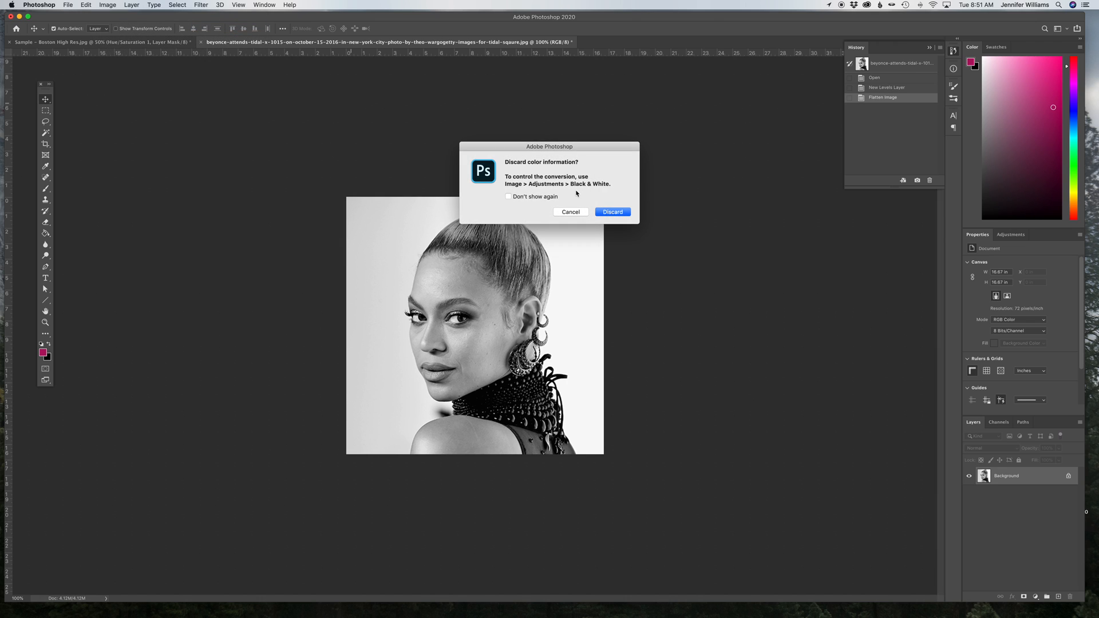
left_click(612, 212)
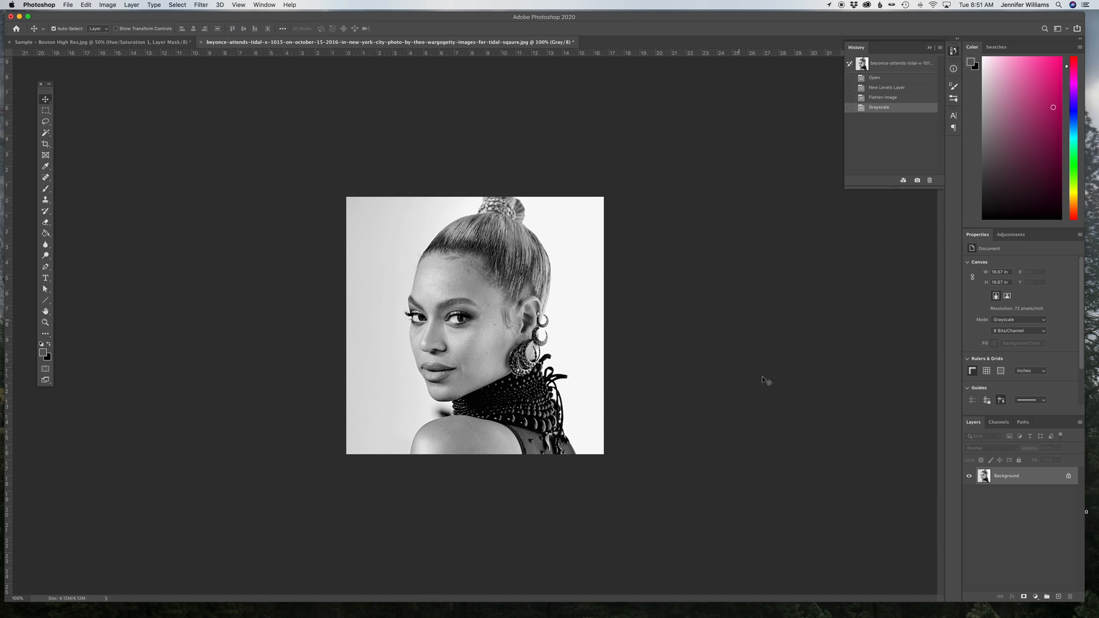
mouse_move(263, 93)
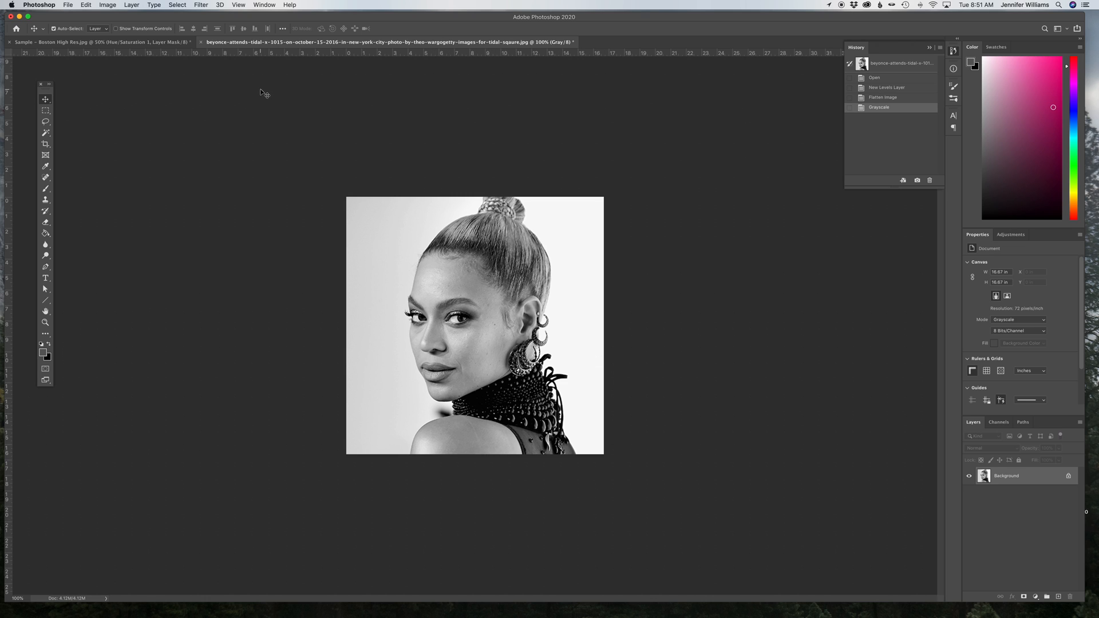
Apply Posterize with 3 levels to the grayscale portrait
left_click(107, 6)
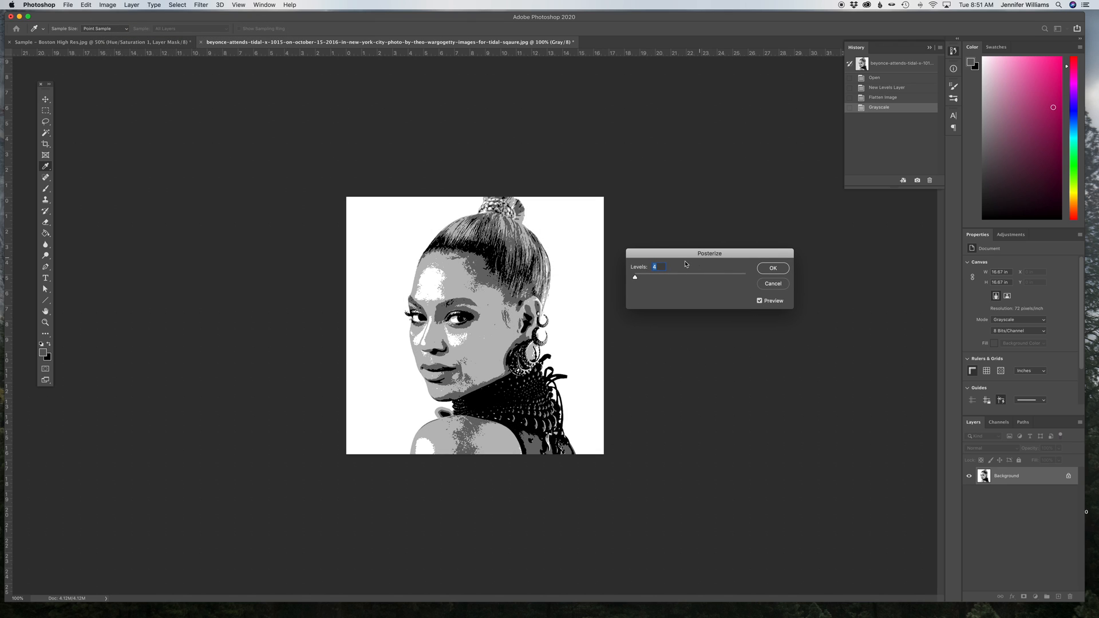
type("3")
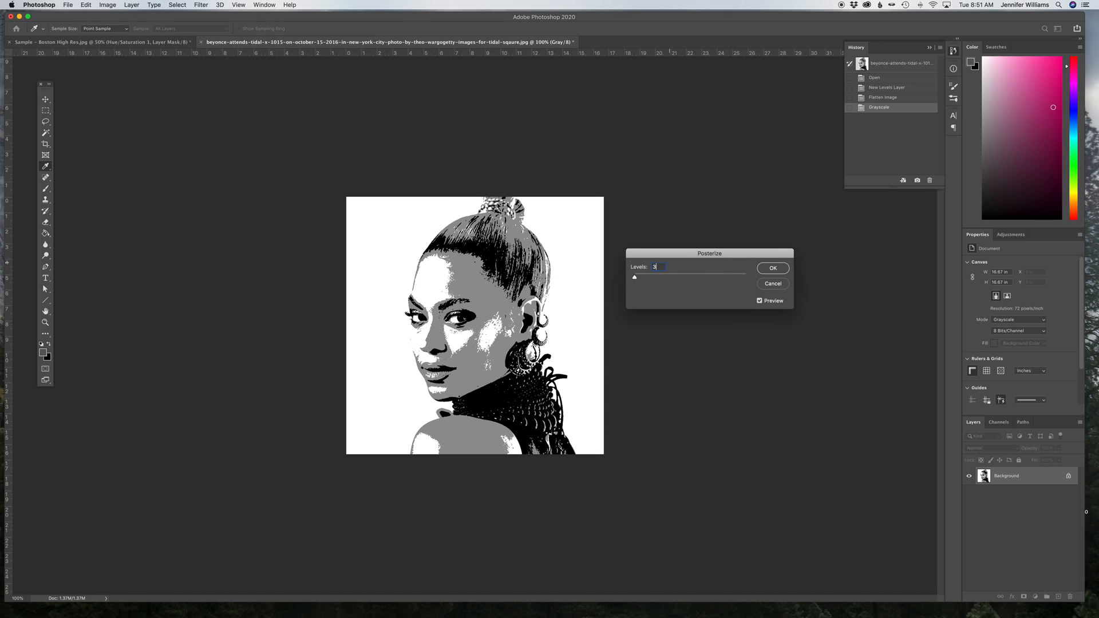
left_click_drag(709, 253, 705, 254)
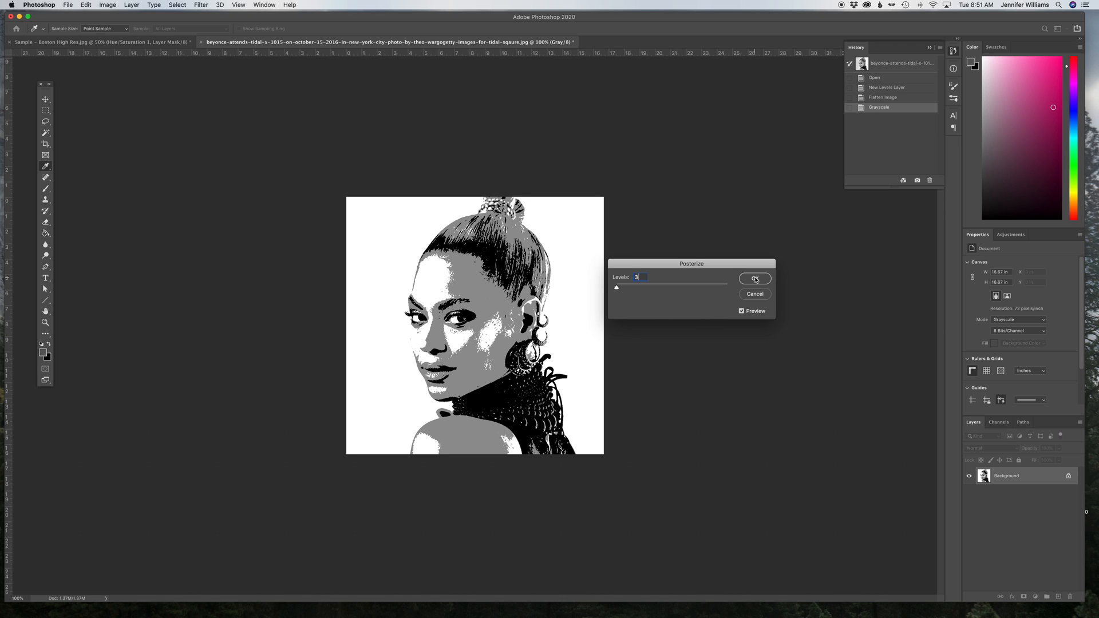
left_click(755, 278)
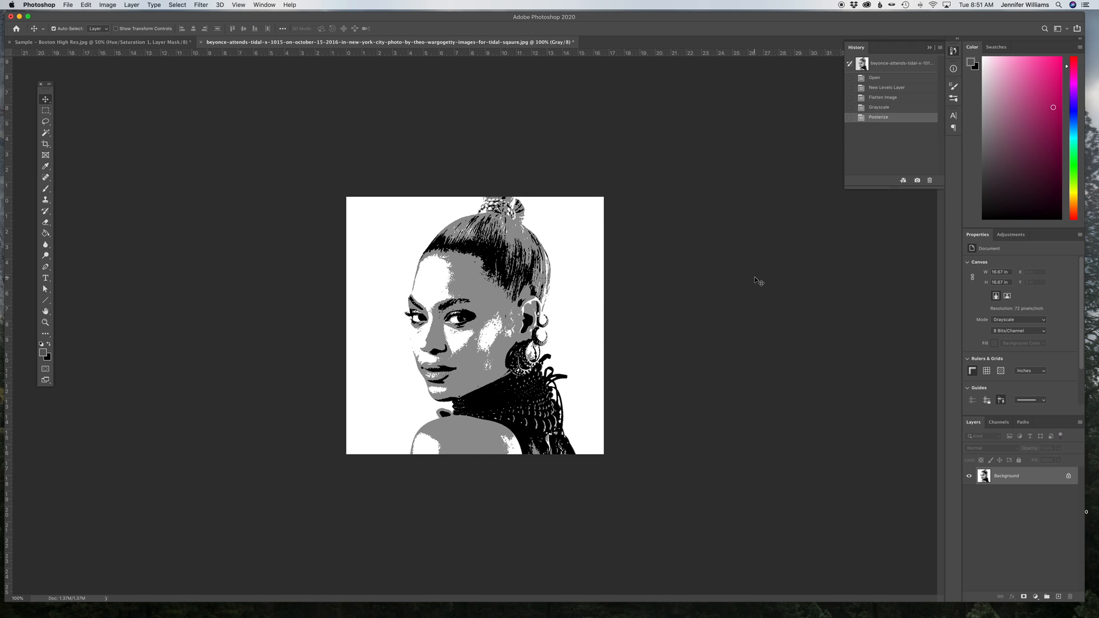
mouse_move(793, 407)
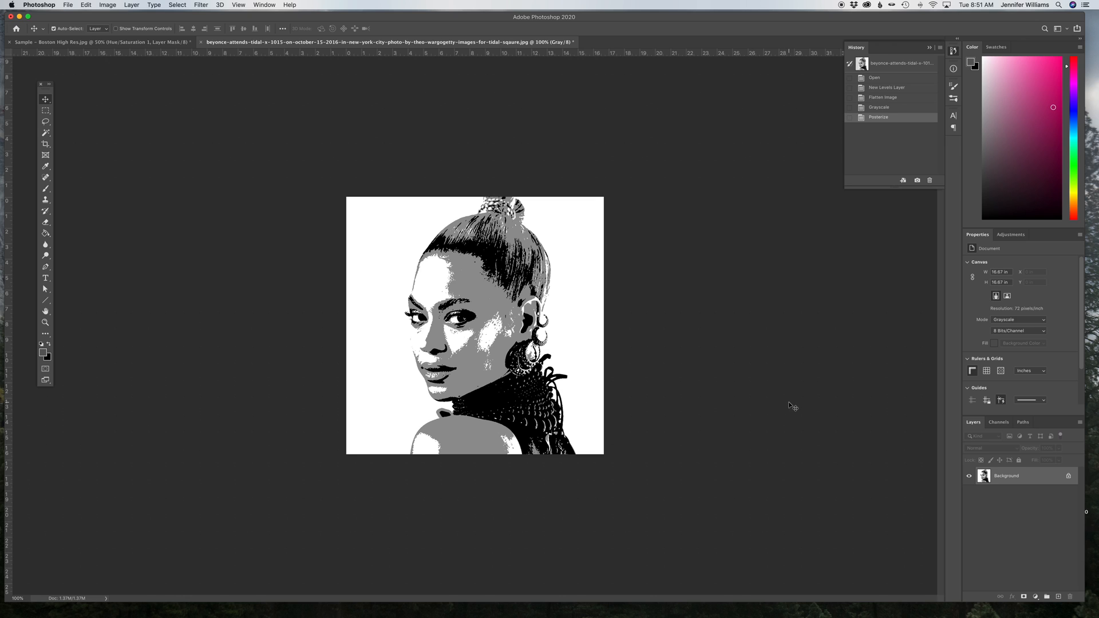
mouse_move(107, 6)
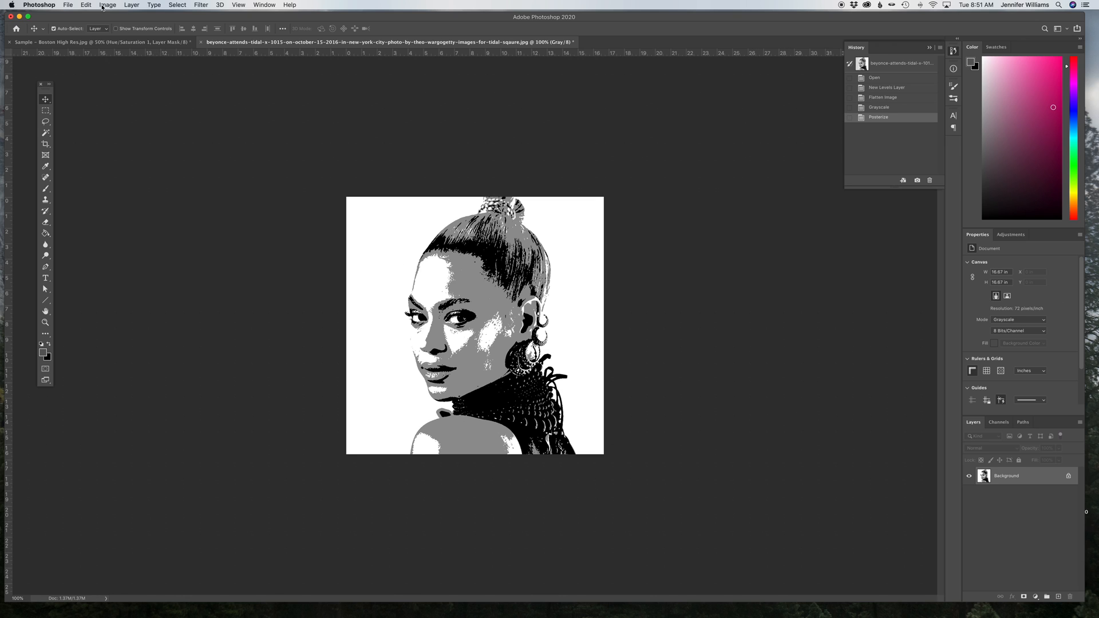
Switch the image to RGB Color mode and set the foreground colour to yellow
left_click(107, 5)
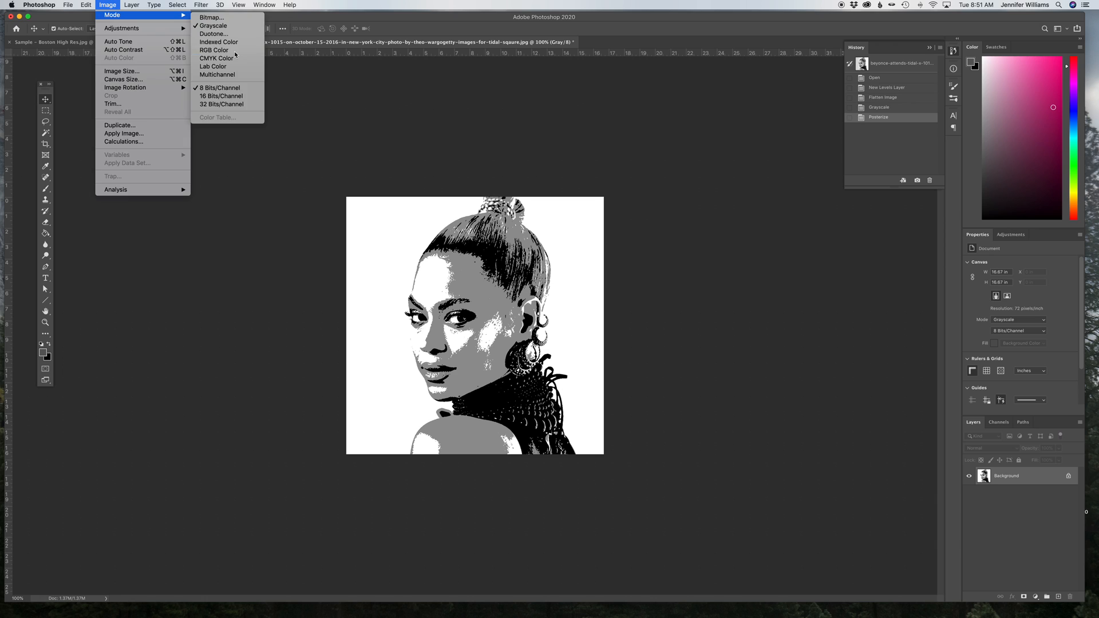
left_click(214, 50)
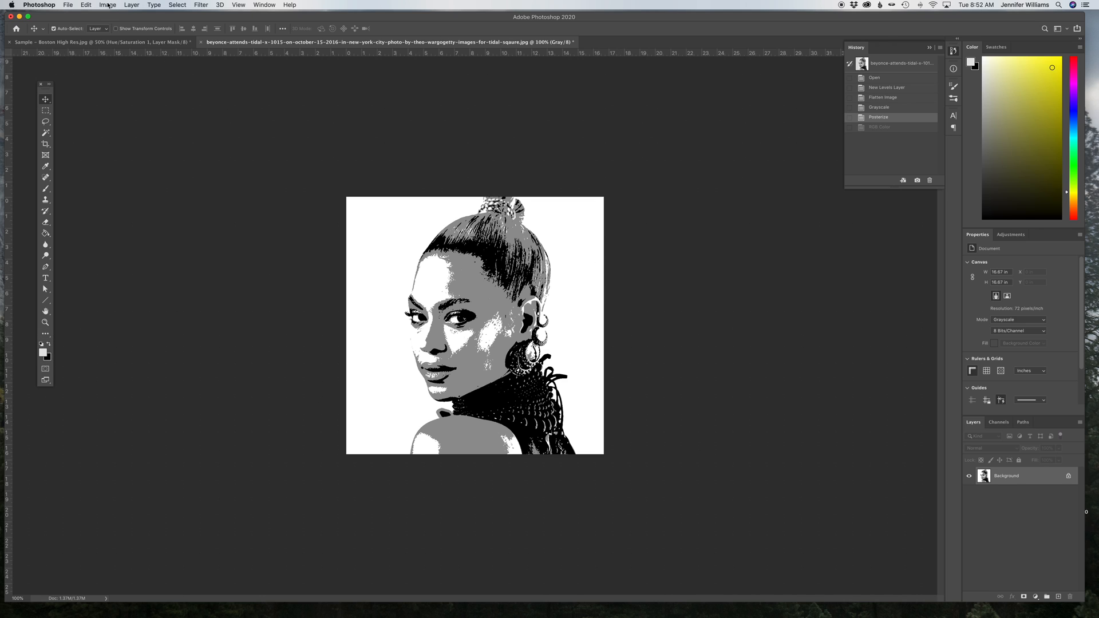
left_click(107, 5)
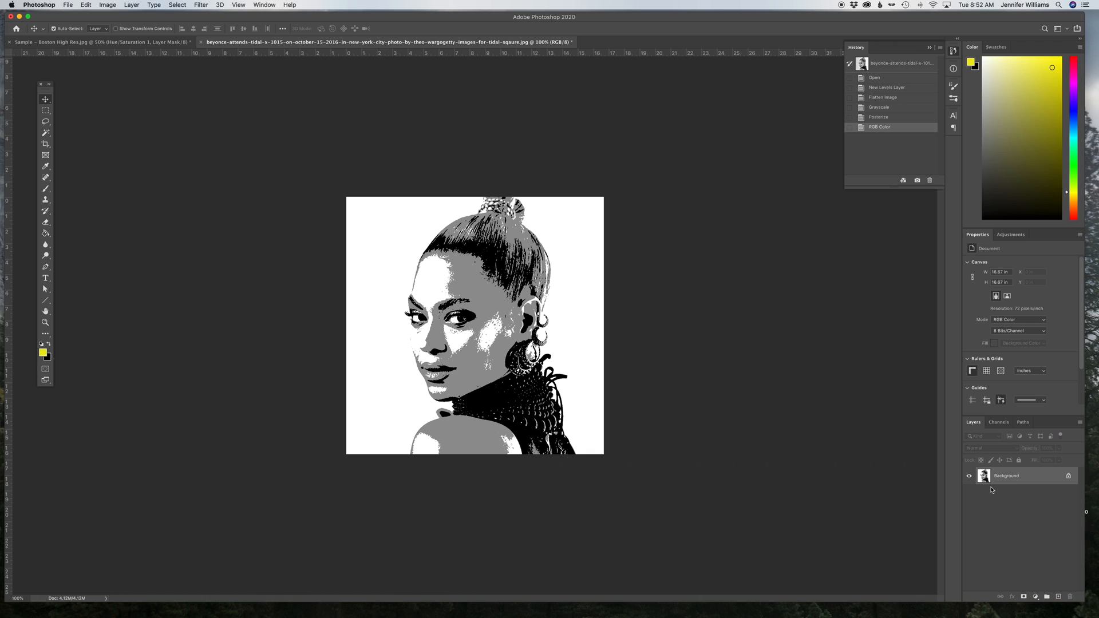
Select the white background and all similar white areas, fill them yellow, then deselect
left_click(45, 133)
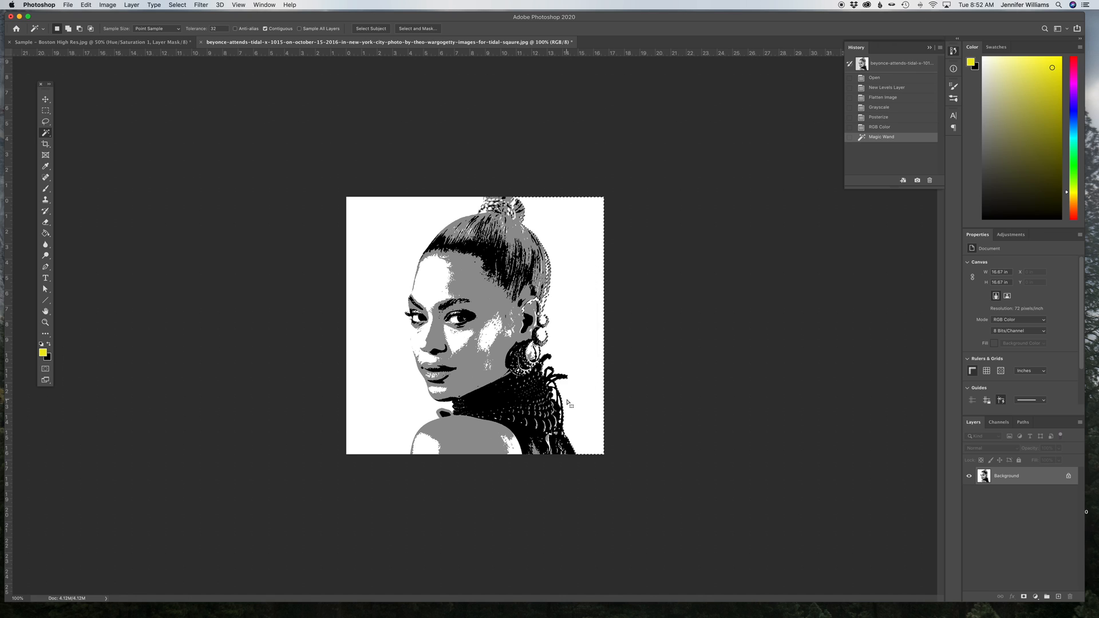
left_click(178, 6)
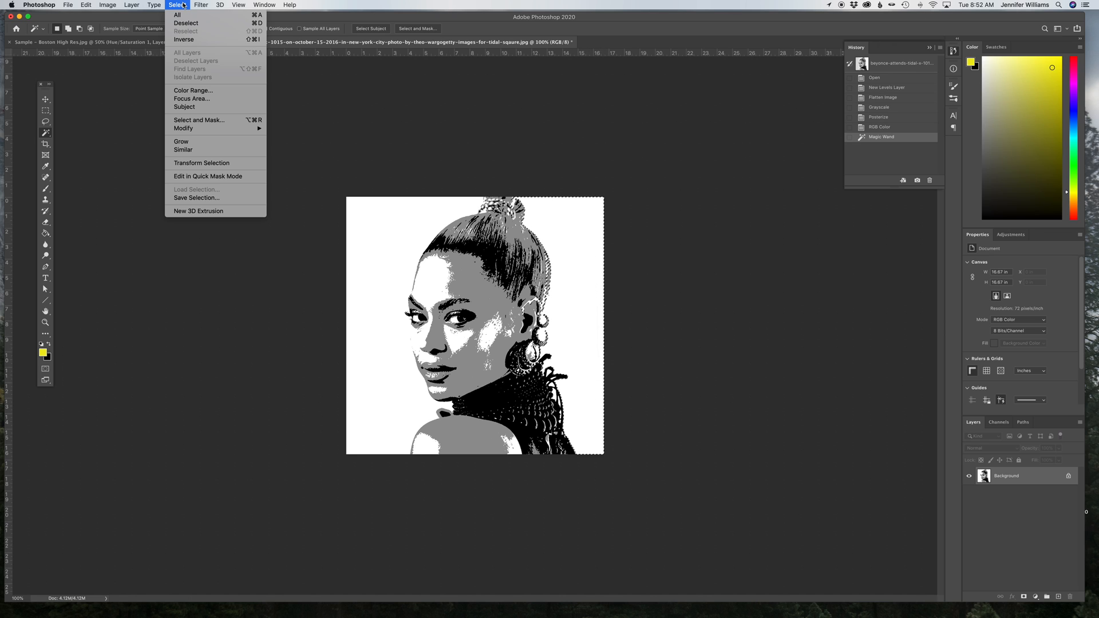
left_click(183, 150)
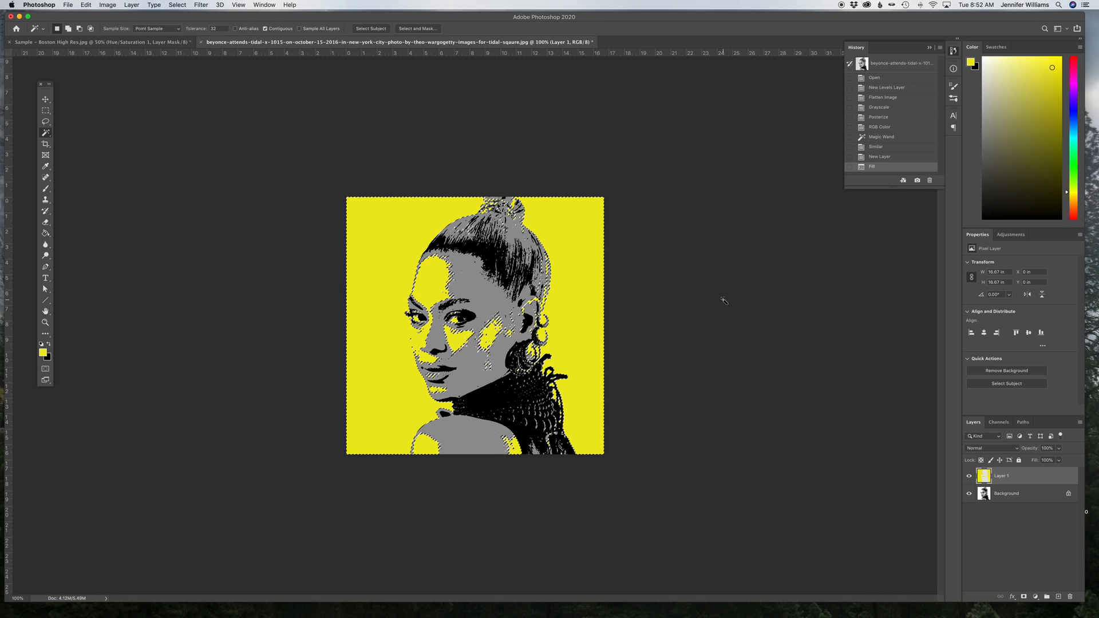
key("cmd+d")
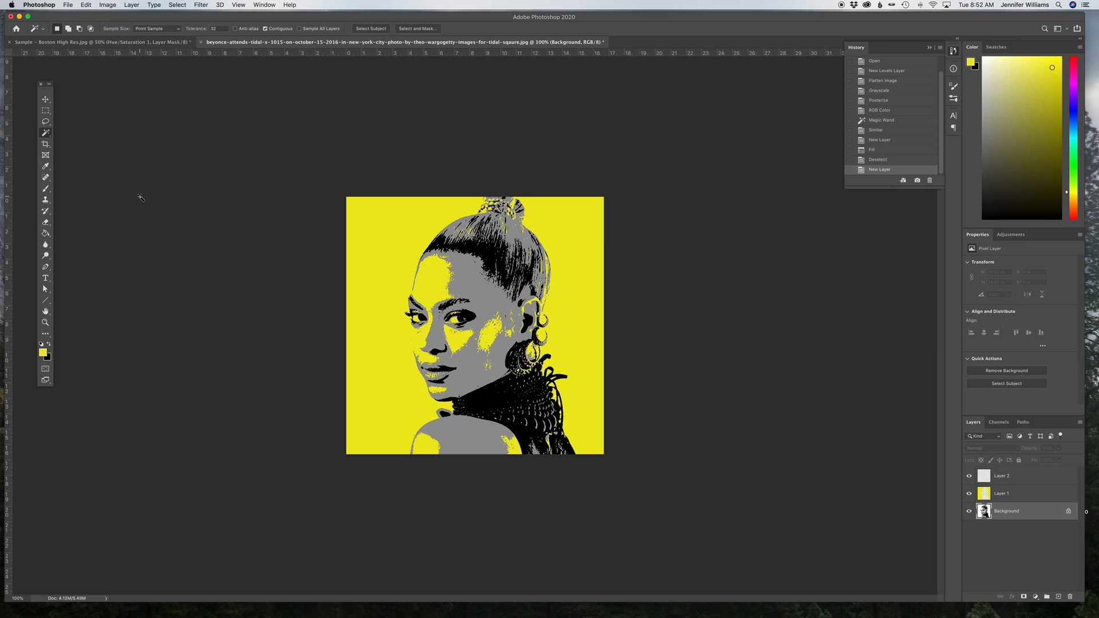
mouse_move(462, 282)
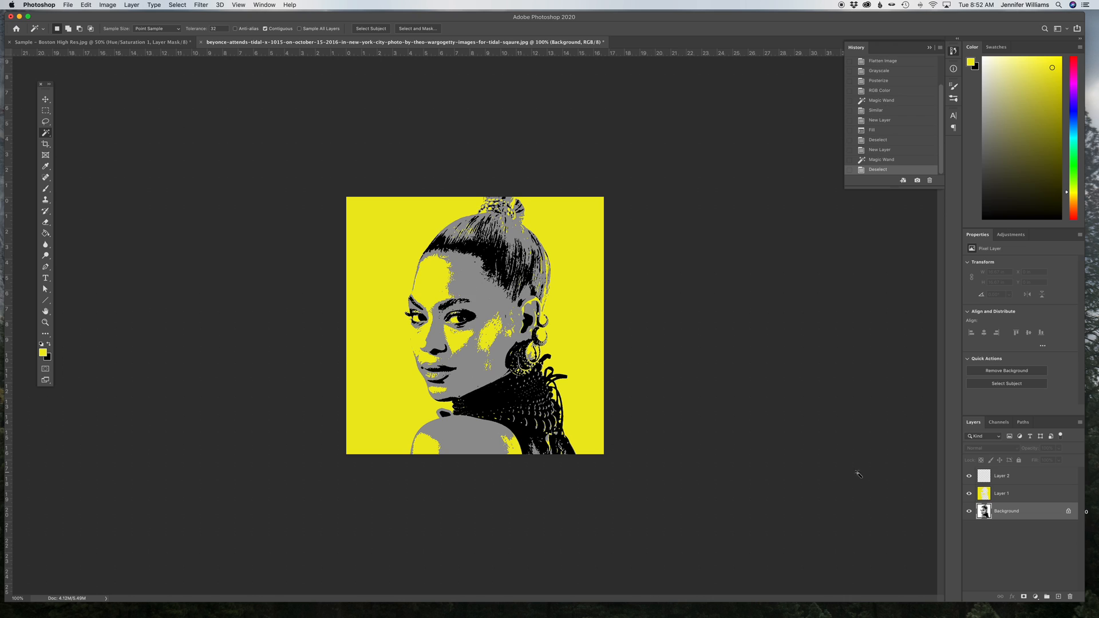
On the Background layer, select a grey area and all similar grey tones
left_click(1003, 476)
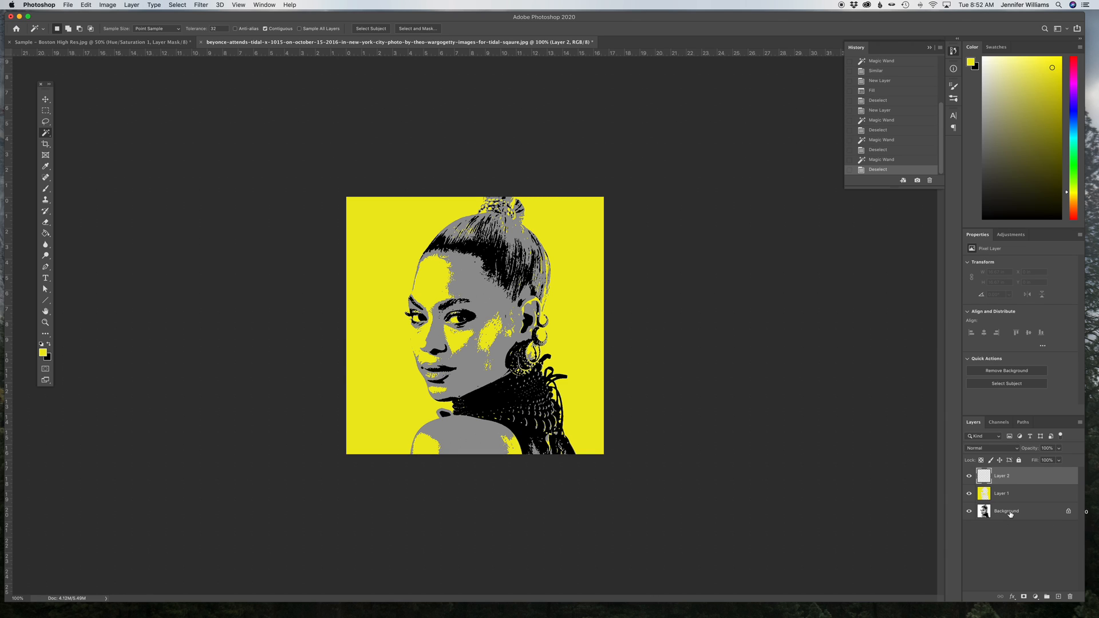
left_click(1006, 511)
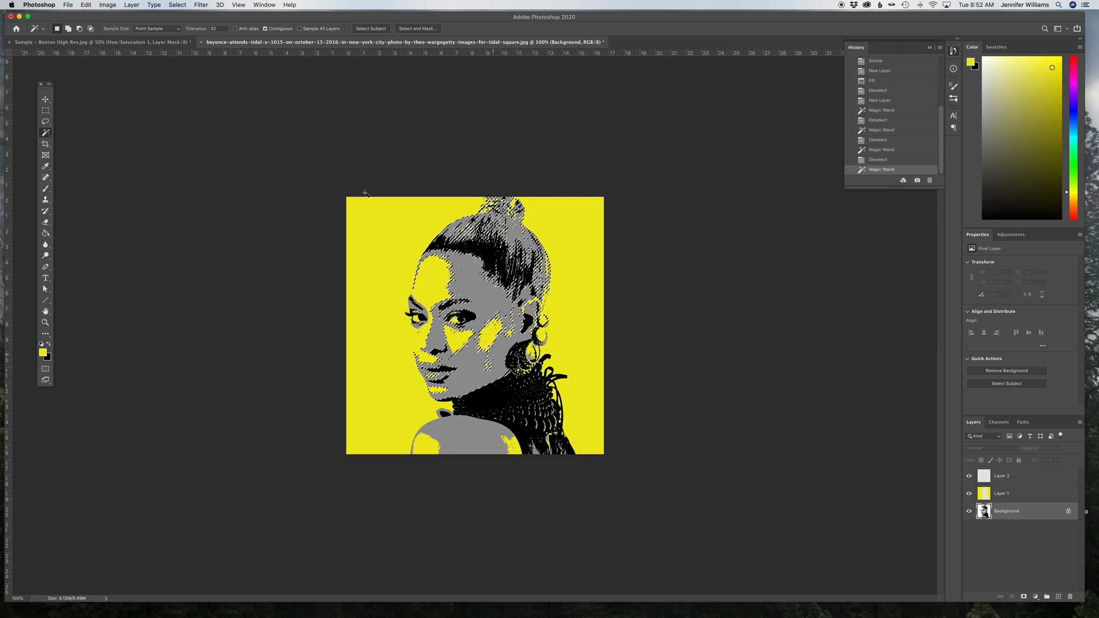
left_click(178, 5)
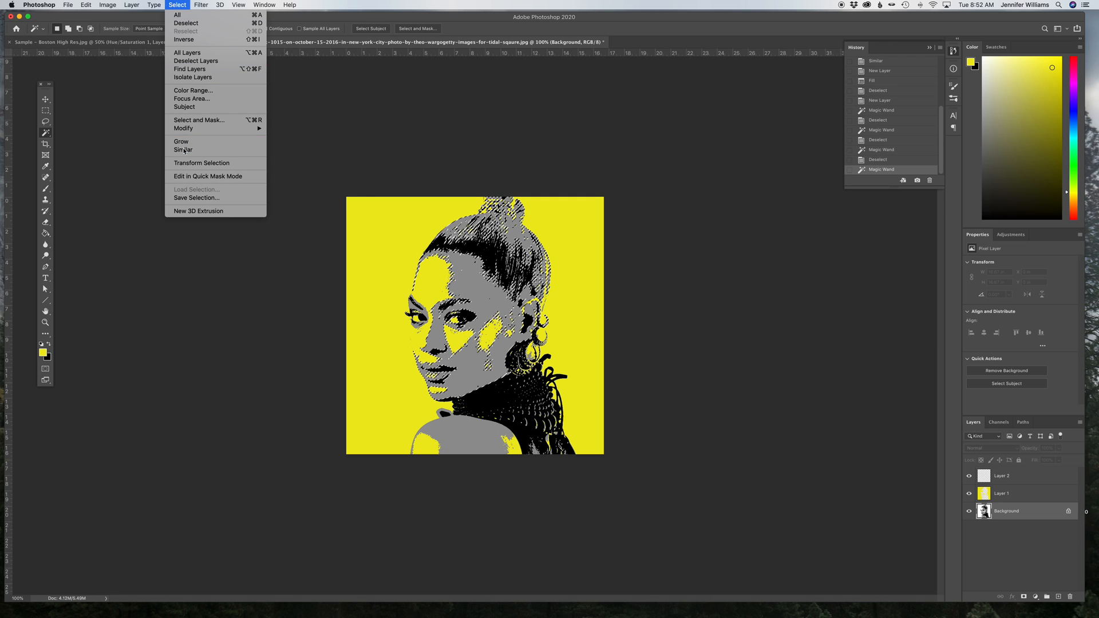
left_click(184, 142)
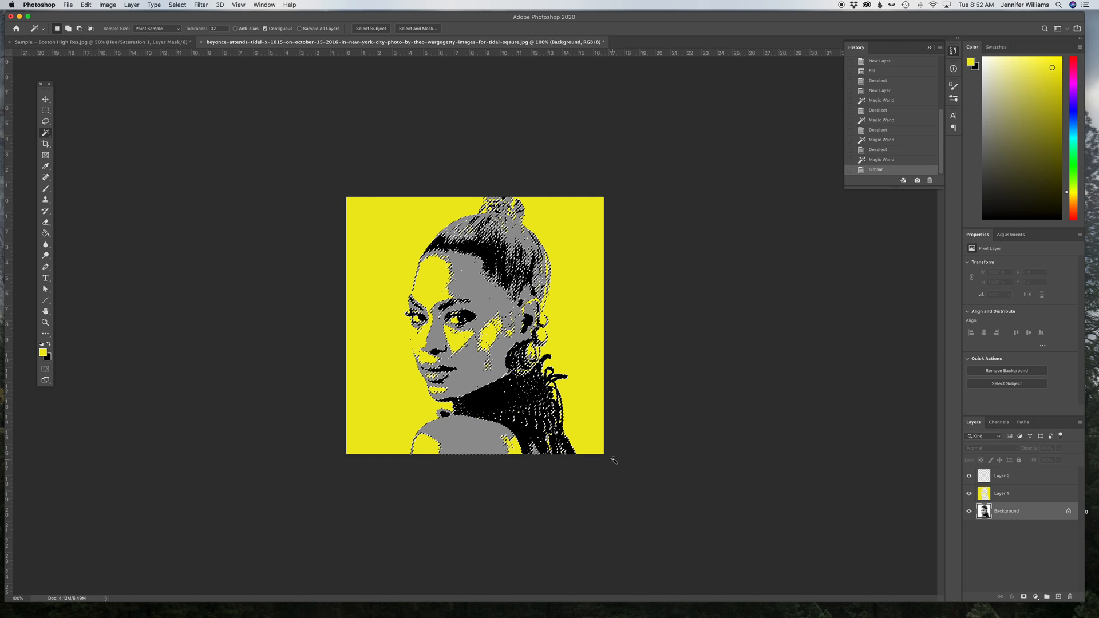
Fill the grey selection with blue on Layer 2
left_click(1002, 475)
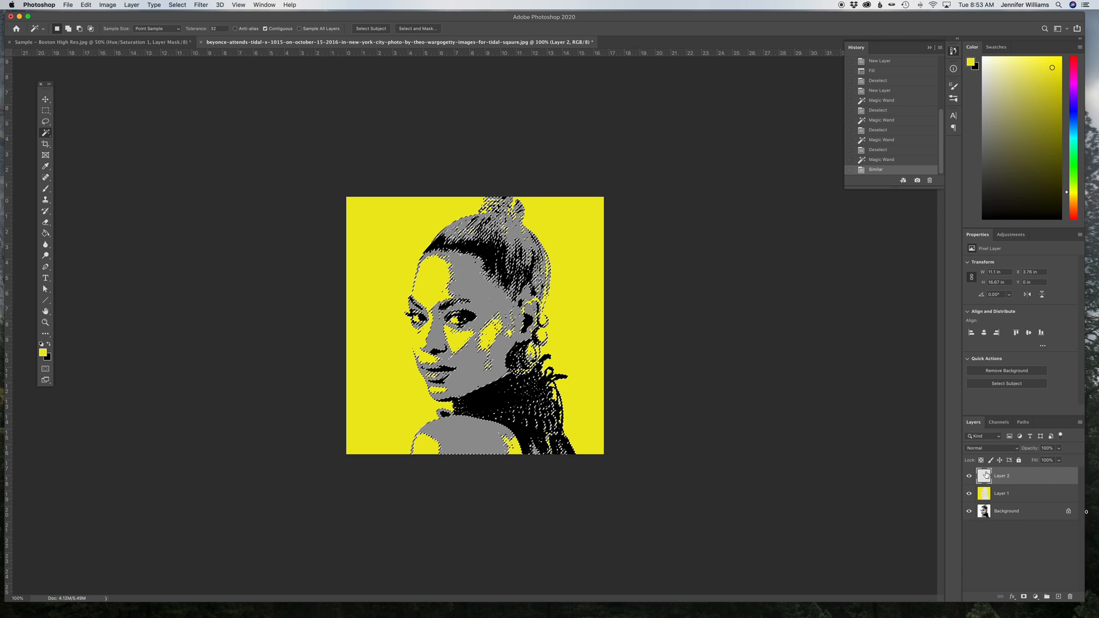
left_click(1075, 81)
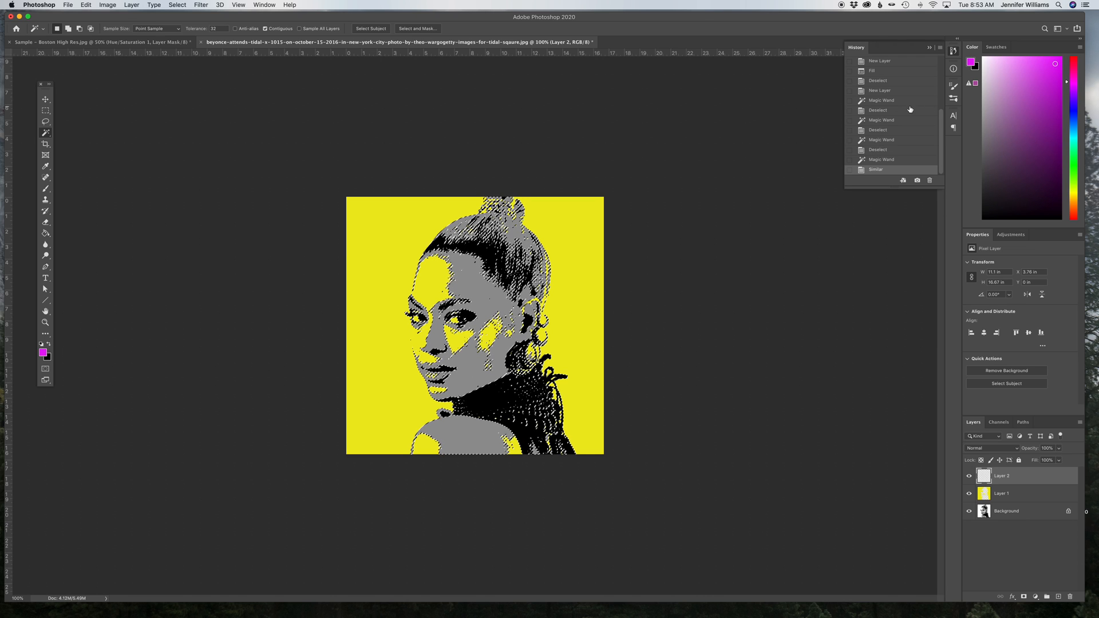
left_click(1075, 130)
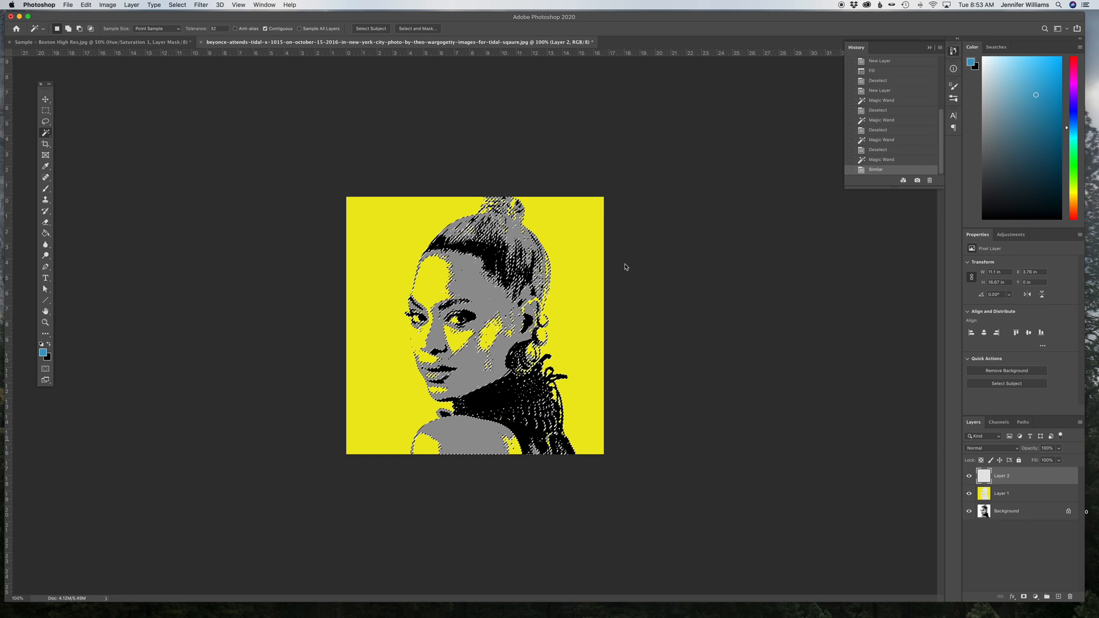
left_click(85, 6)
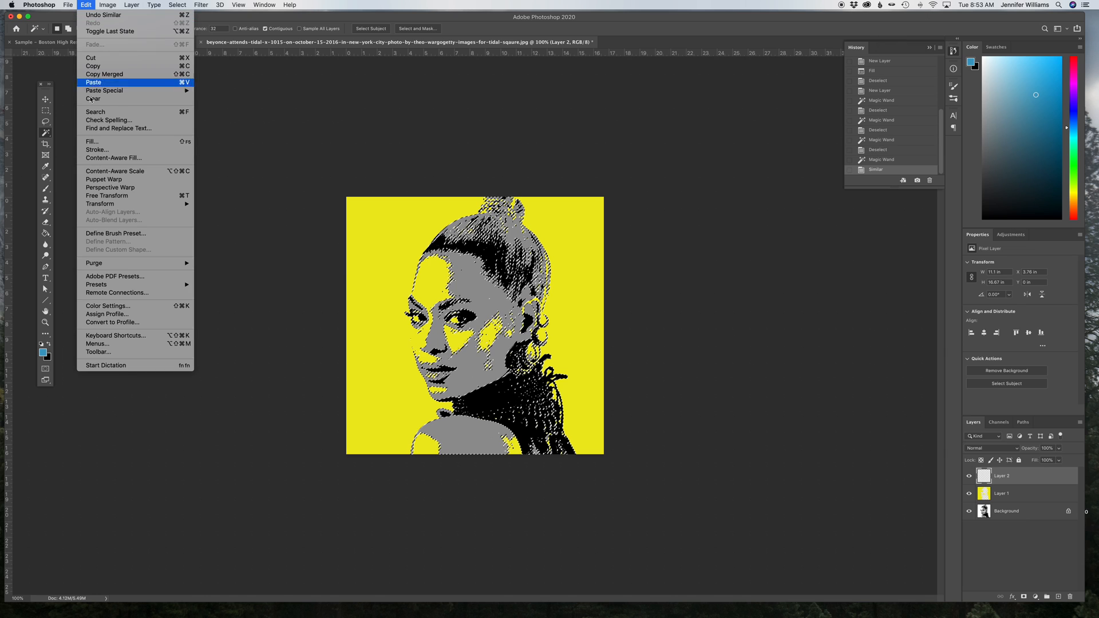
left_click(91, 140)
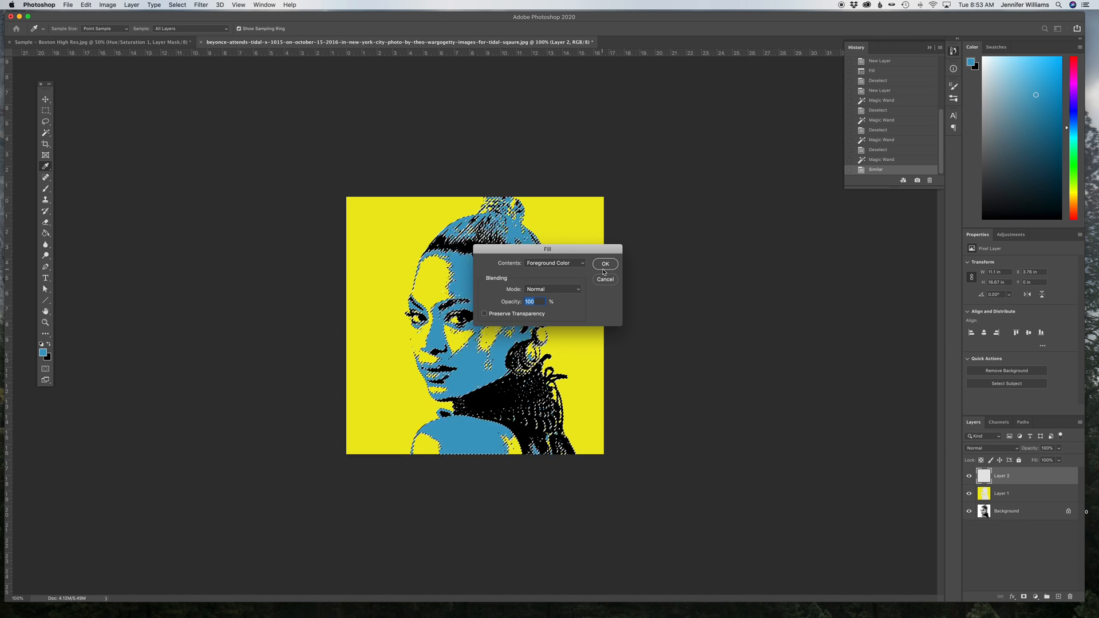
left_click(604, 265)
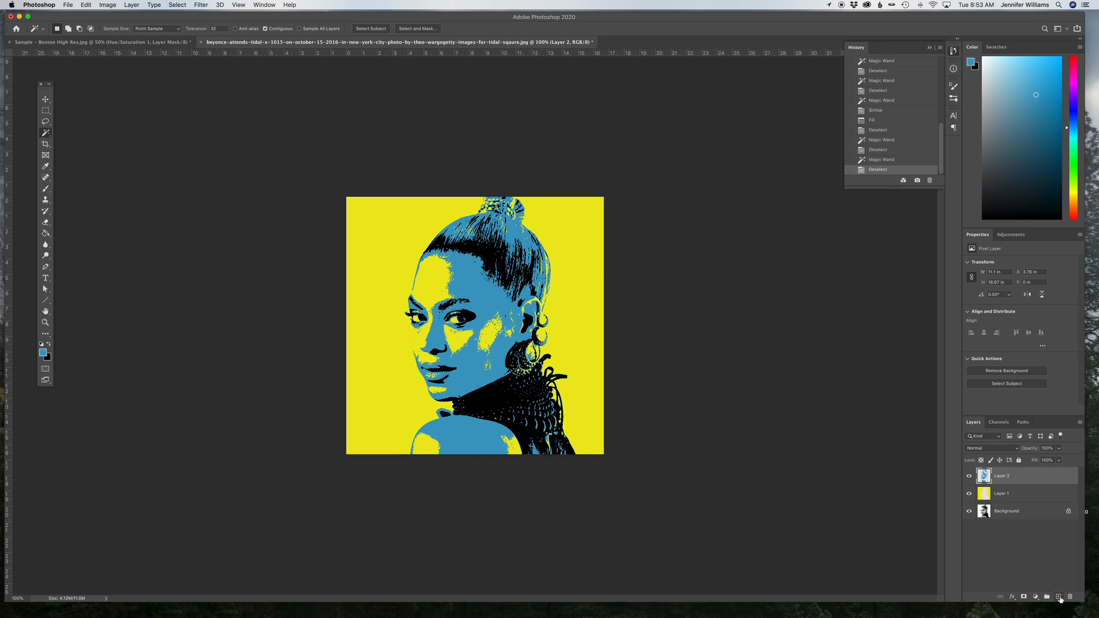
Add a layer above Layer 2 and fill all similar black areas with purple
left_click(482, 402)
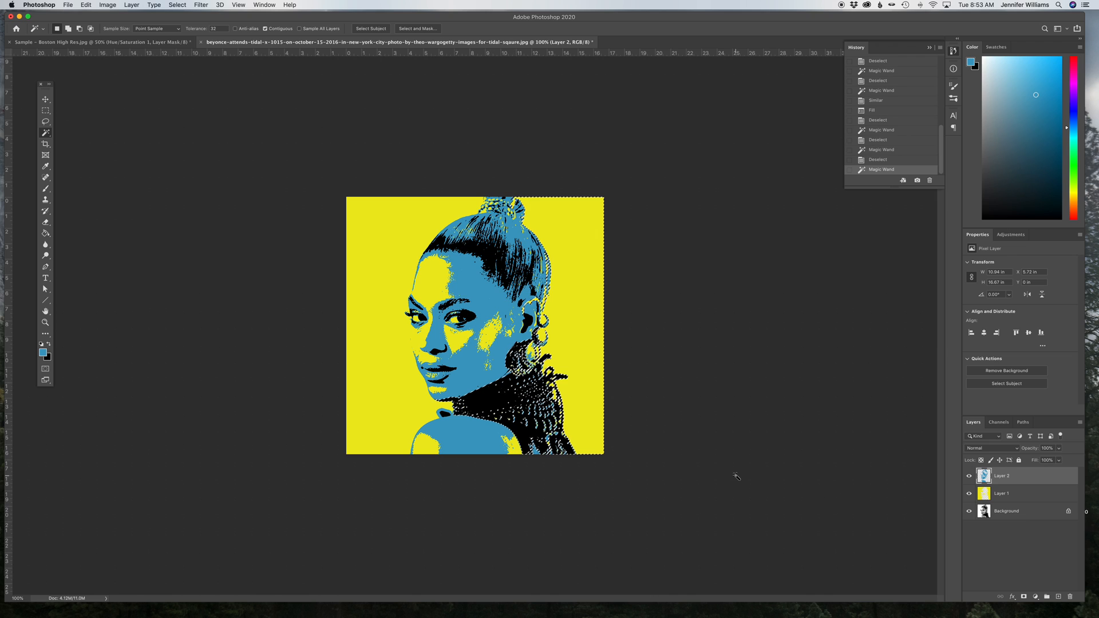
left_click(1006, 510)
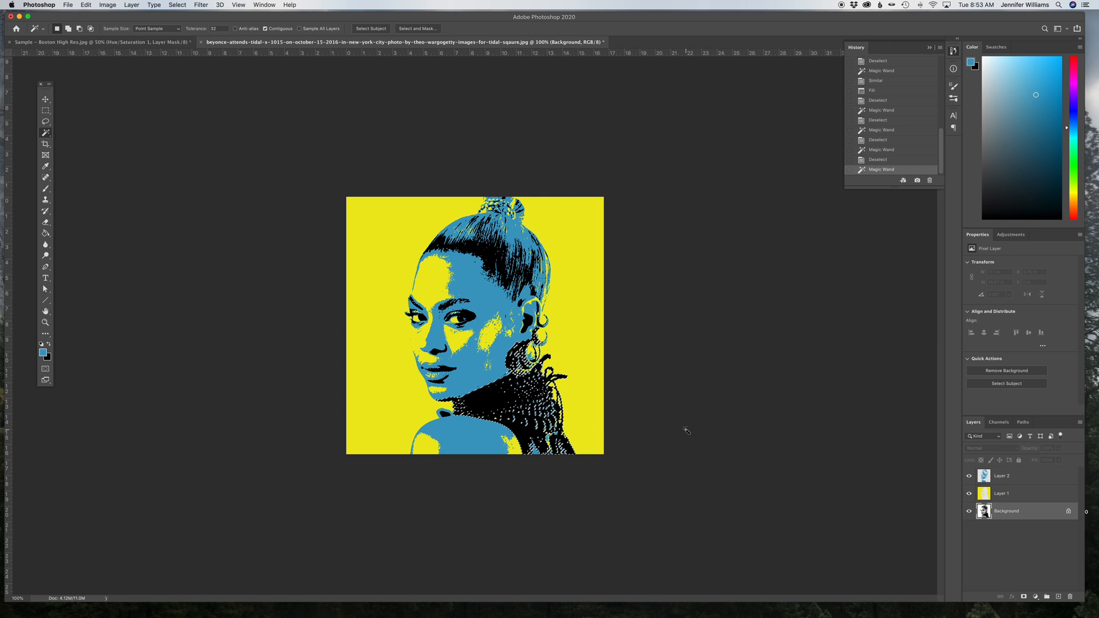
left_click(178, 5)
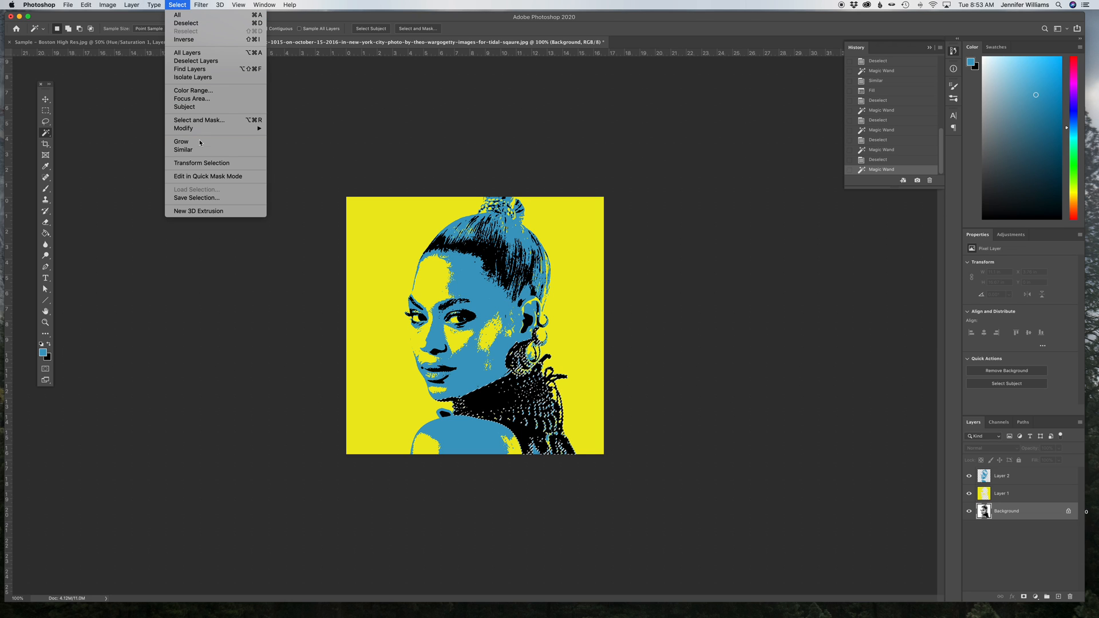
left_click(184, 150)
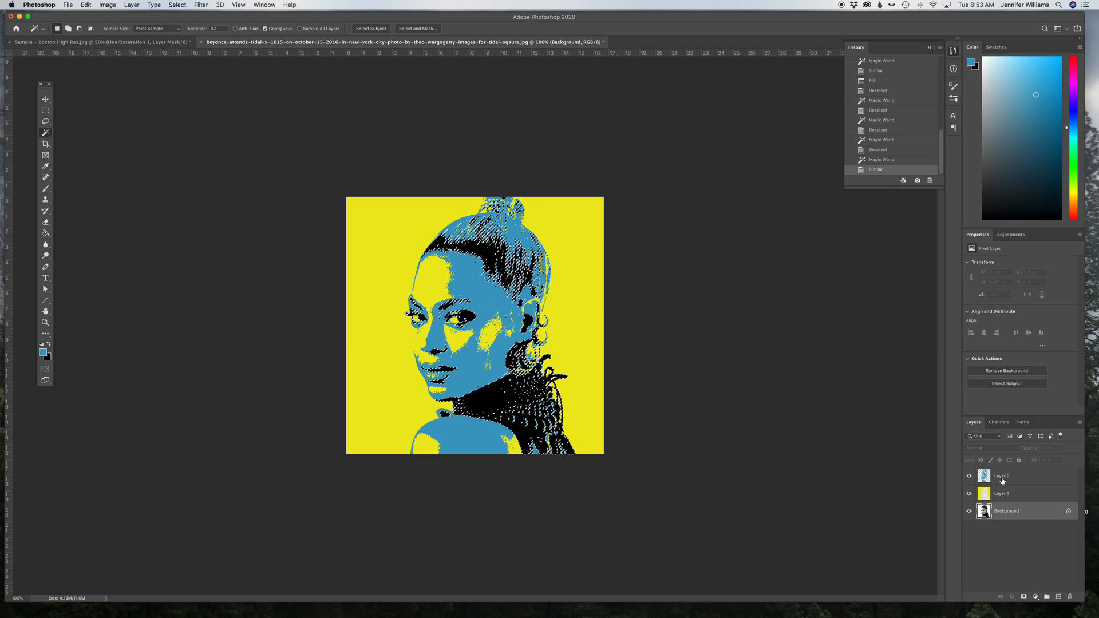
left_click(1047, 596)
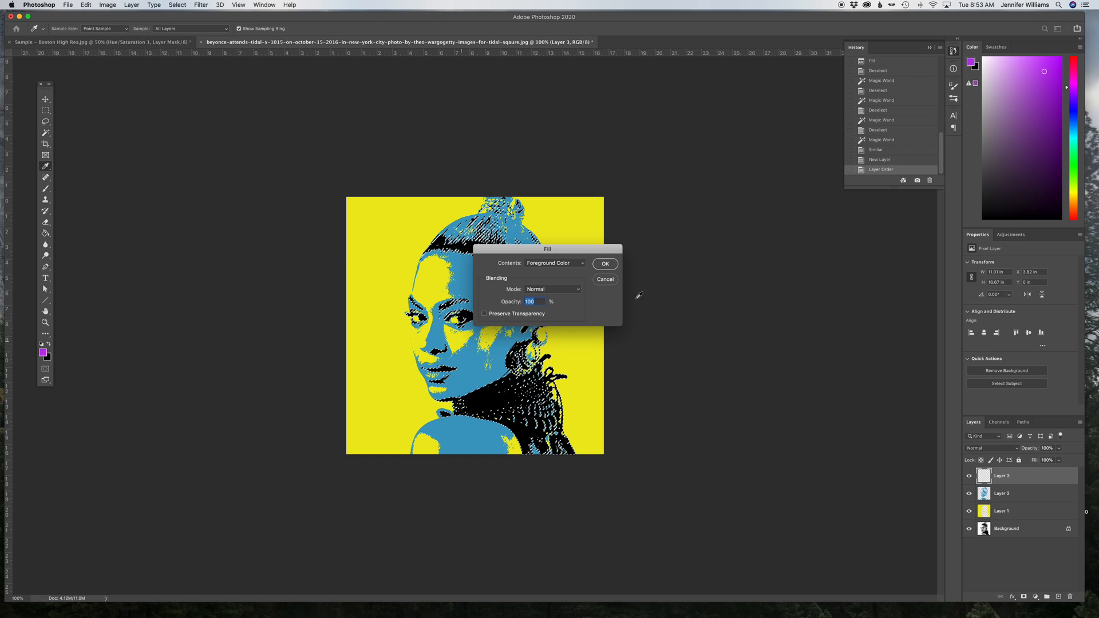
left_click(604, 263)
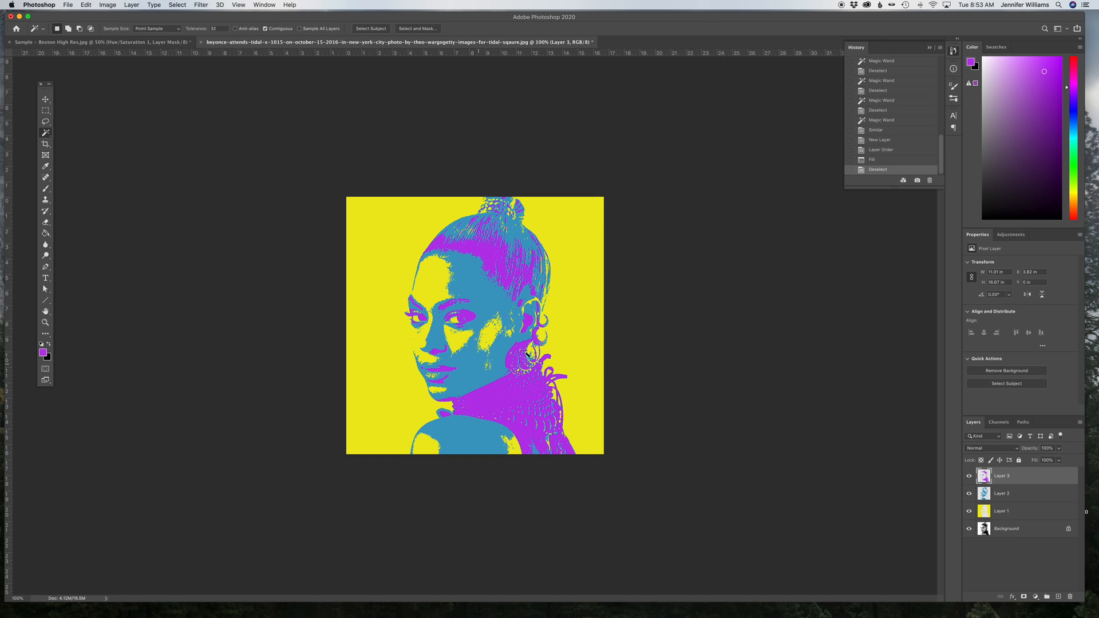
mouse_move(1006, 581)
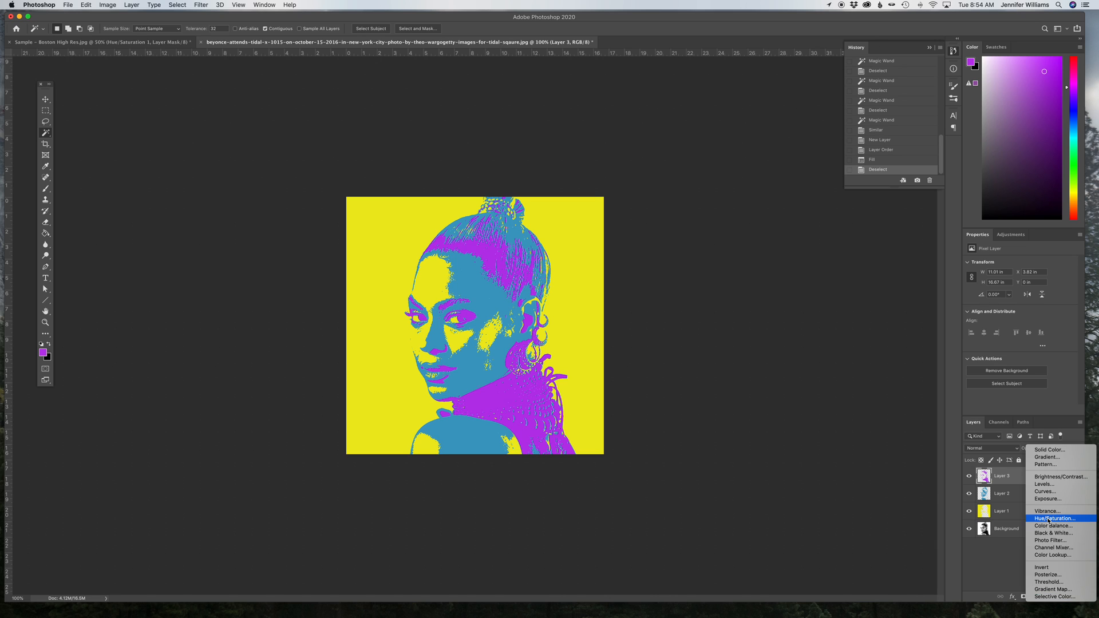
Add a Hue/Saturation adjustment layer with Hue about -24 for orange, teal and violet
left_click(1050, 518)
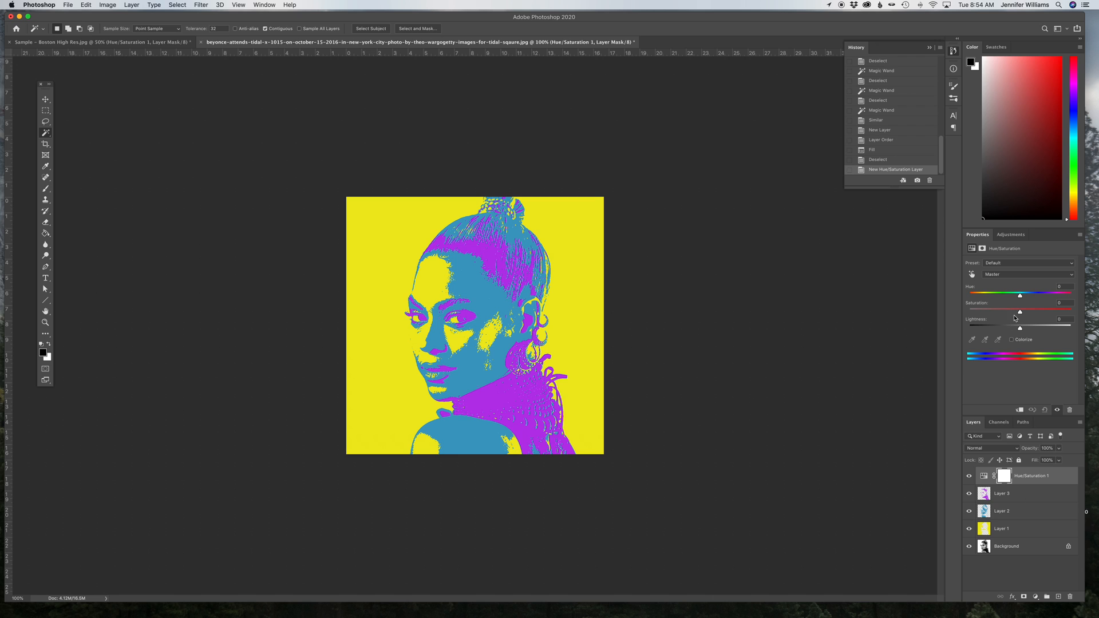
left_click_drag(1021, 296, 1004, 296)
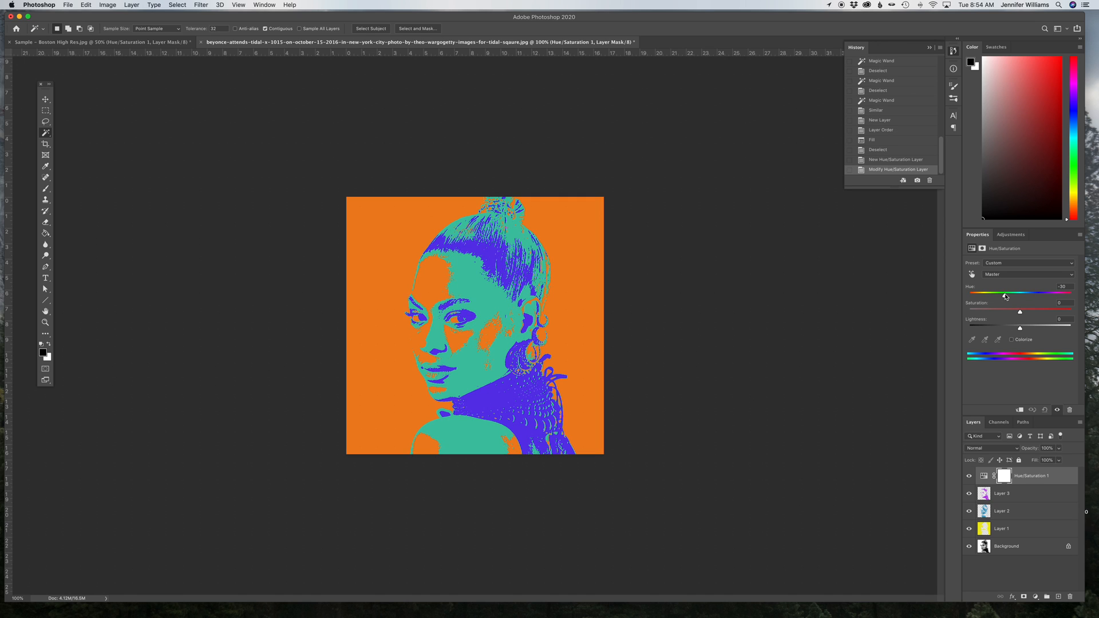
left_click_drag(1004, 296, 1008, 296)
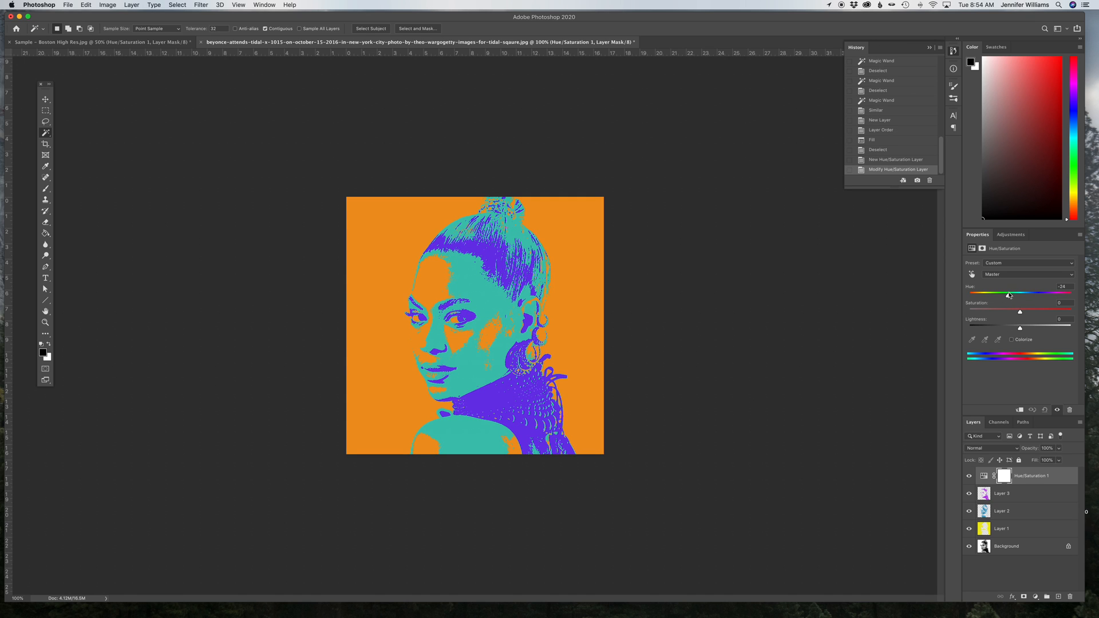
left_click(68, 5)
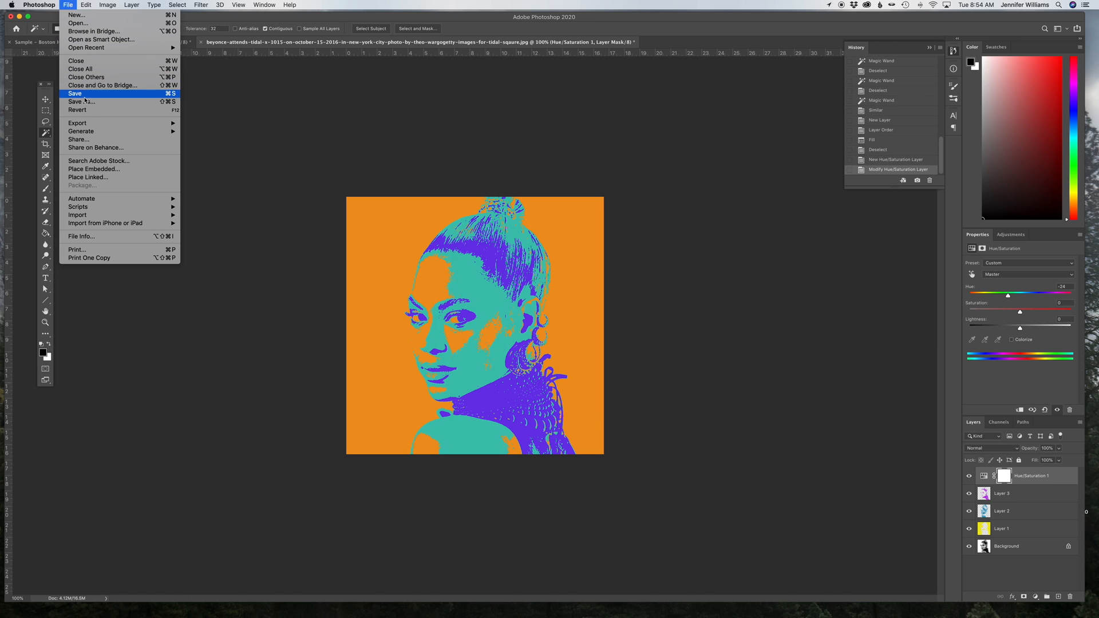
Save the image as JPEG 'beyonce-1' in the week 7 folder
left_click(74, 94)
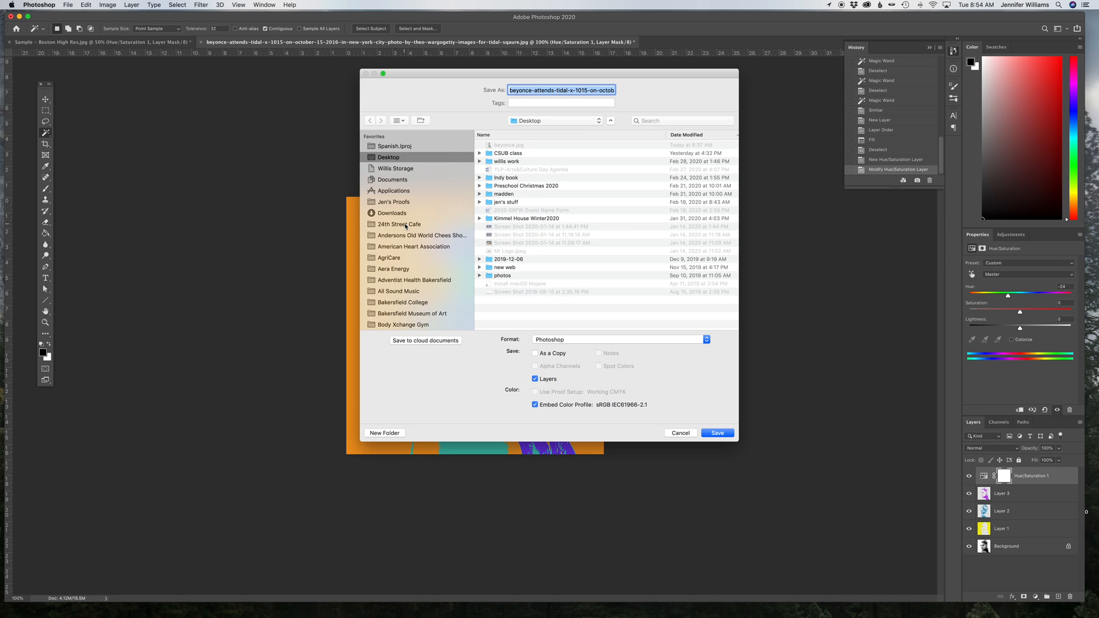
type("beyonce-1.psd")
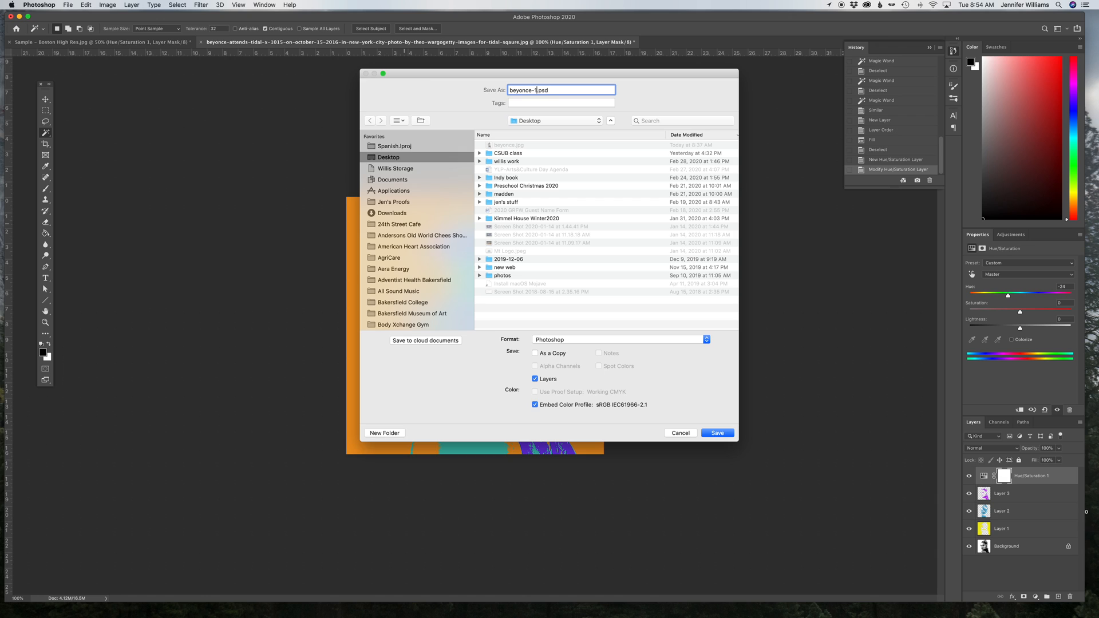
double_click(508, 153)
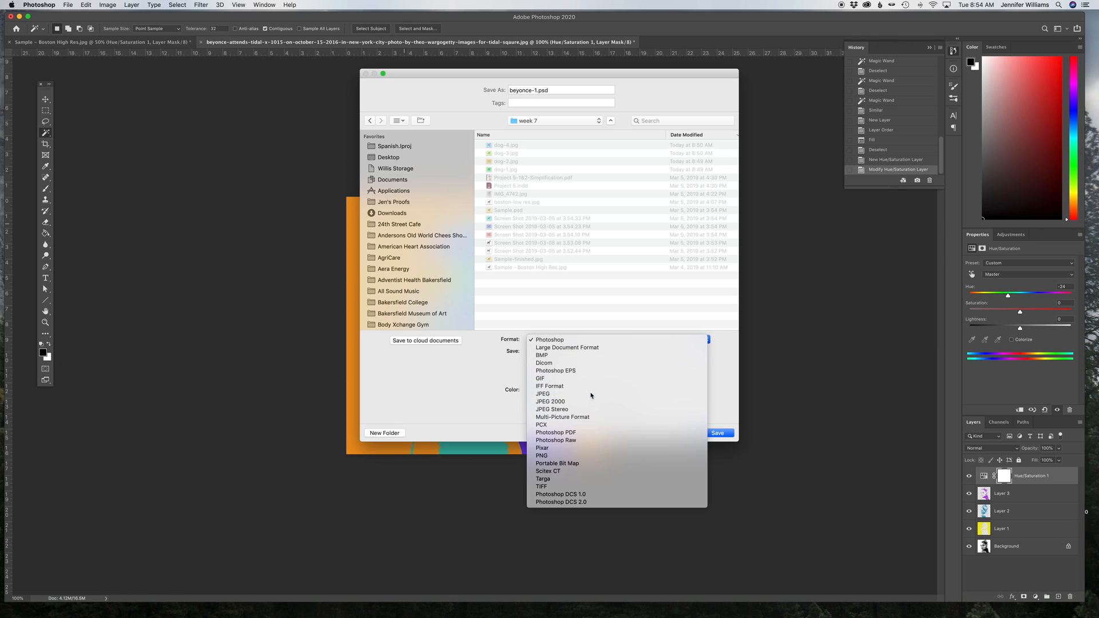
left_click(543, 394)
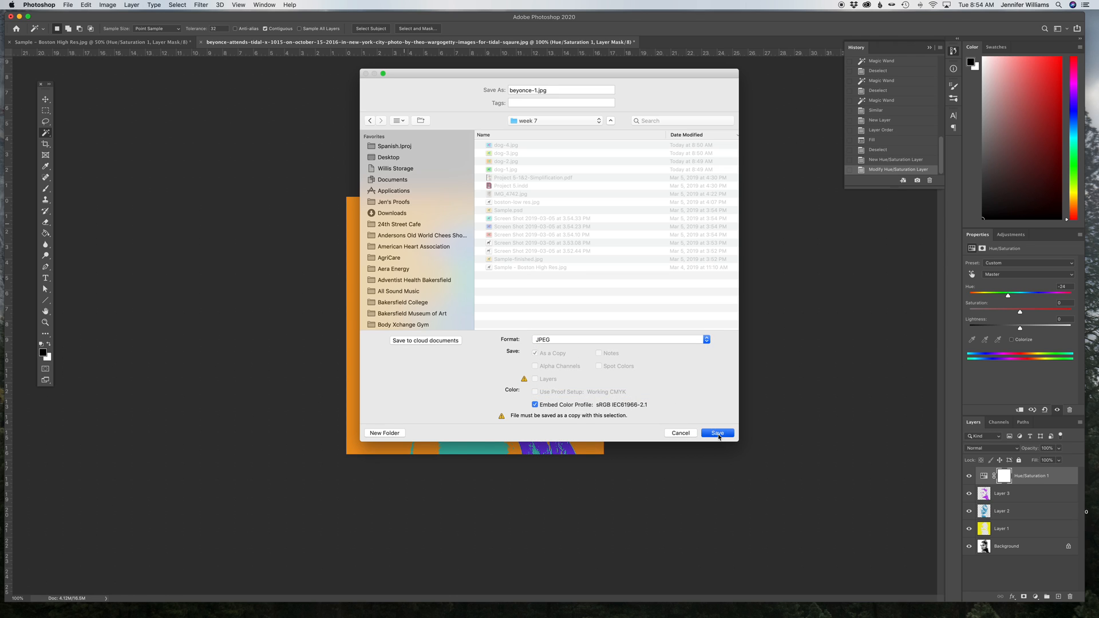
left_click(717, 433)
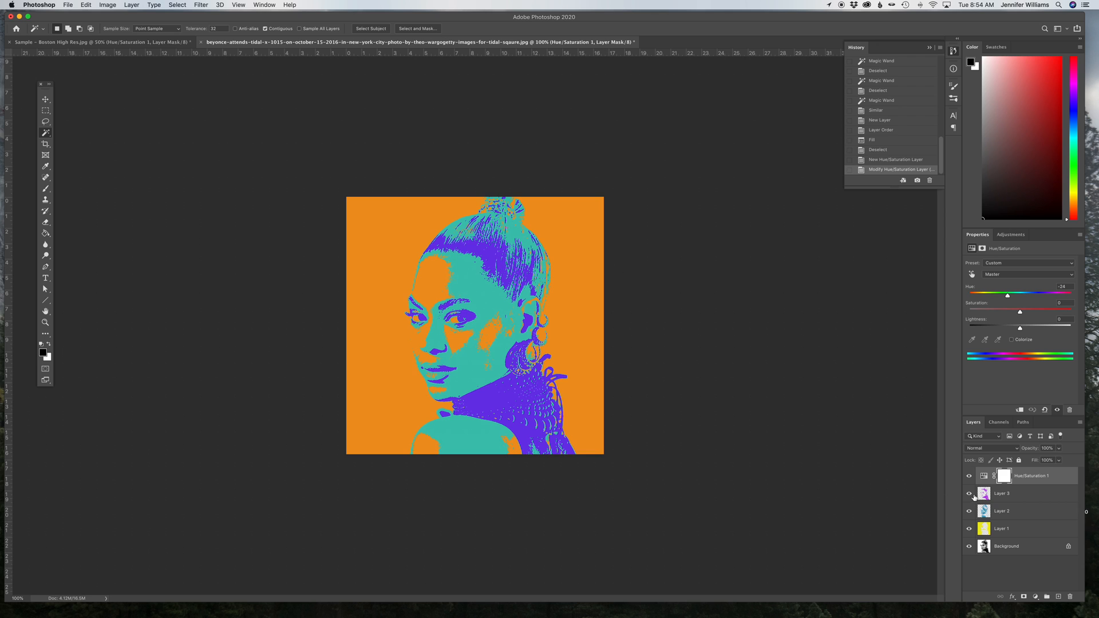
Adjust the hue to about -48 for a red background with green and blue
left_click_drag(1008, 296, 1047, 295)
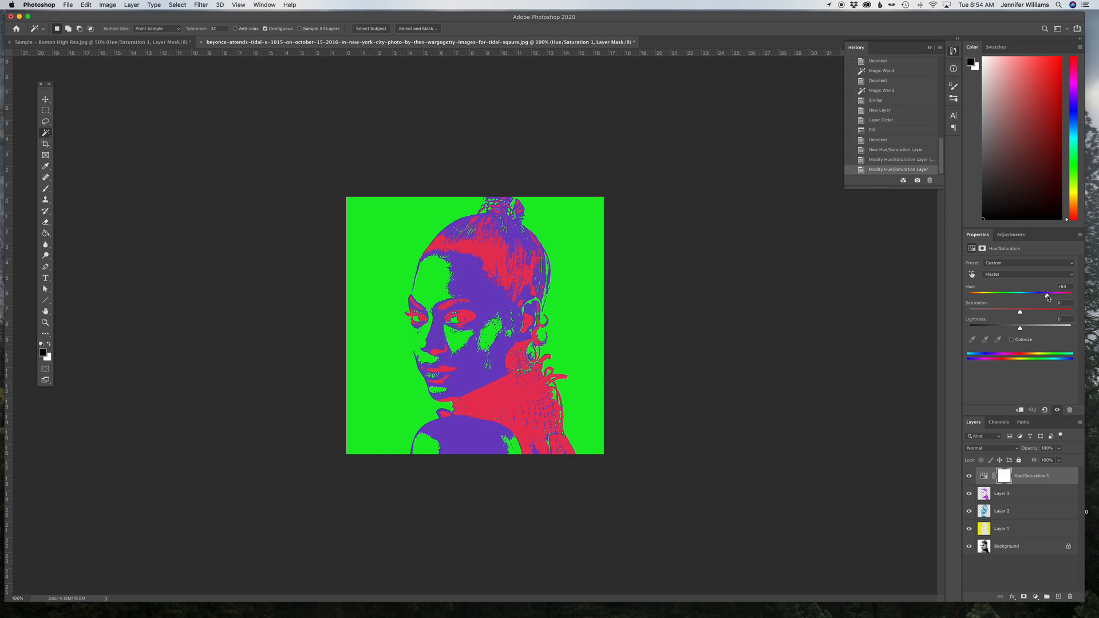
left_click_drag(1062, 293, 1021, 293)
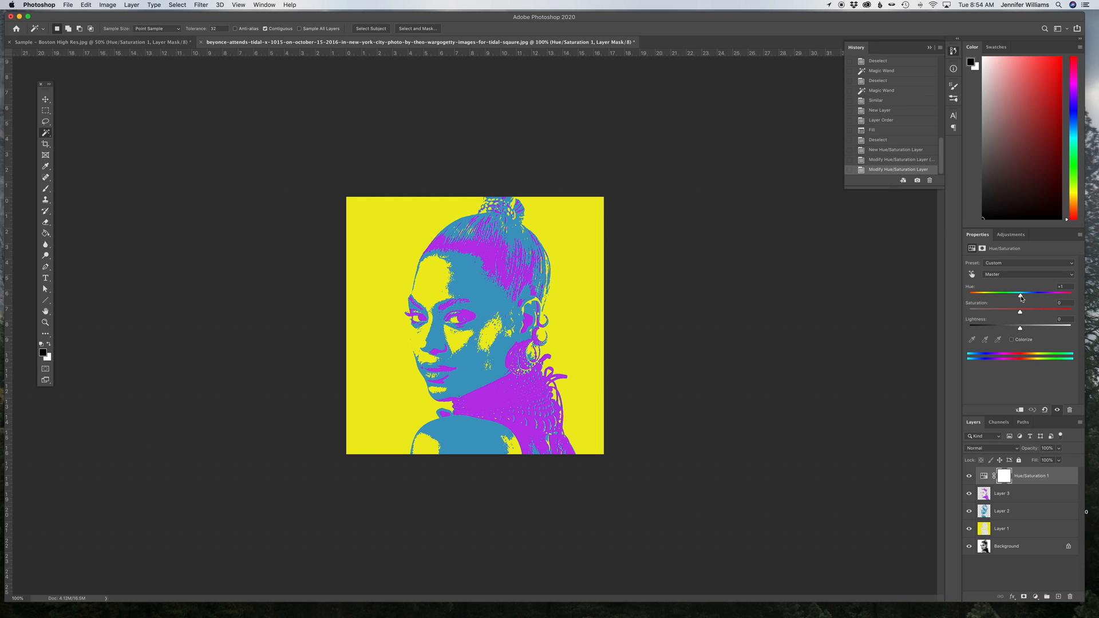
left_click_drag(1021, 292, 1051, 292)
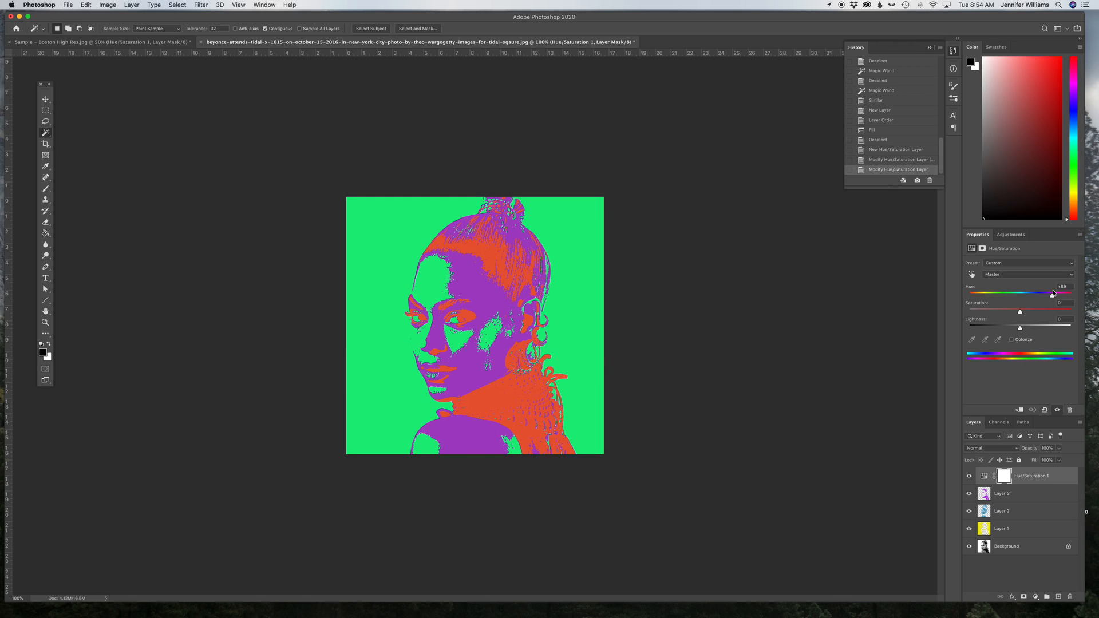
left_click_drag(1052, 293, 1013, 293)
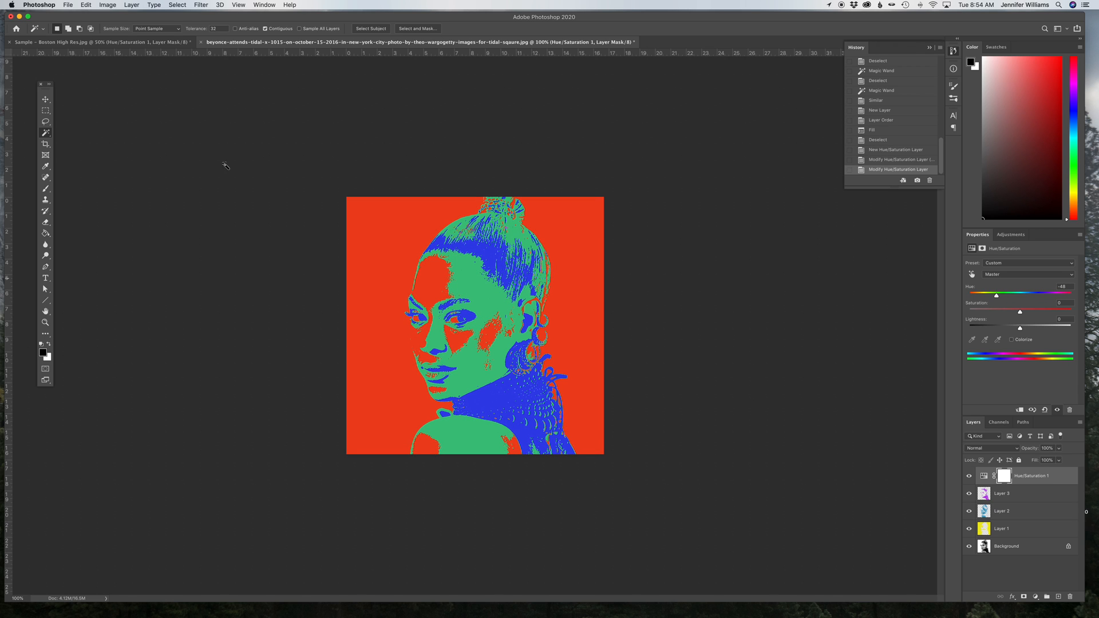
Save this version as JPEG 'beyonce.jpg' in the week 7 folder
left_click(67, 5)
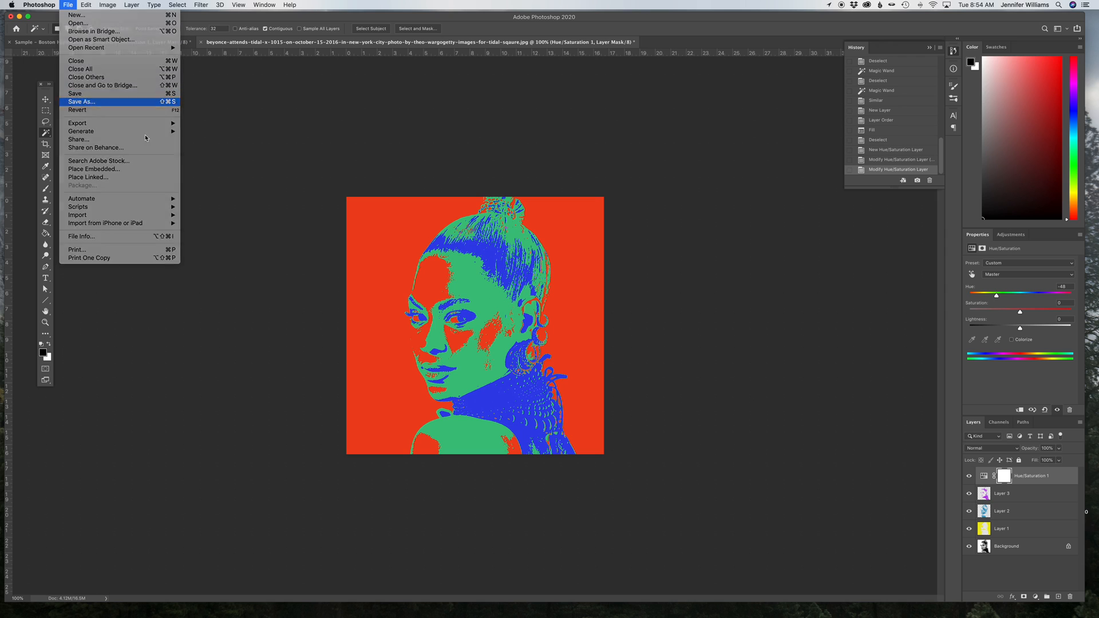
left_click(80, 102)
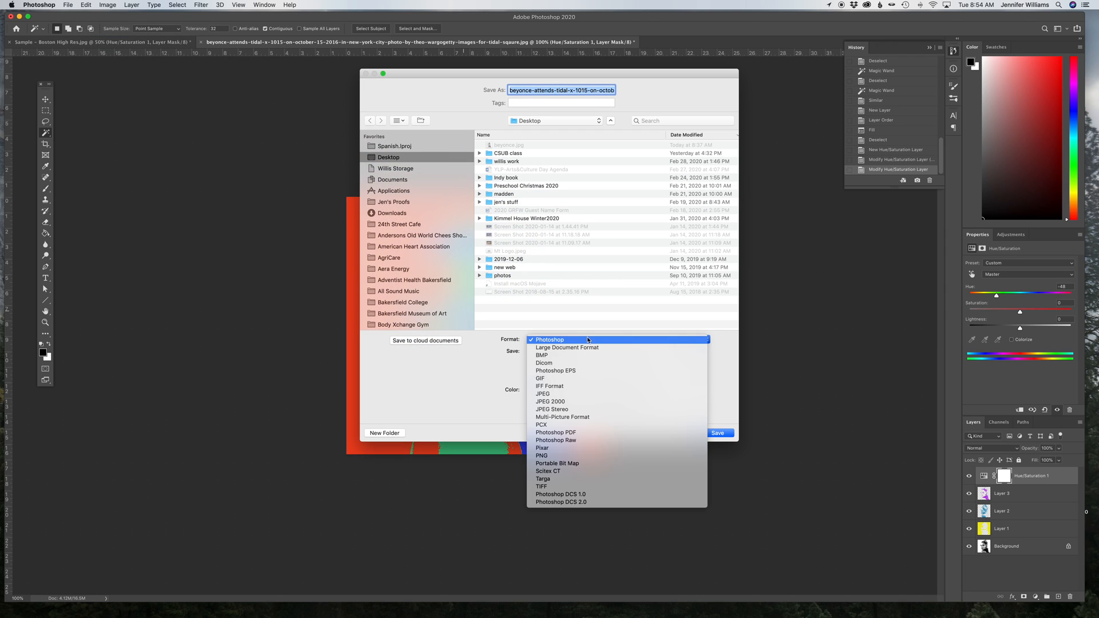
left_click(543, 394)
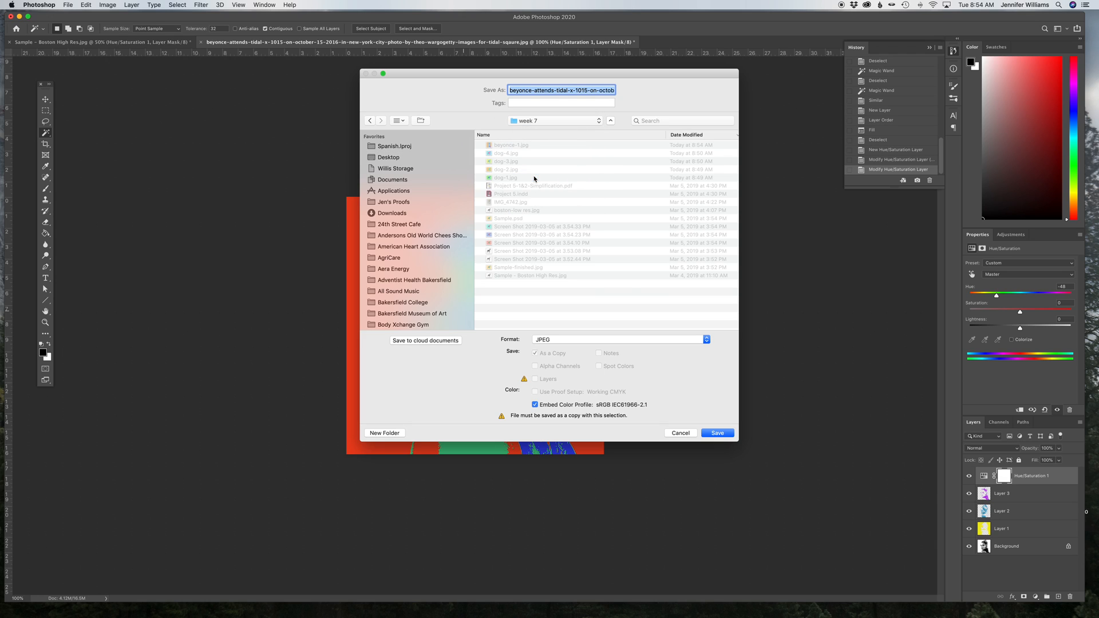
type("beyonce.jpg")
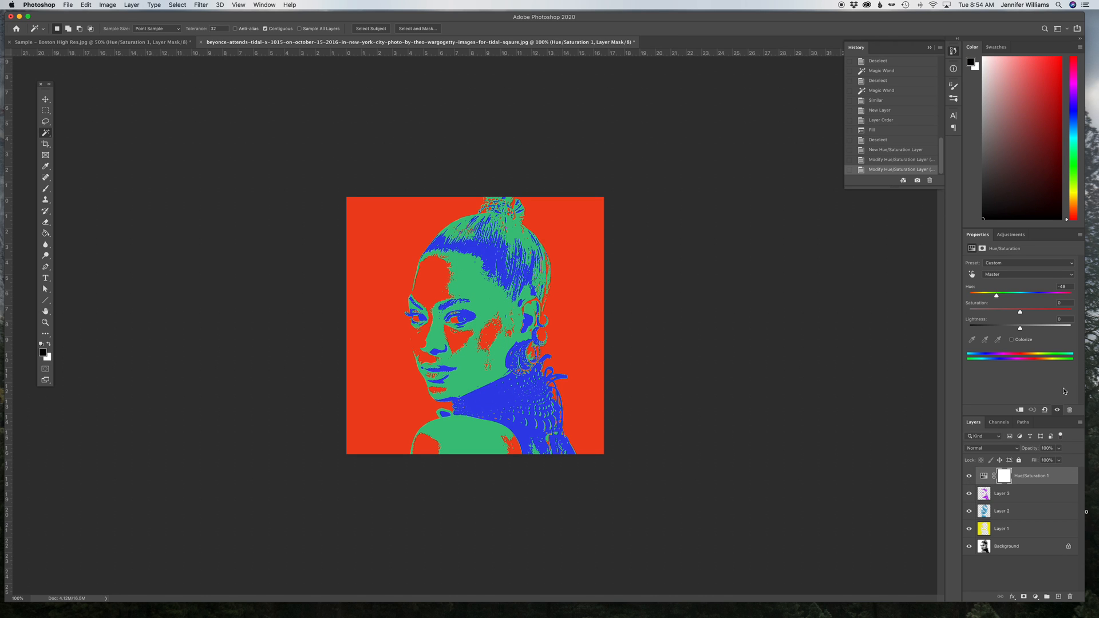
Adjust the hue to about +50 for a green background with red and purple
left_click_drag(1010, 294, 974, 294)
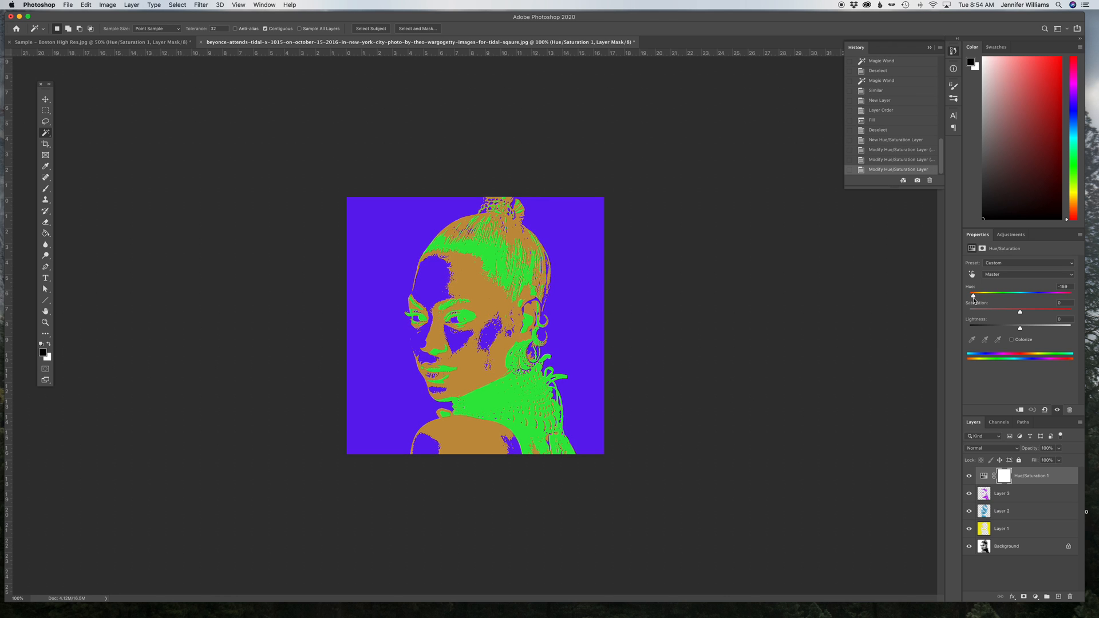
left_click_drag(973, 294, 994, 294)
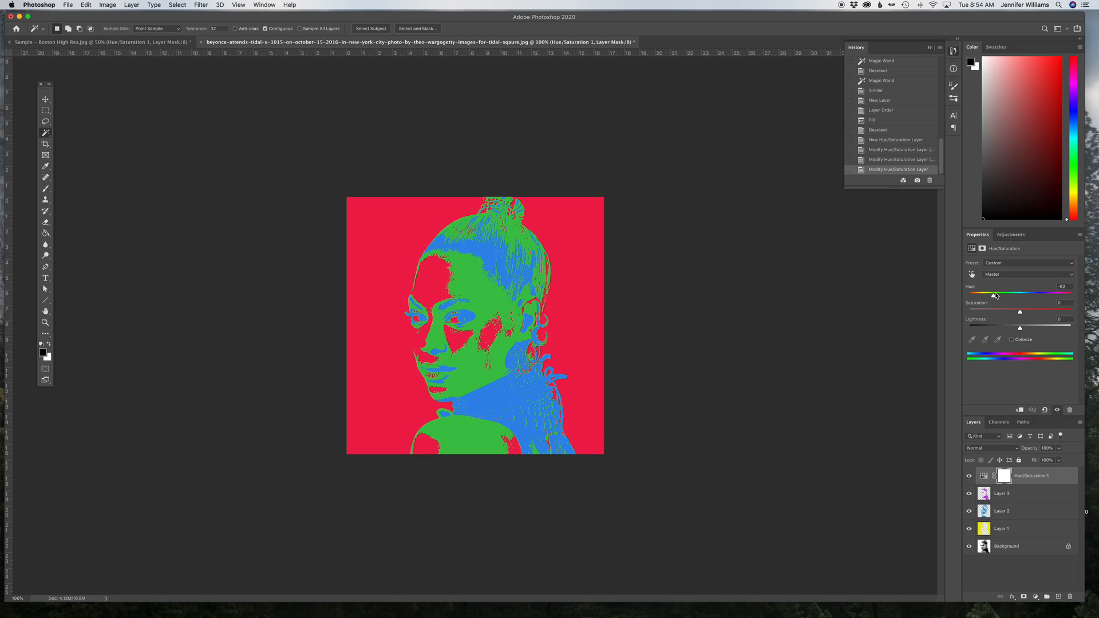
left_click_drag(993, 293, 1041, 293)
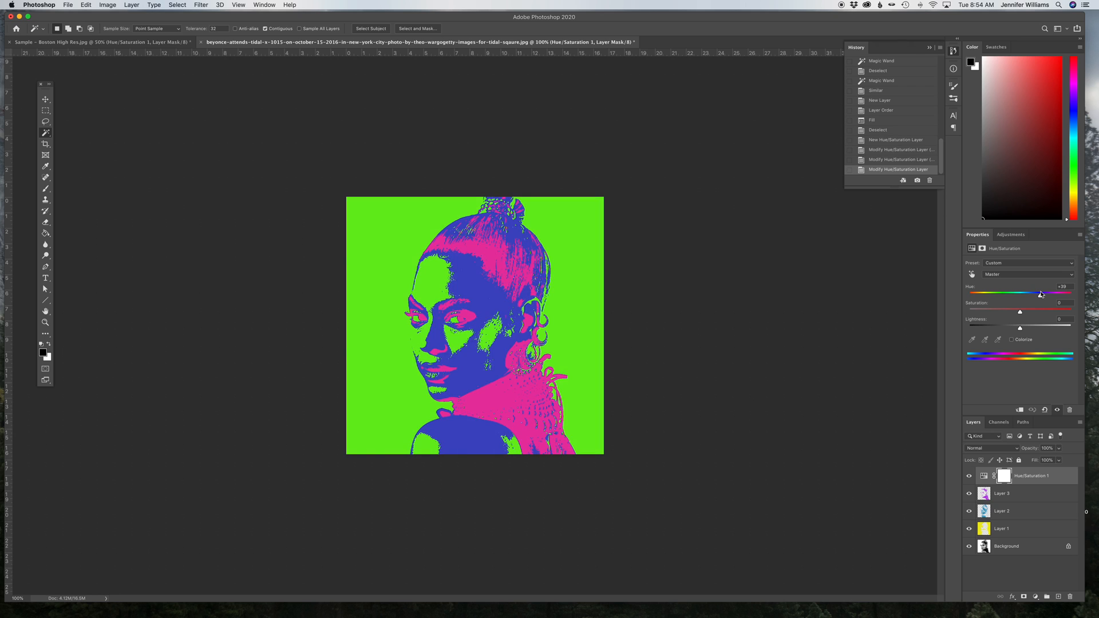
left_click_drag(1041, 293, 1062, 294)
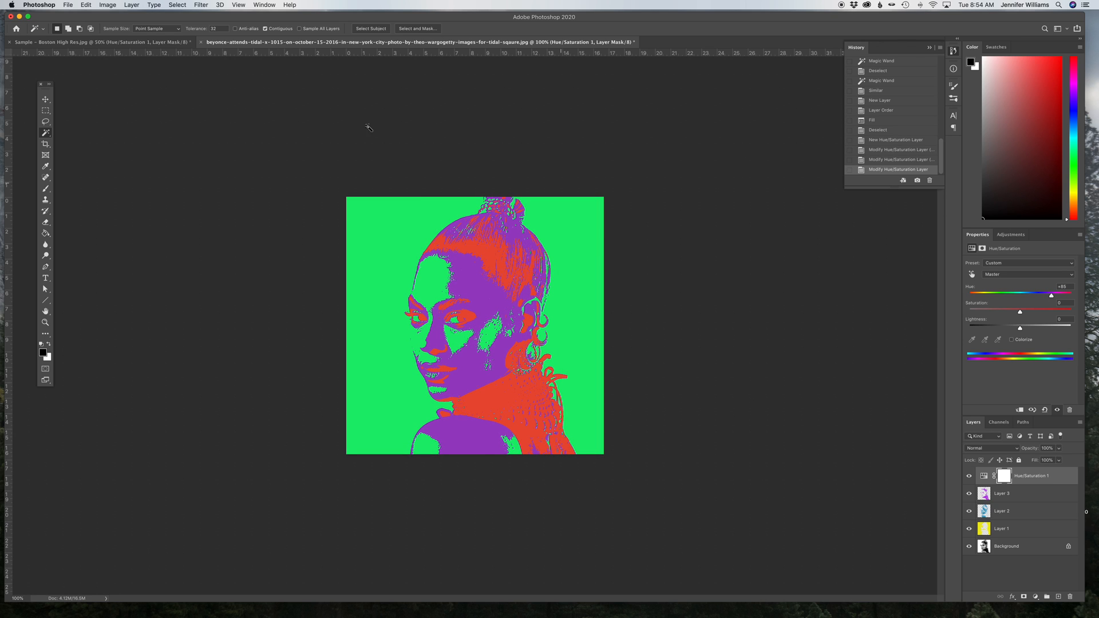
mouse_move(540, 336)
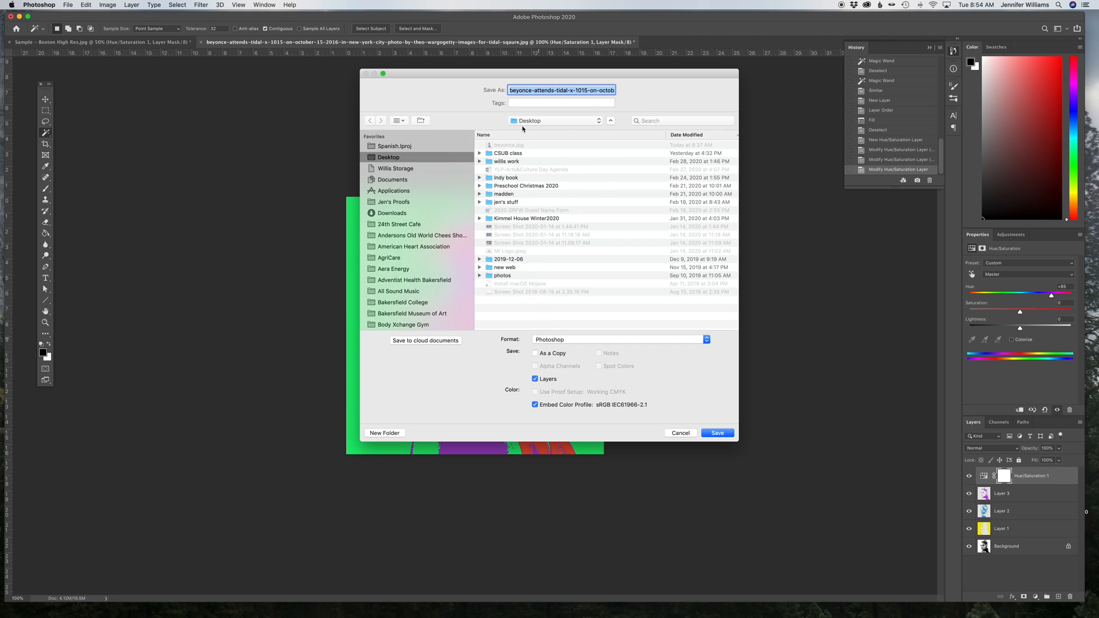
Save this version as JPEG 'beyonce-2.jpg' in the week 7 folder
left_click(555, 120)
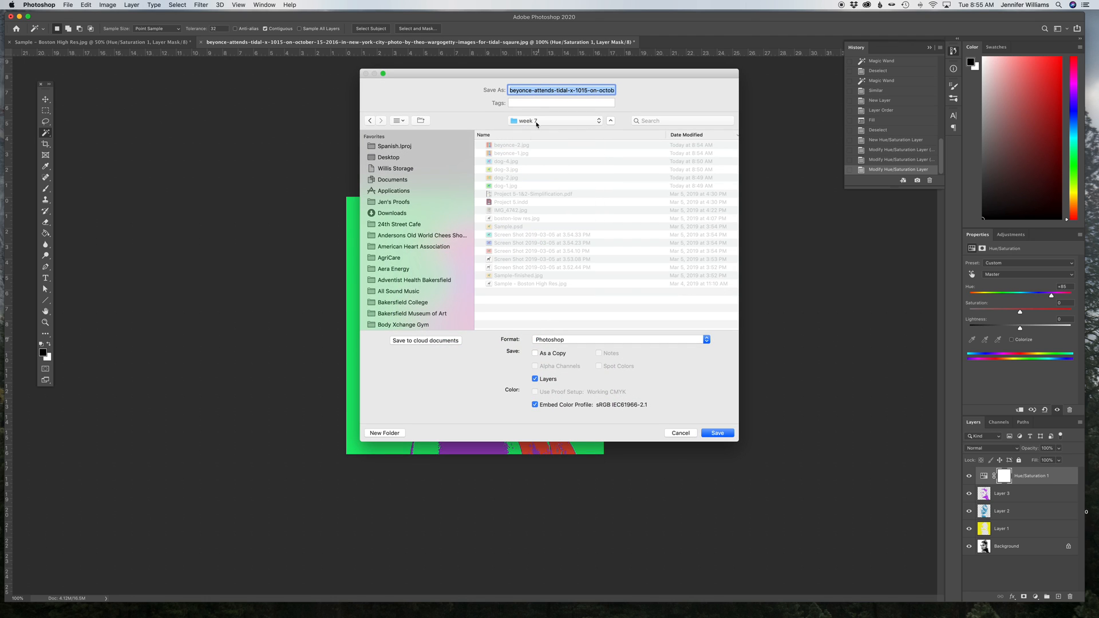
type("beyonce-2.jpg")
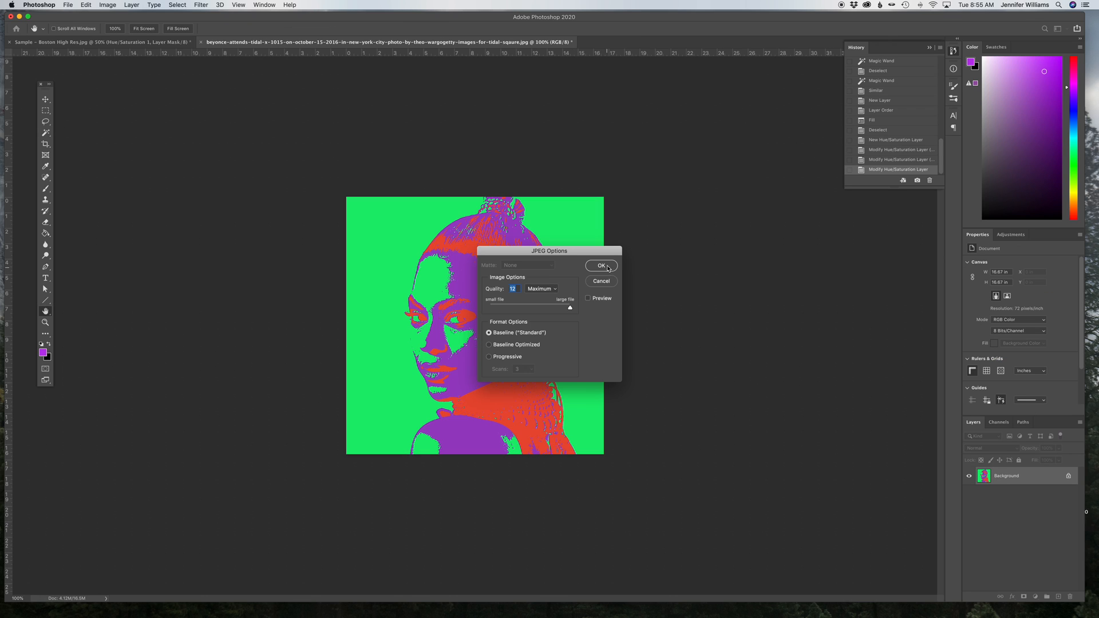
left_click(601, 265)
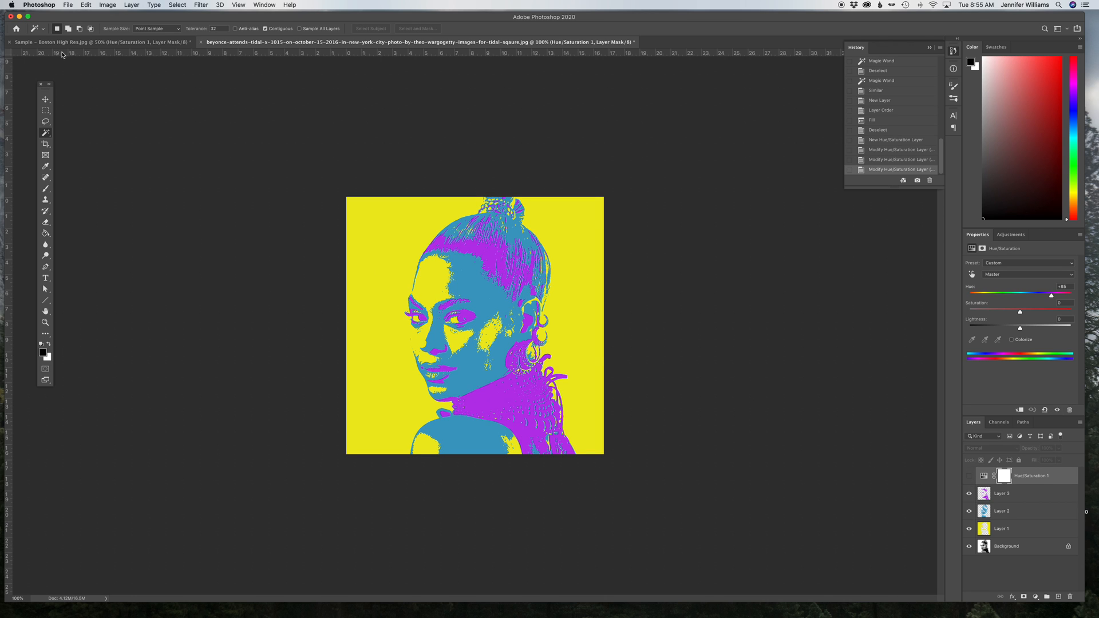
mouse_move(445, 285)
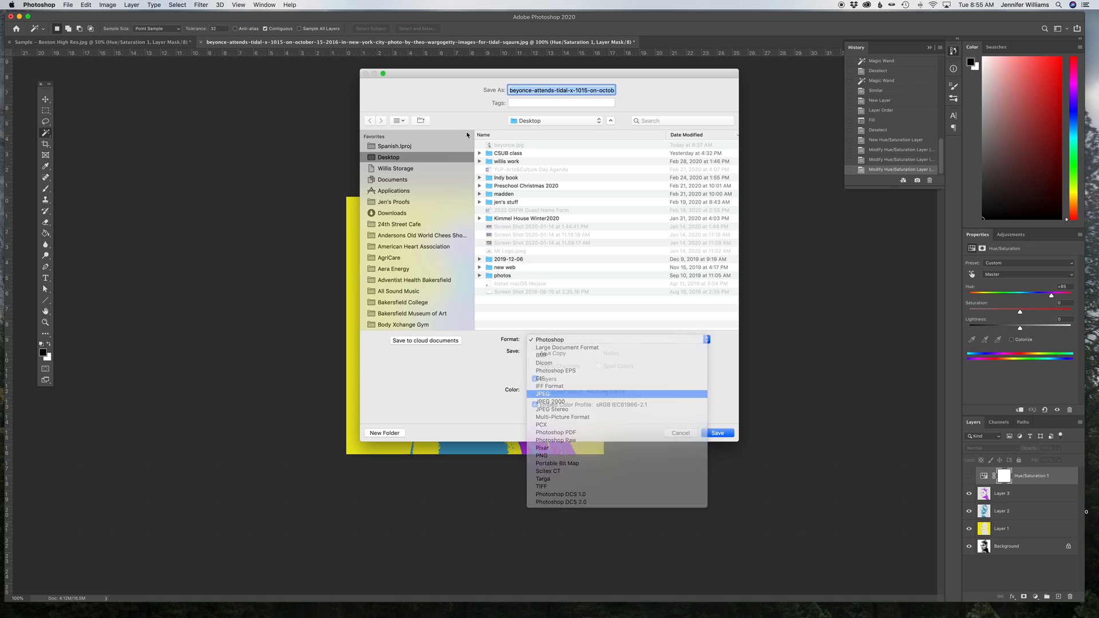
Save the yellow-background version as JPEG 'beyonce-3.jpg', accepting the JPEG options
left_click(543, 393)
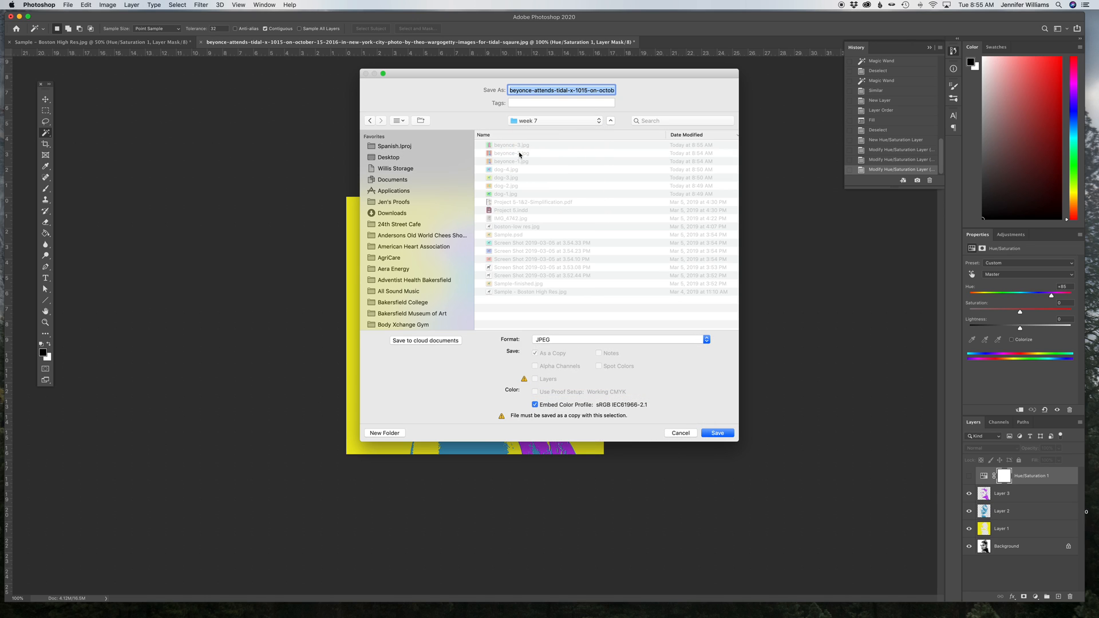
type("beyonce-3.jpg")
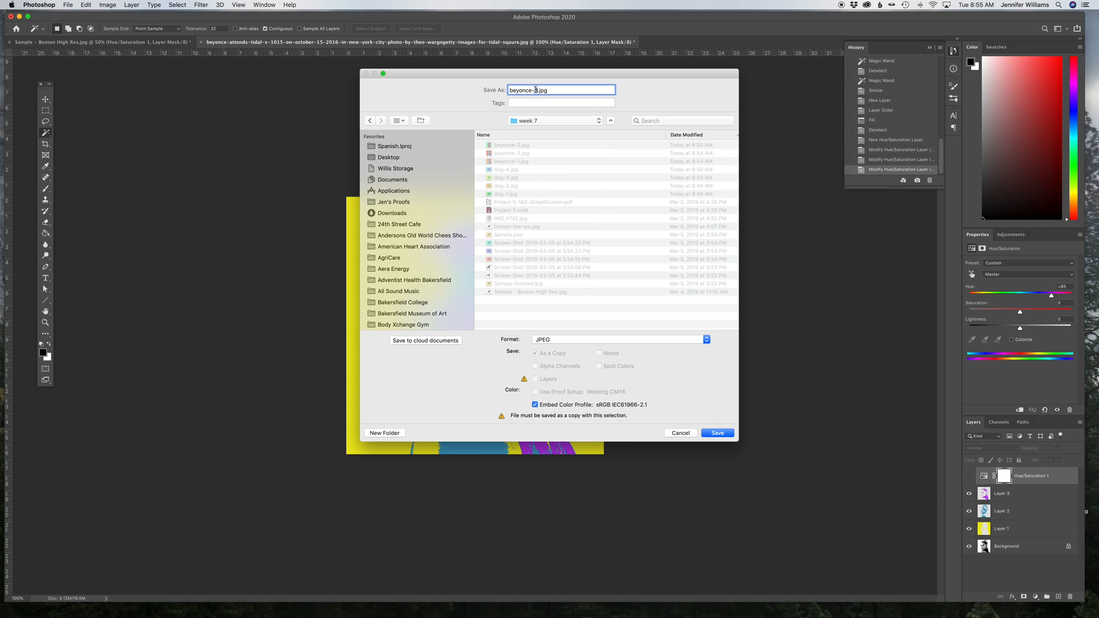
left_click(717, 433)
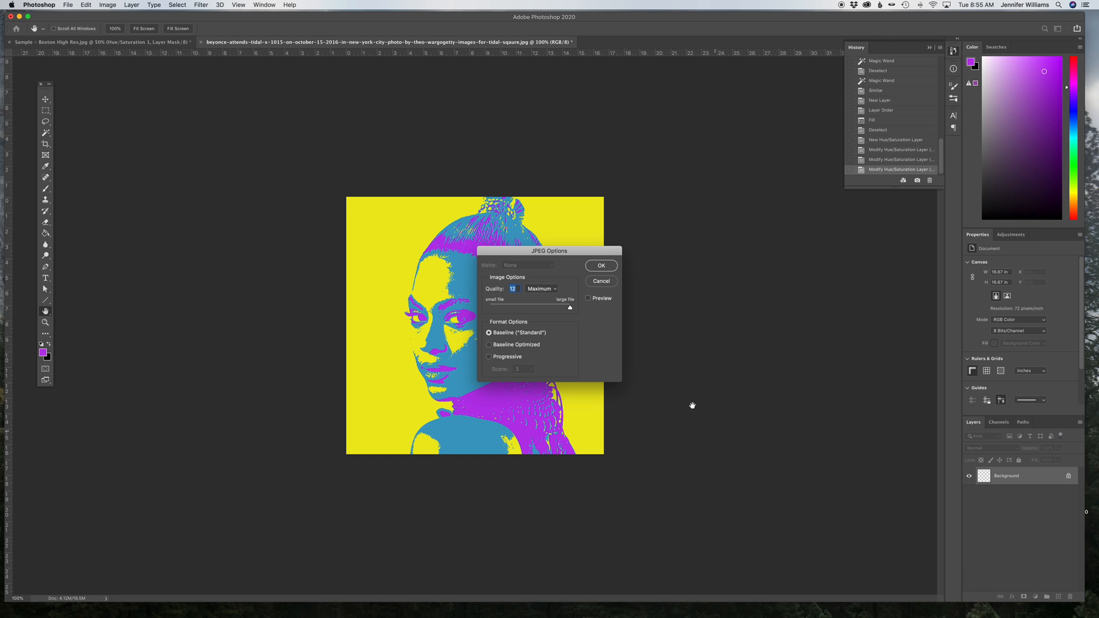
left_click(600, 281)
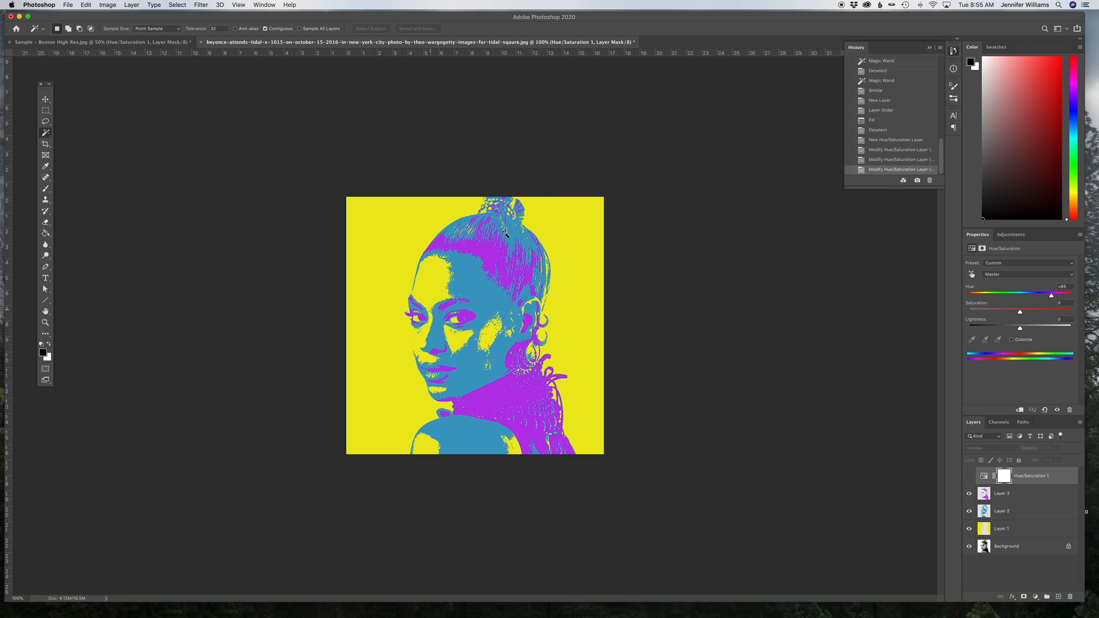
Switch to InDesign and create a Letter-size document in inches (Untitled-12)
left_click(44, 96)
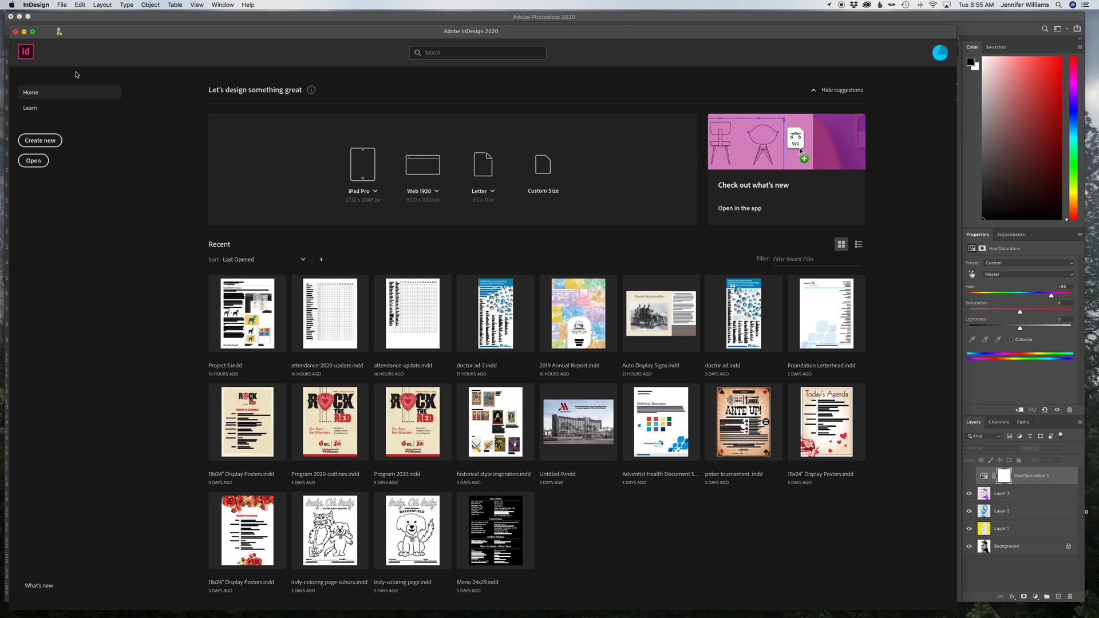
left_click(62, 5)
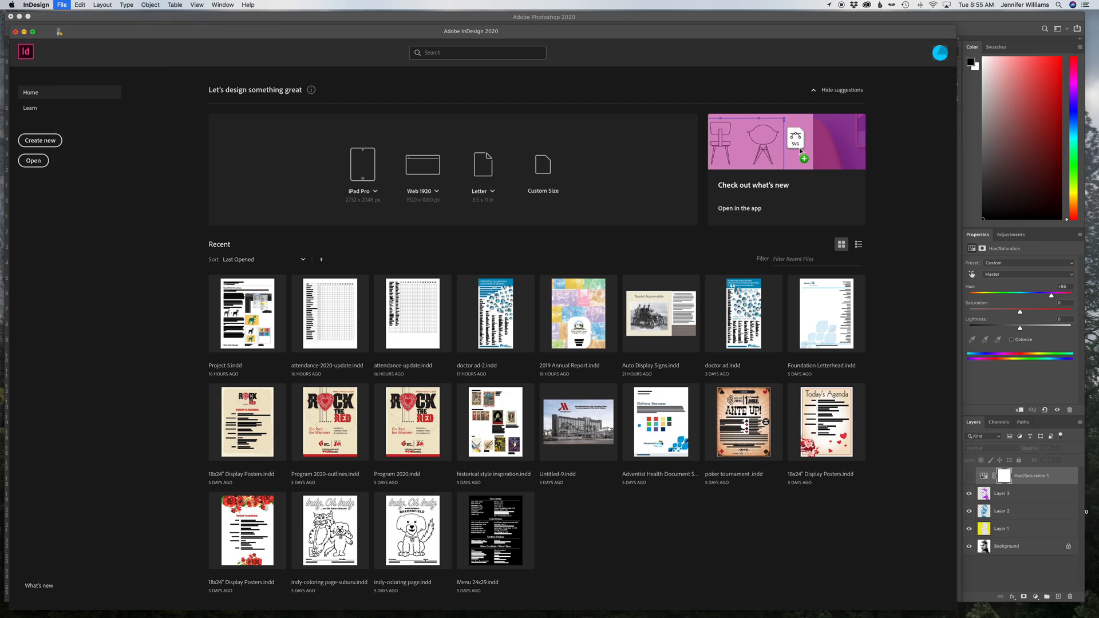
left_click(40, 140)
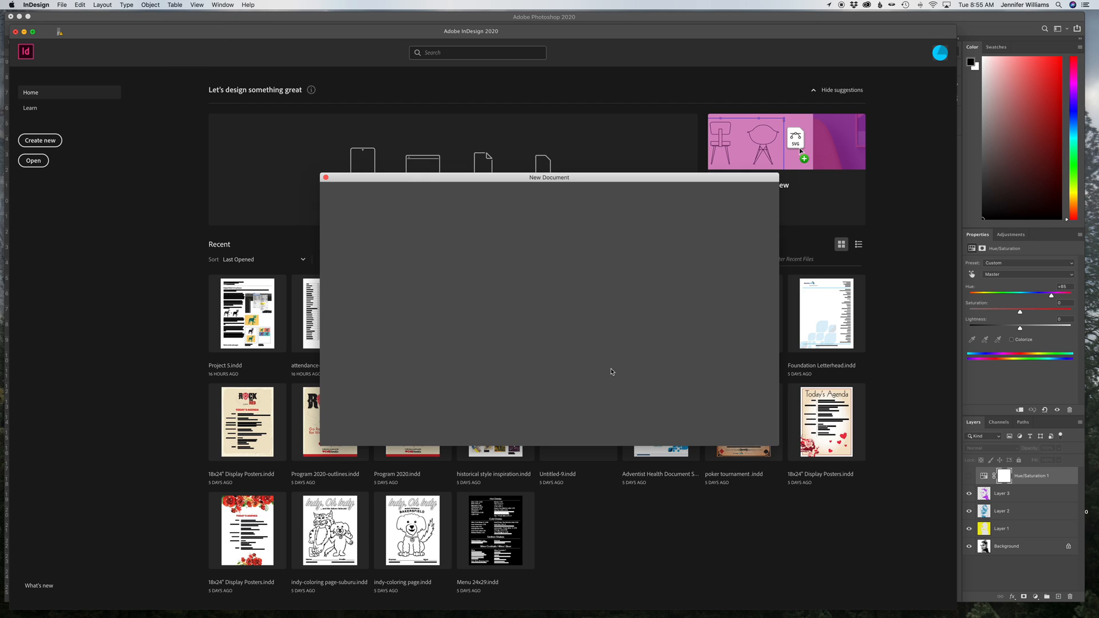
mouse_move(648, 300)
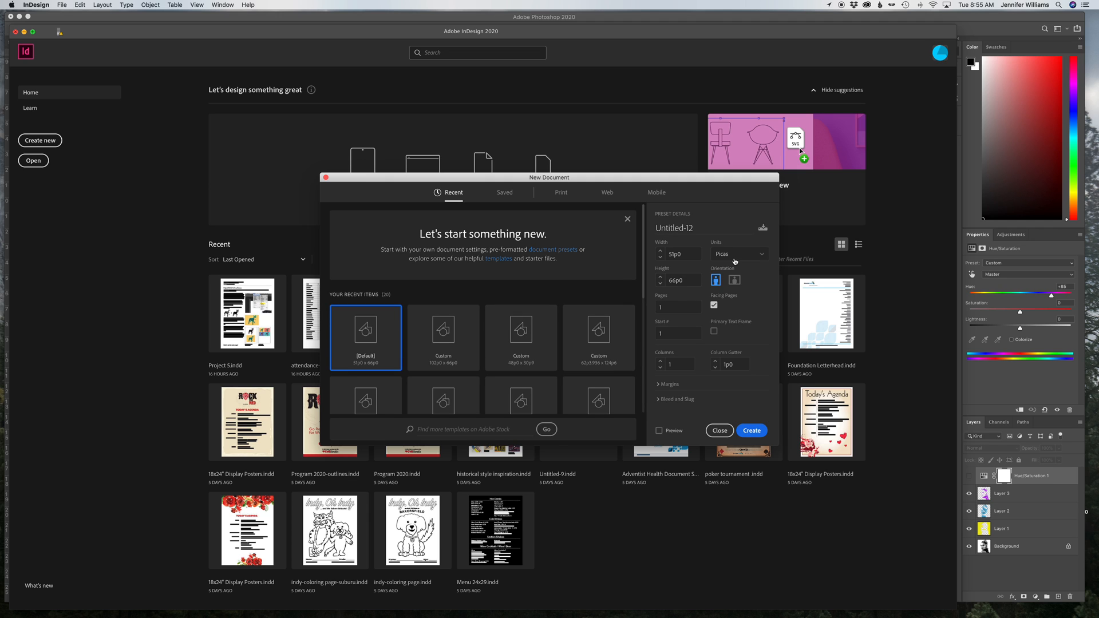
left_click(738, 253)
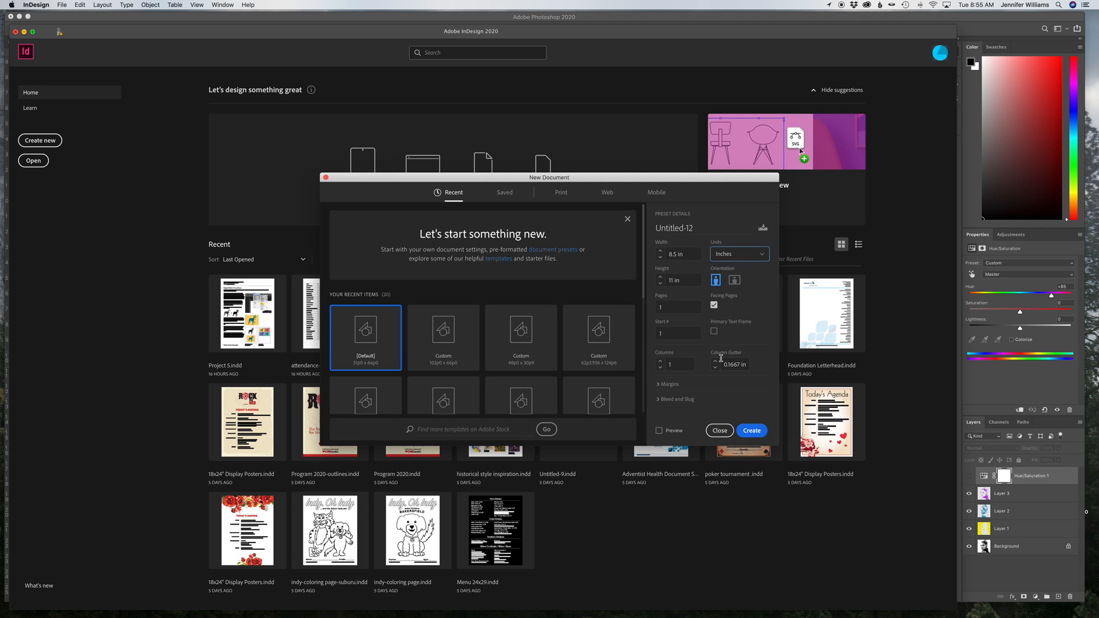
left_click(752, 430)
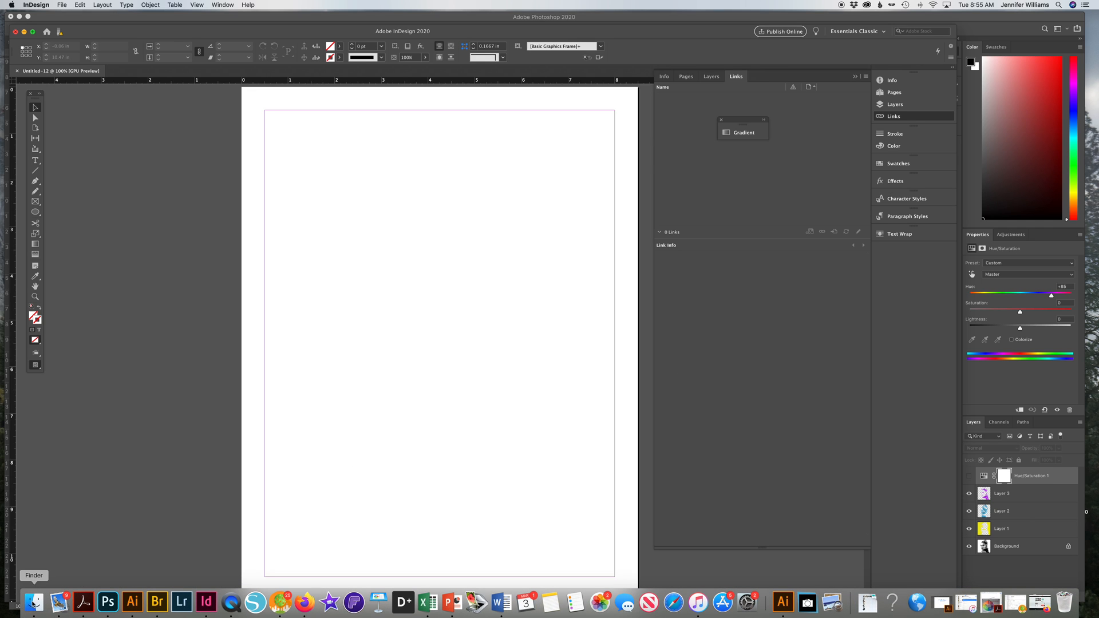
Place beyonce-1 through beyonce-4 from week 7 as a 2×2 grid on page one
left_click(62, 6)
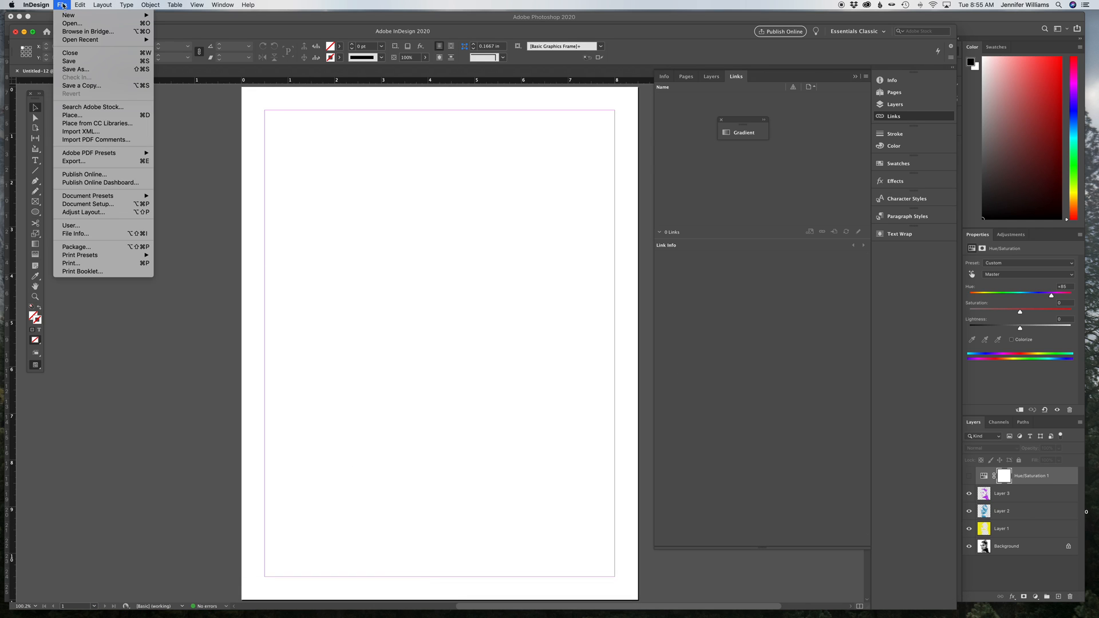
mouse_move(75, 246)
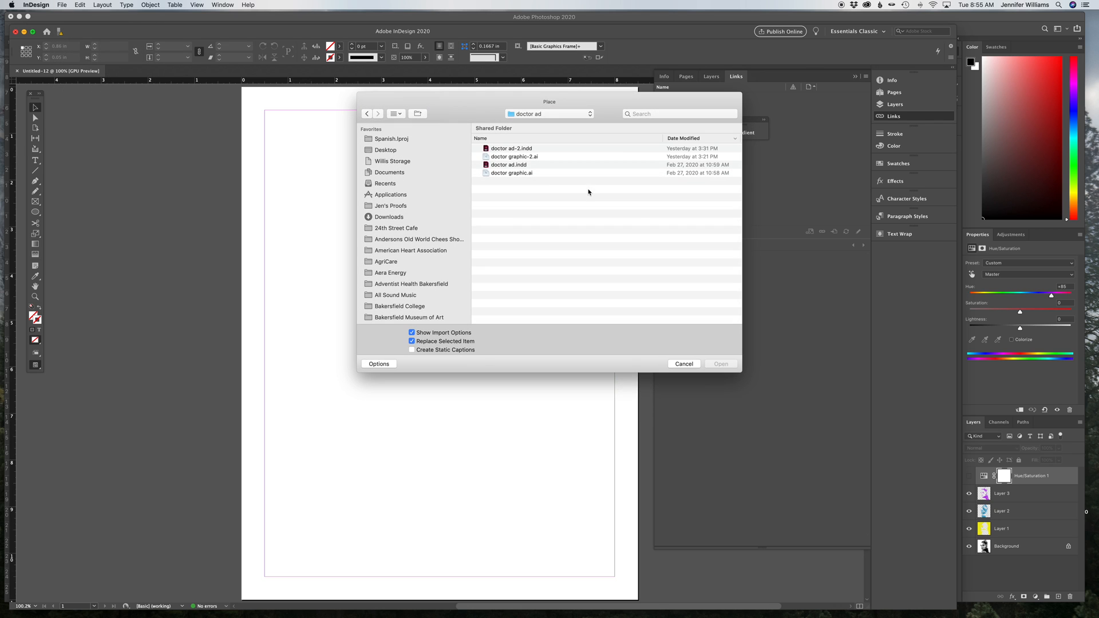
left_click(386, 149)
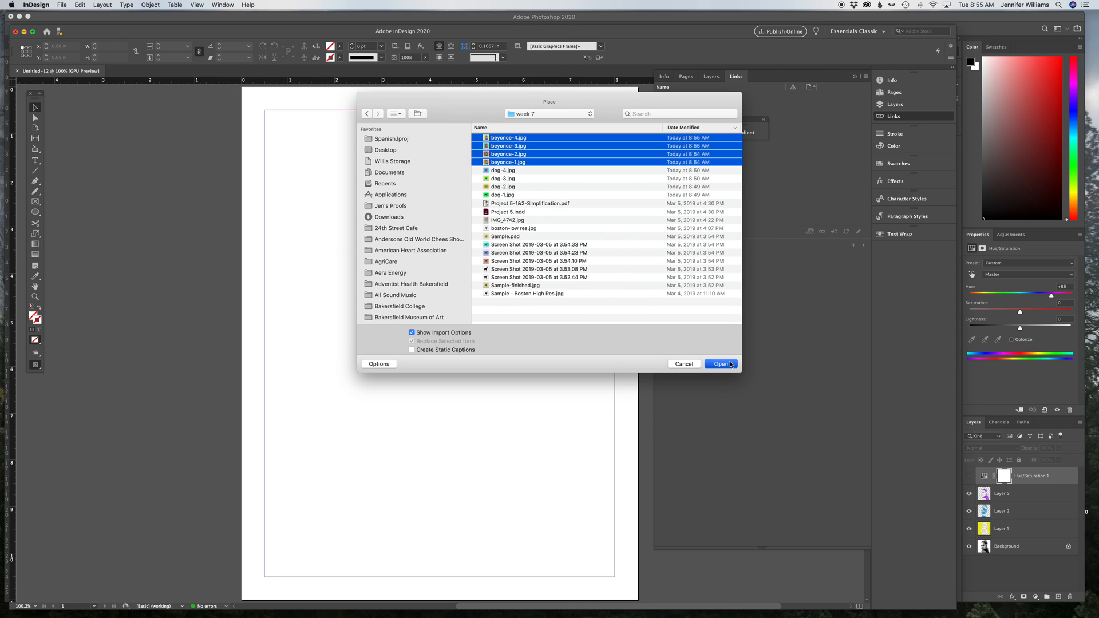
left_click(721, 364)
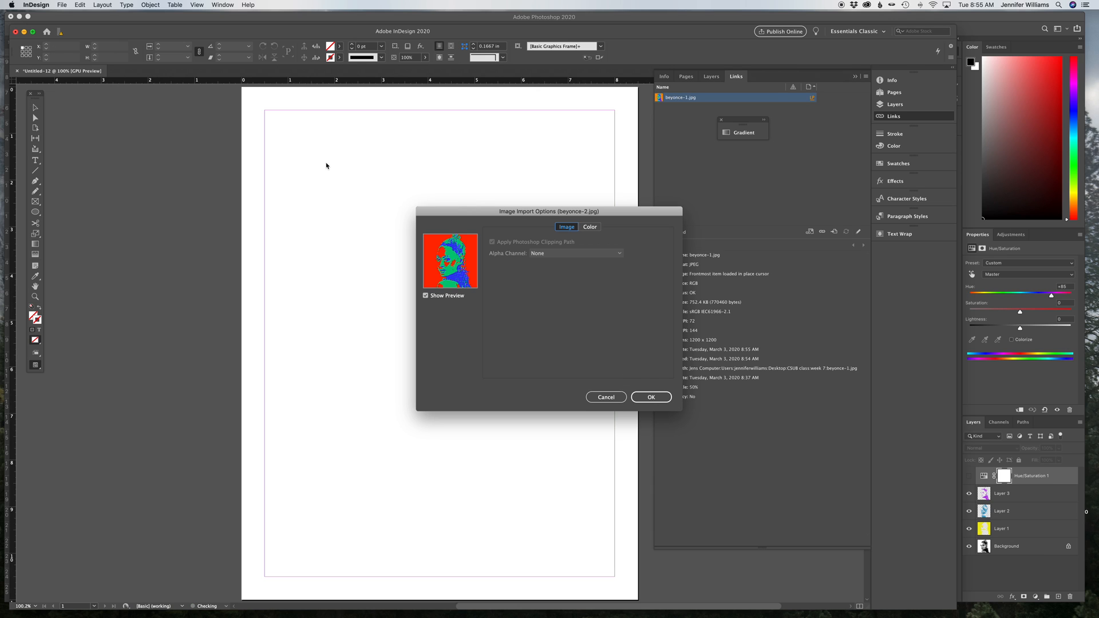
left_click(650, 397)
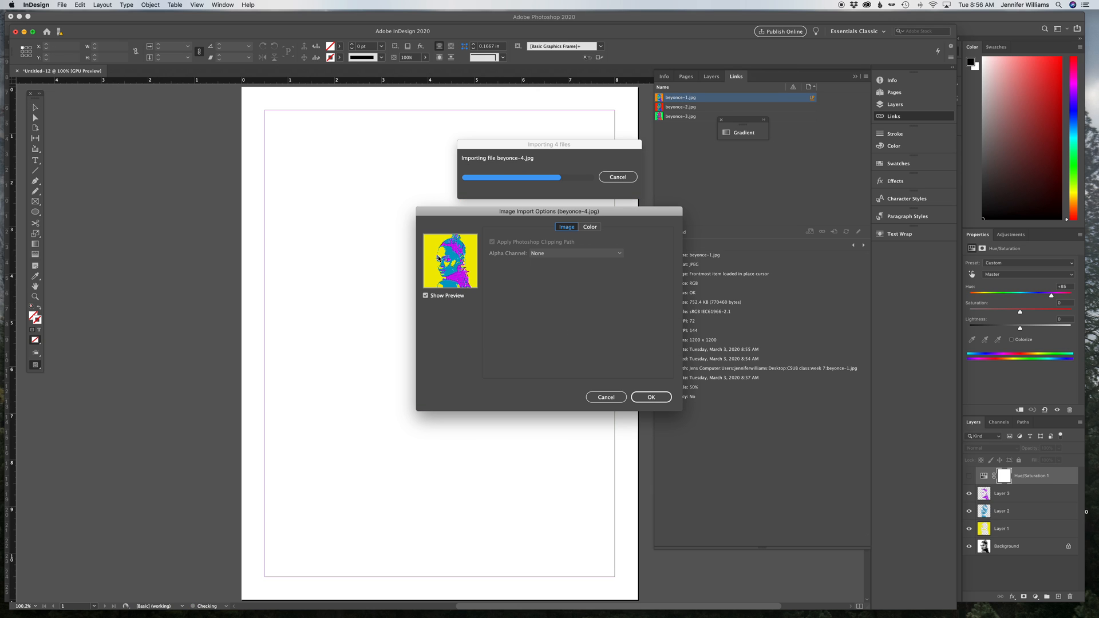
left_click(650, 396)
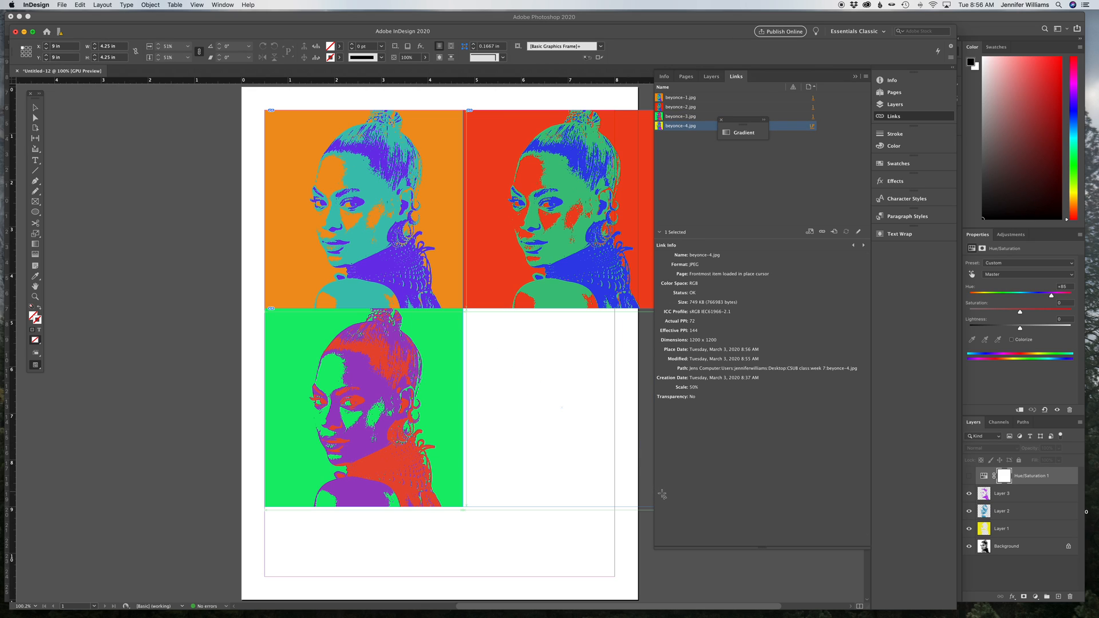
left_click(557, 407)
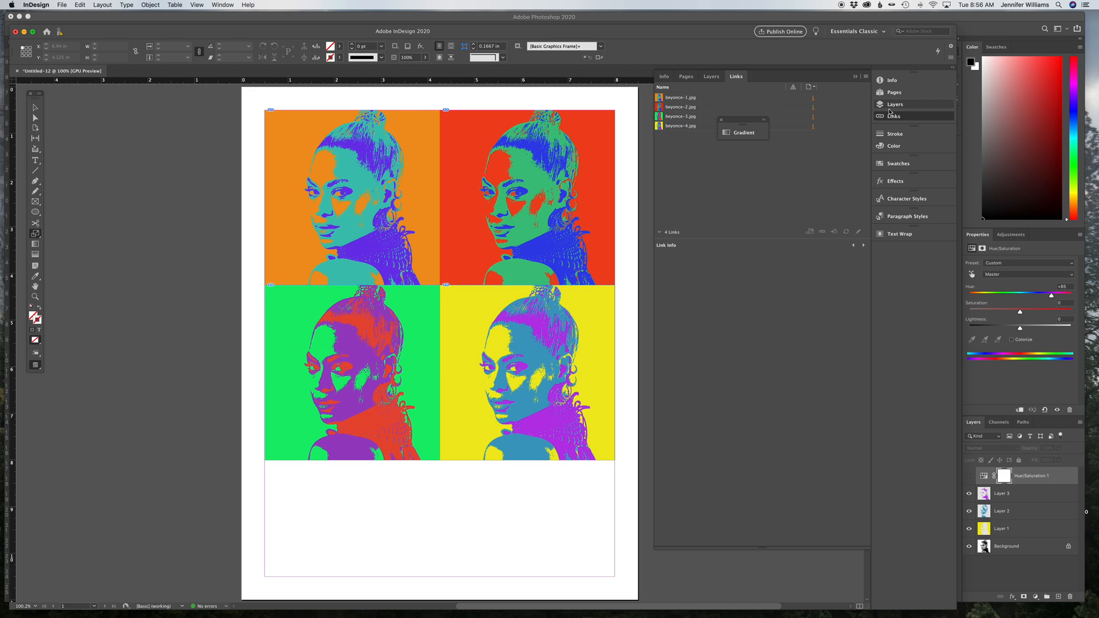
left_click(685, 76)
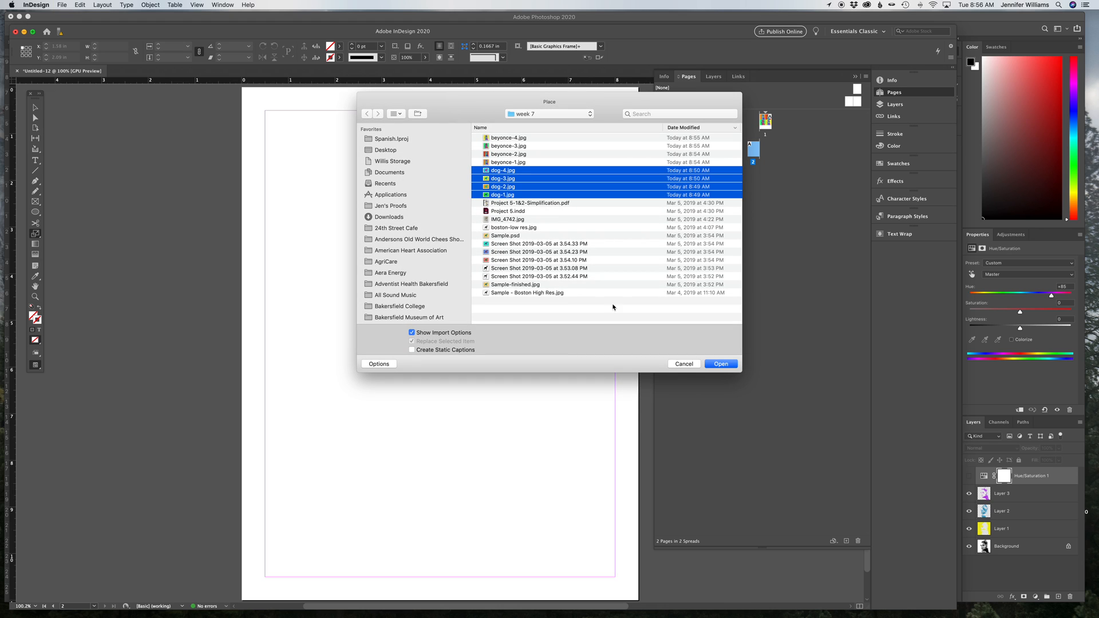
Place dog-1 through dog-4 as a grid at the top of page 2
left_click(721, 364)
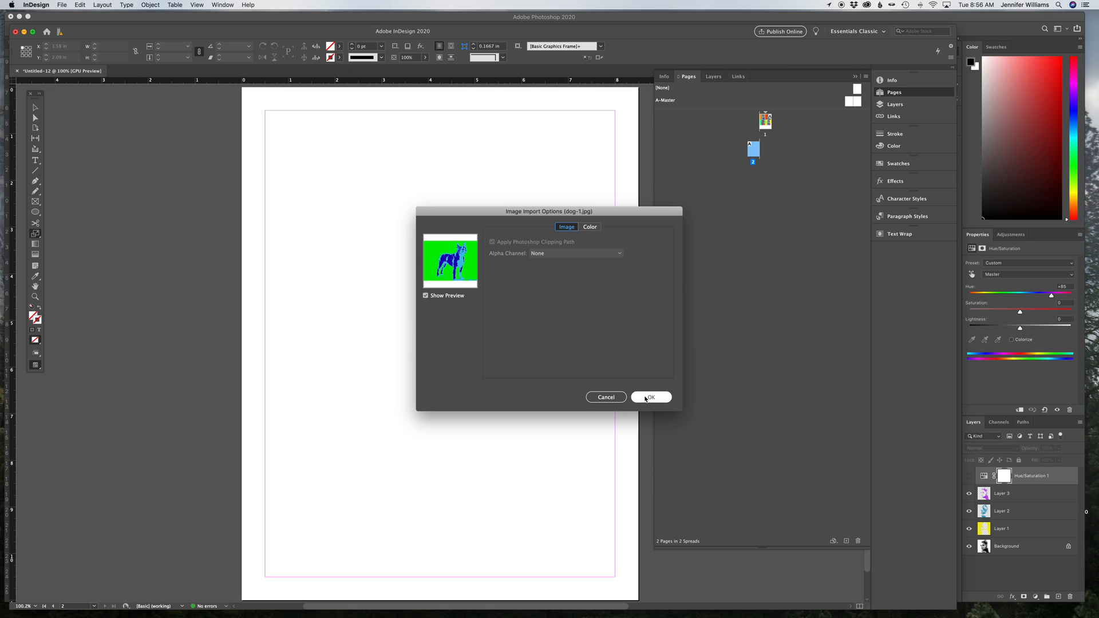
left_click(650, 397)
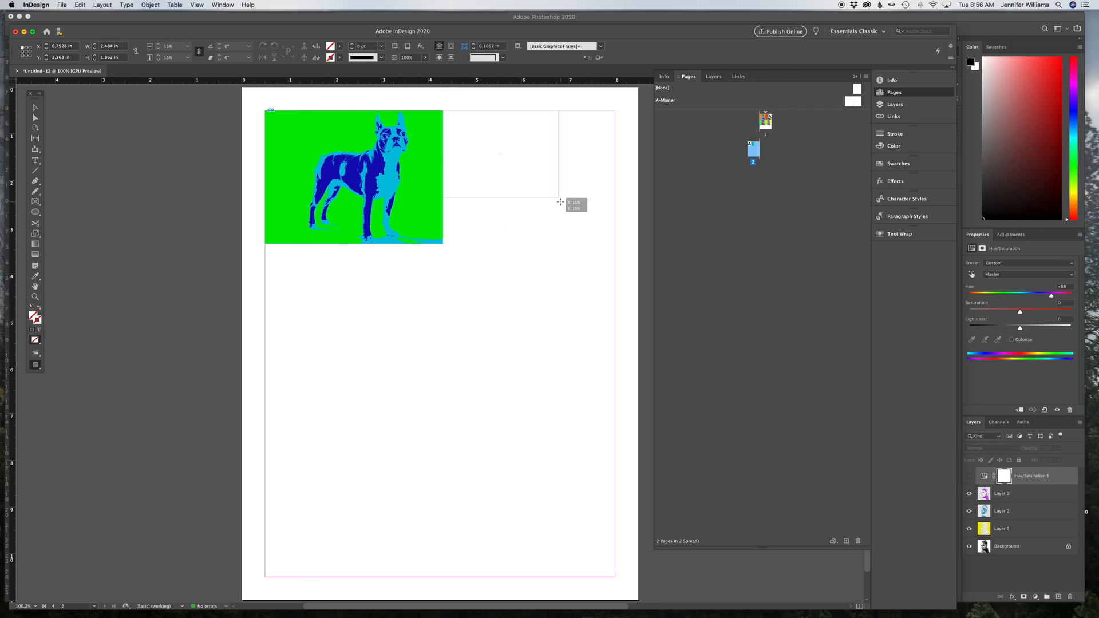
left_click_drag(561, 202, 617, 242)
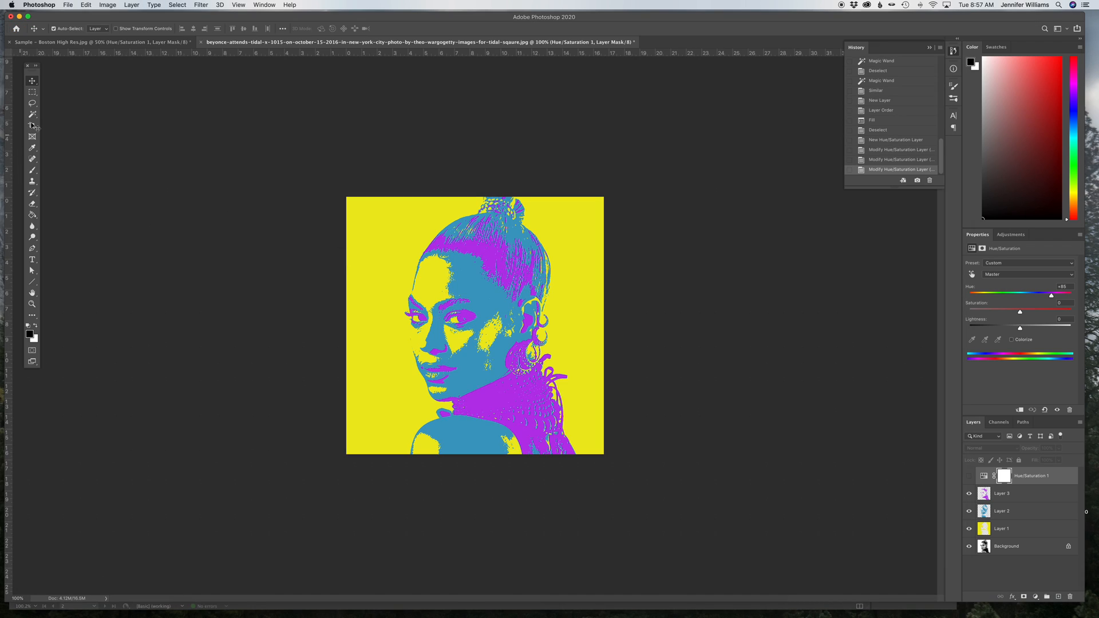
Hide the purple layer, check the Boston terrier document, and return to the Beyoncé document
left_click(32, 115)
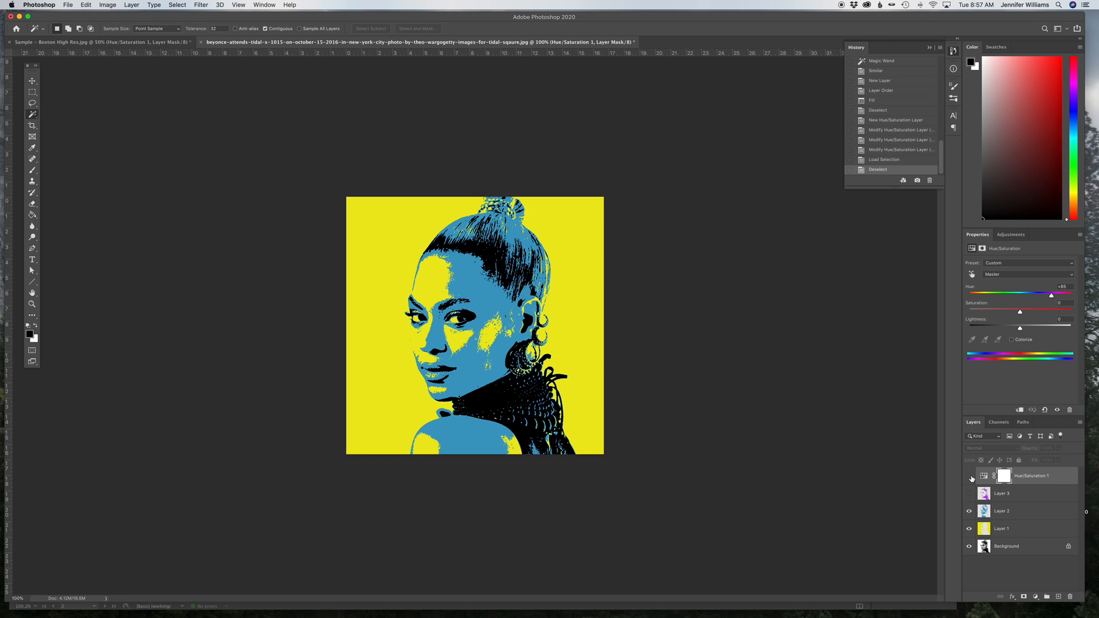
left_click(102, 41)
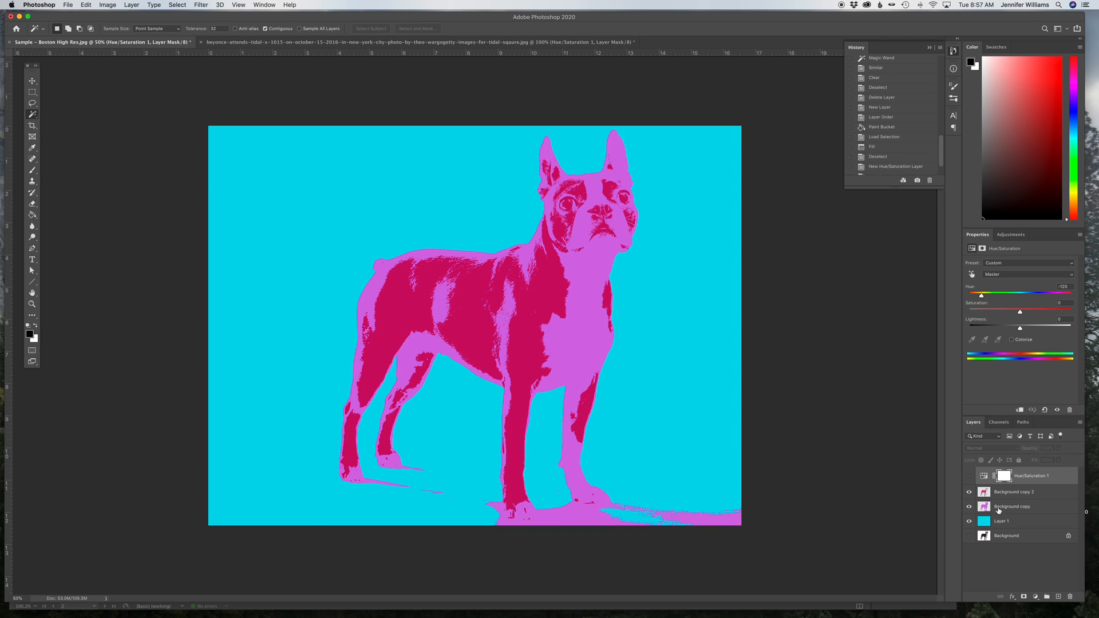
mouse_move(710, 323)
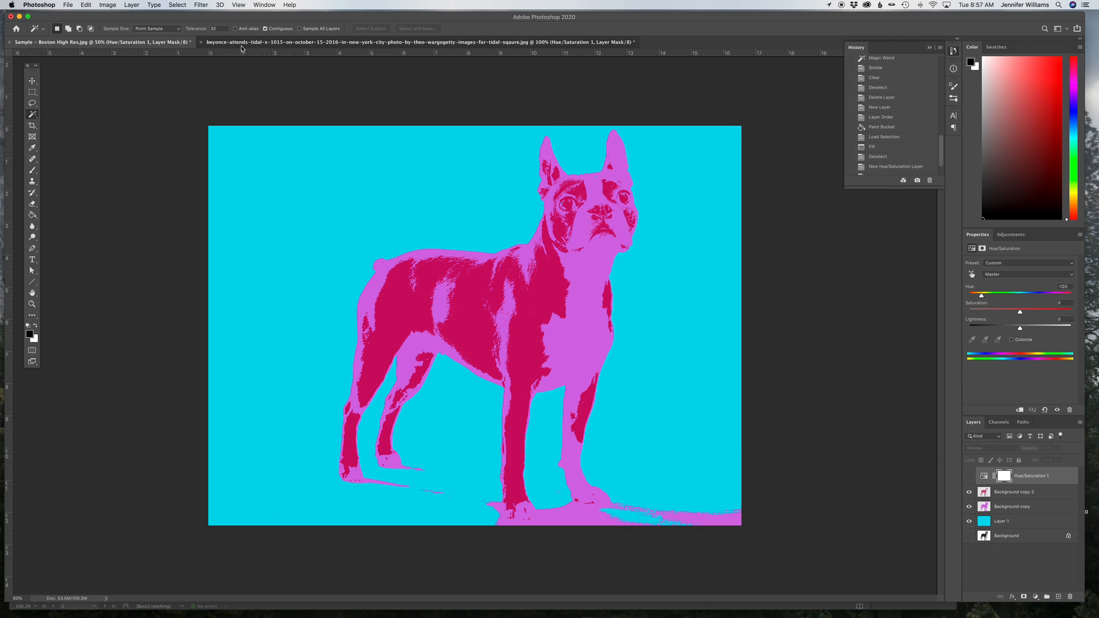
left_click(386, 42)
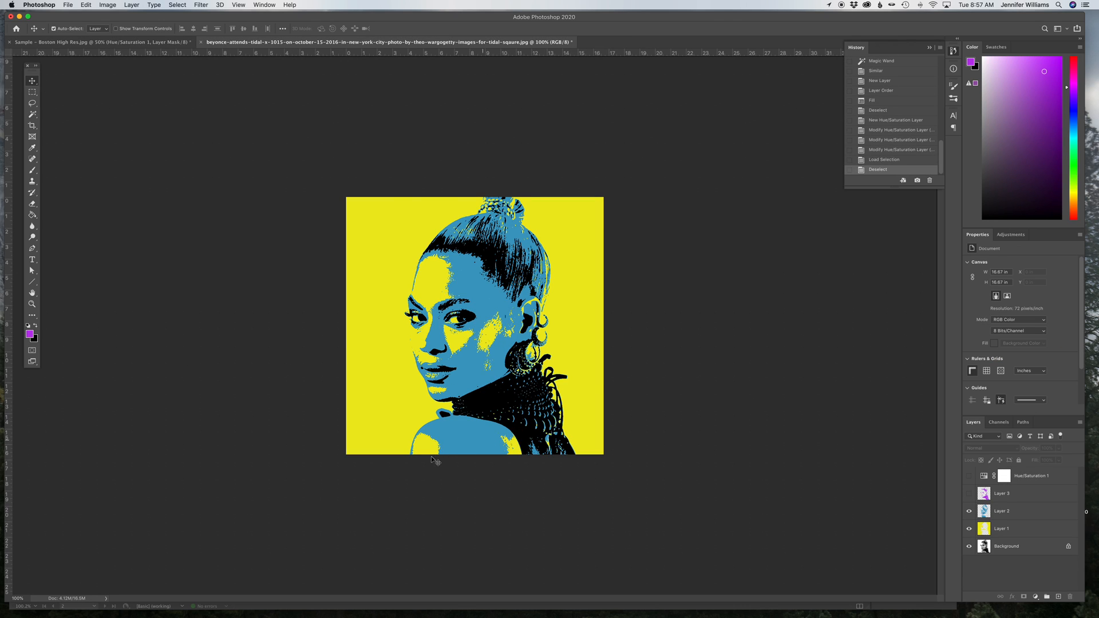
mouse_move(593, 529)
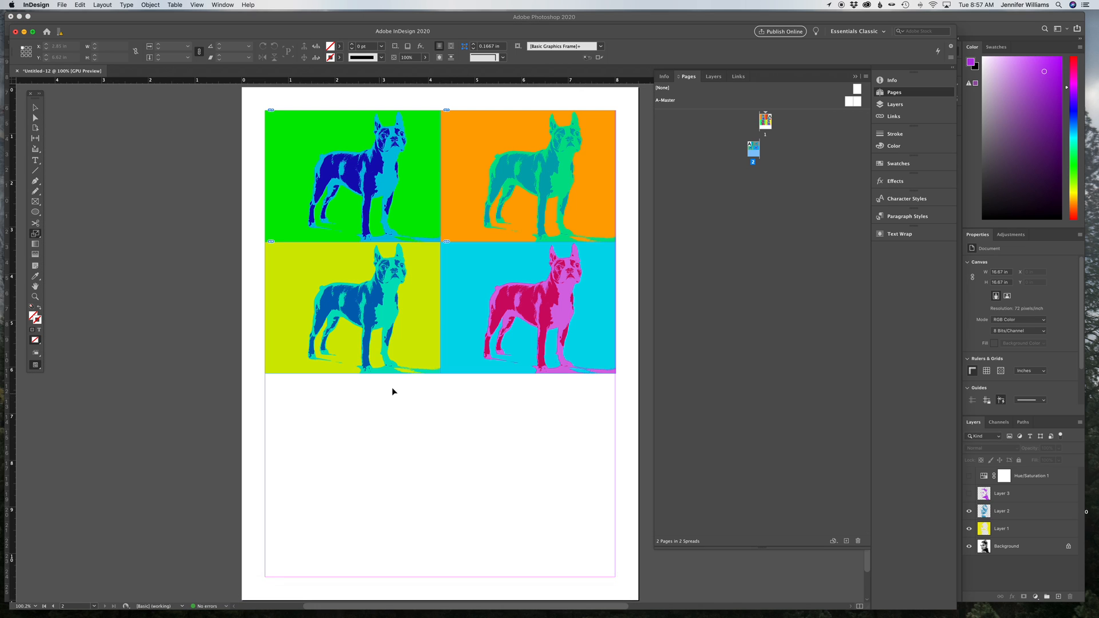
mouse_move(437, 235)
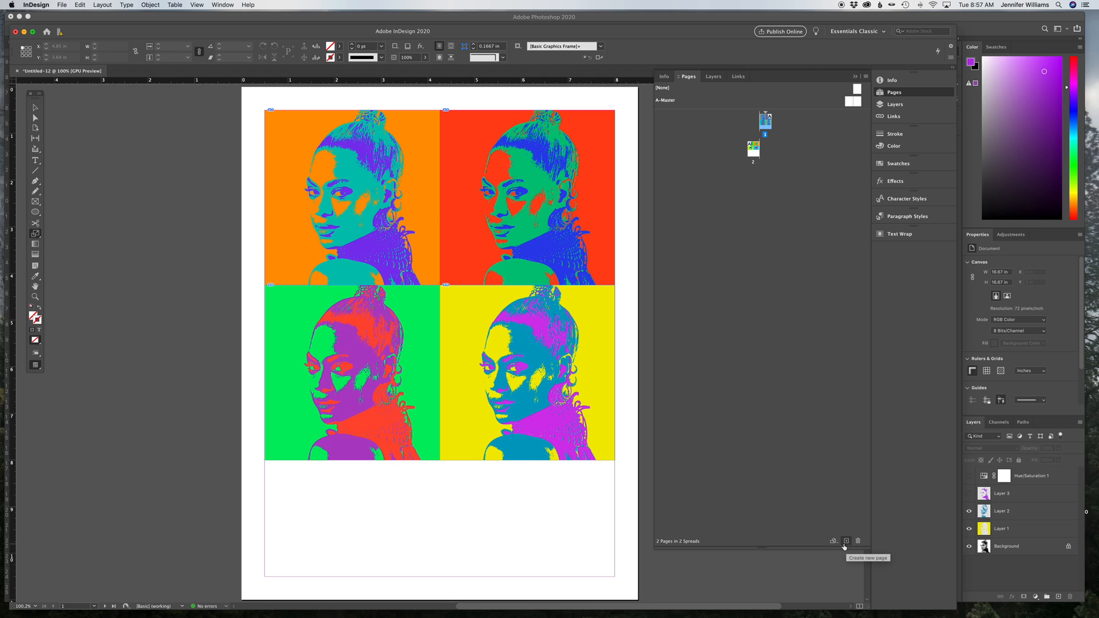
Add a third page and load boston-low-res.jpg for placing on it
left_click(846, 541)
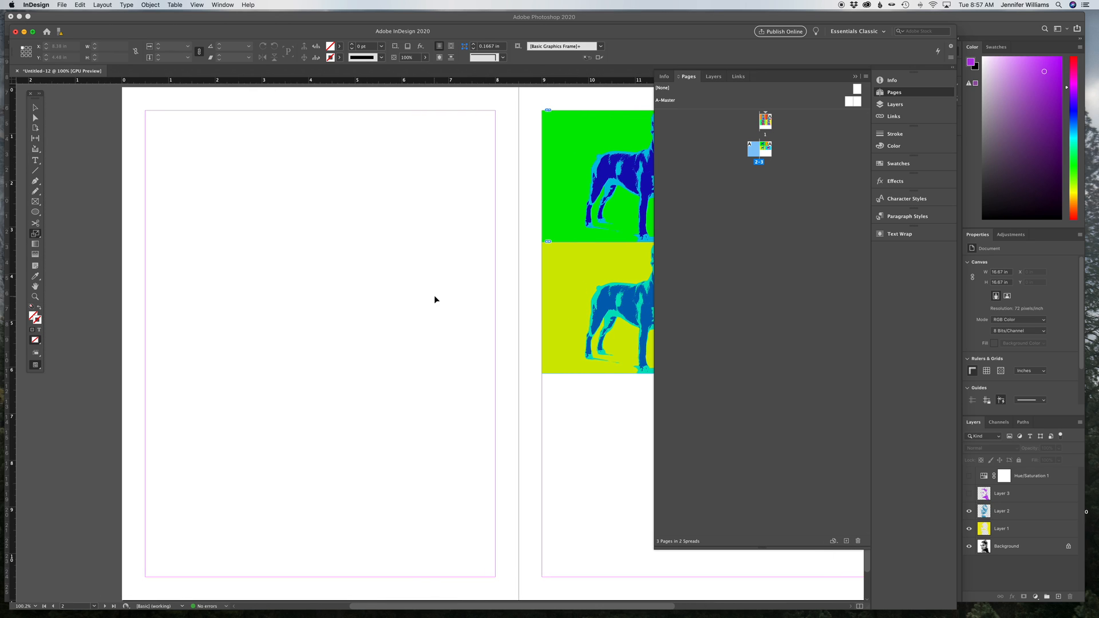
left_click(62, 5)
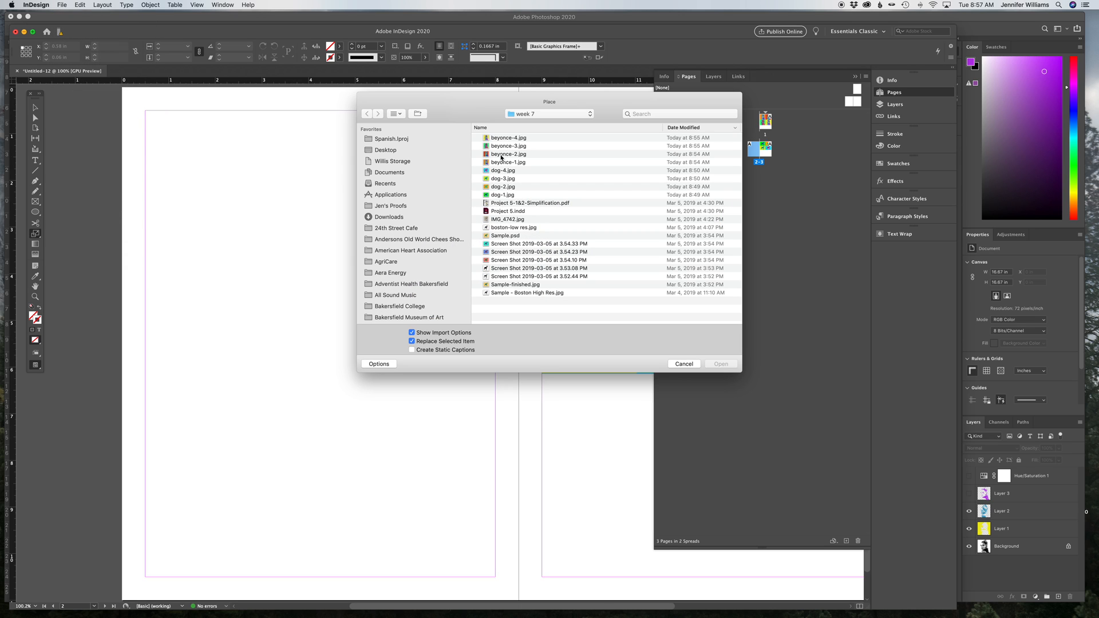
left_click(514, 227)
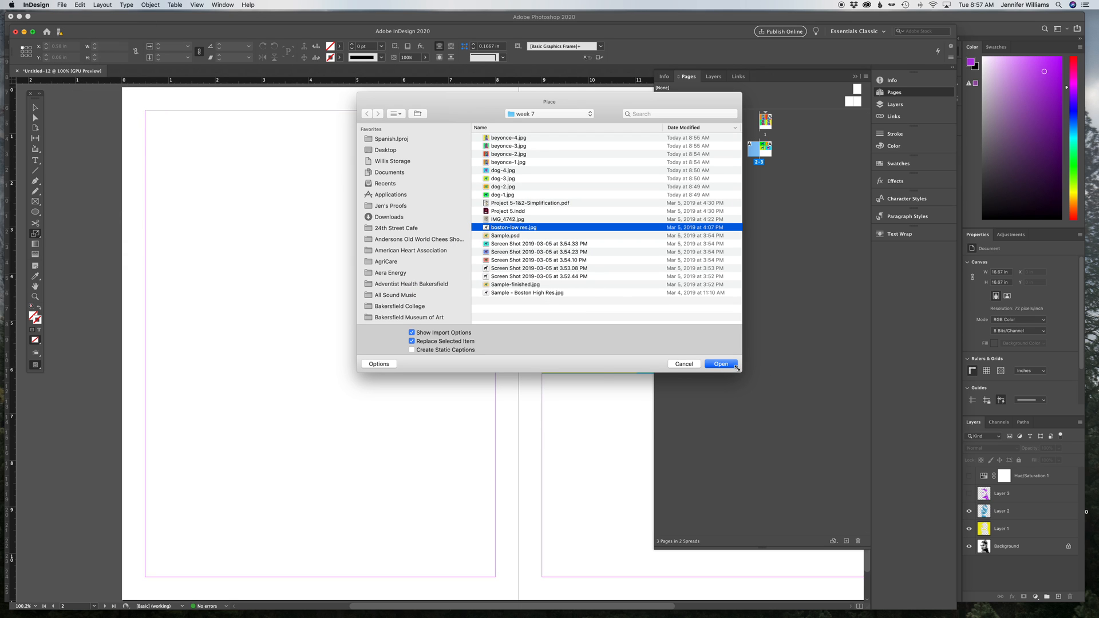
left_click(720, 364)
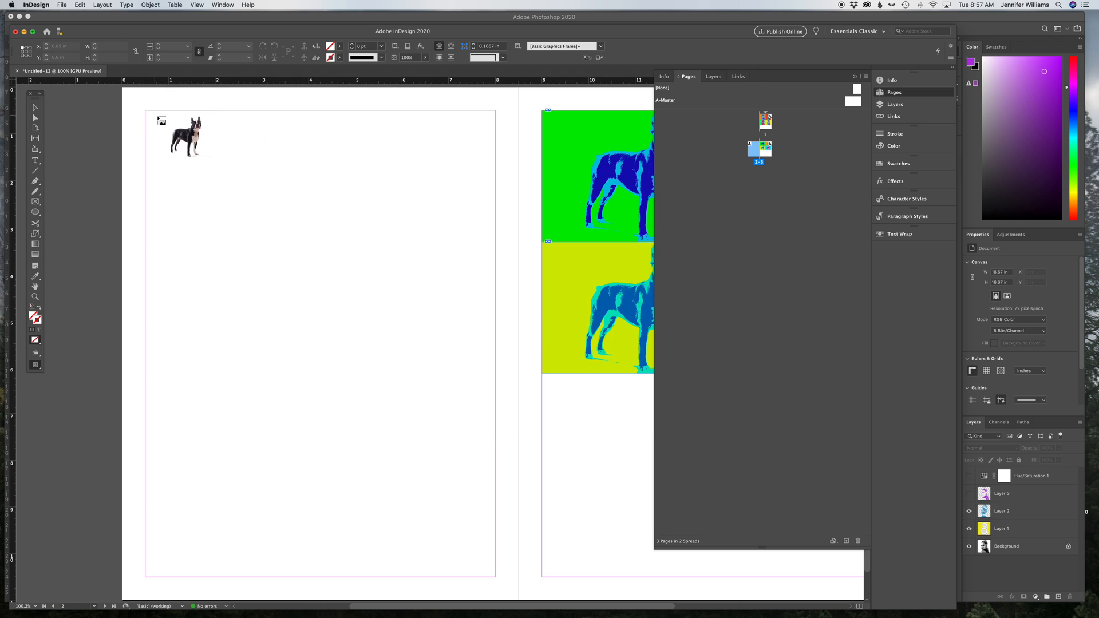